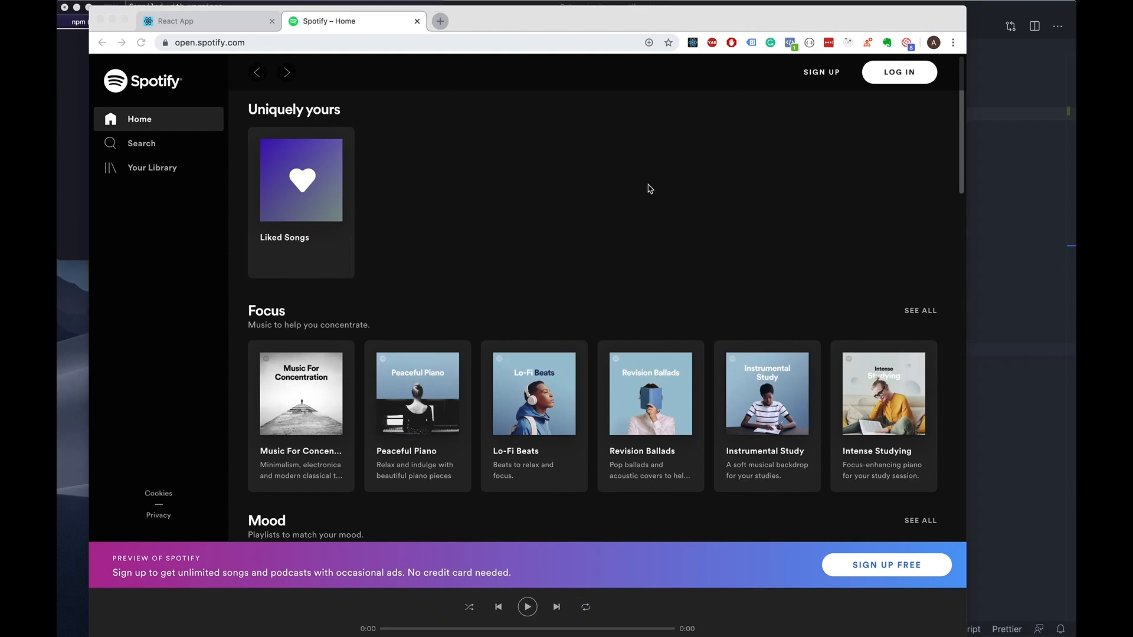
pyautogui.moveTo(660, 226)
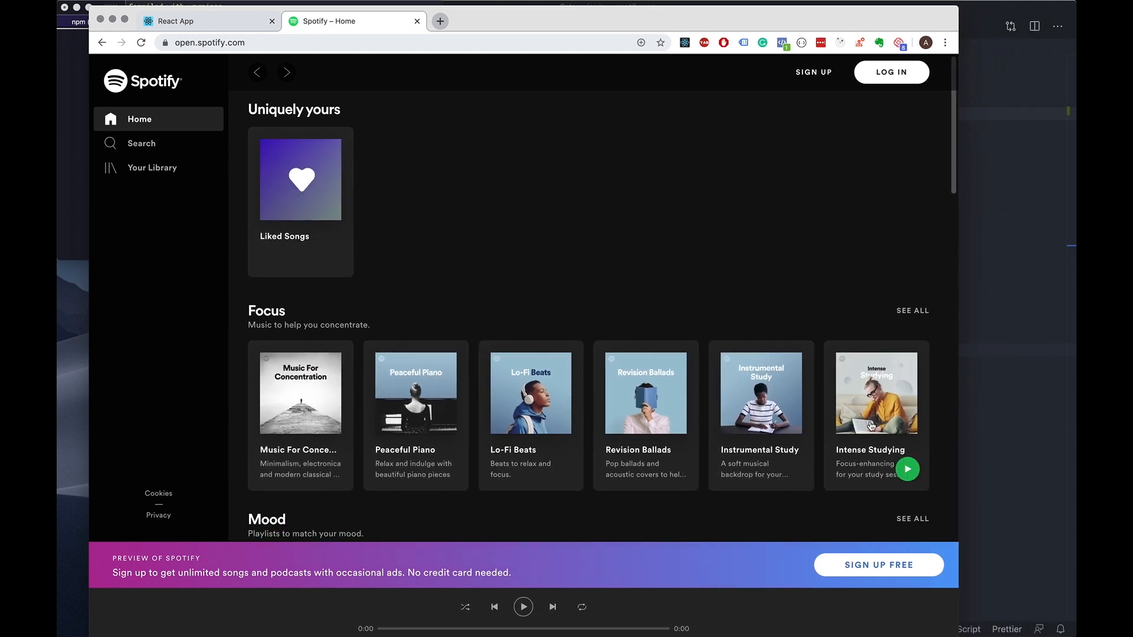
pyautogui.moveTo(882, 406)
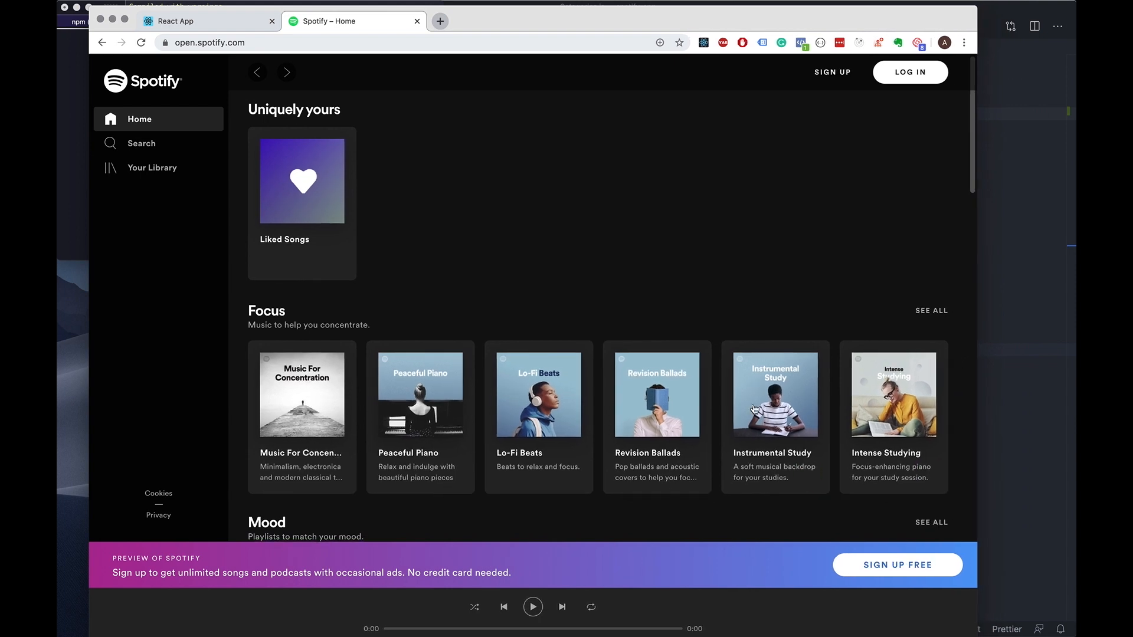
pyautogui.moveTo(441, 94)
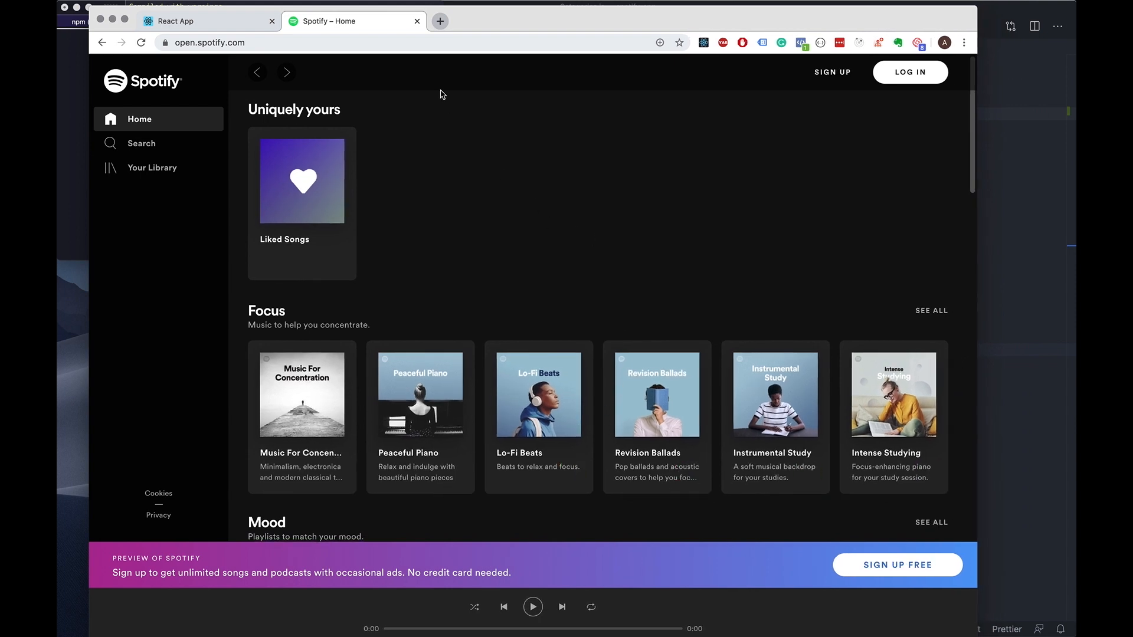
pyautogui.moveTo(423, 80)
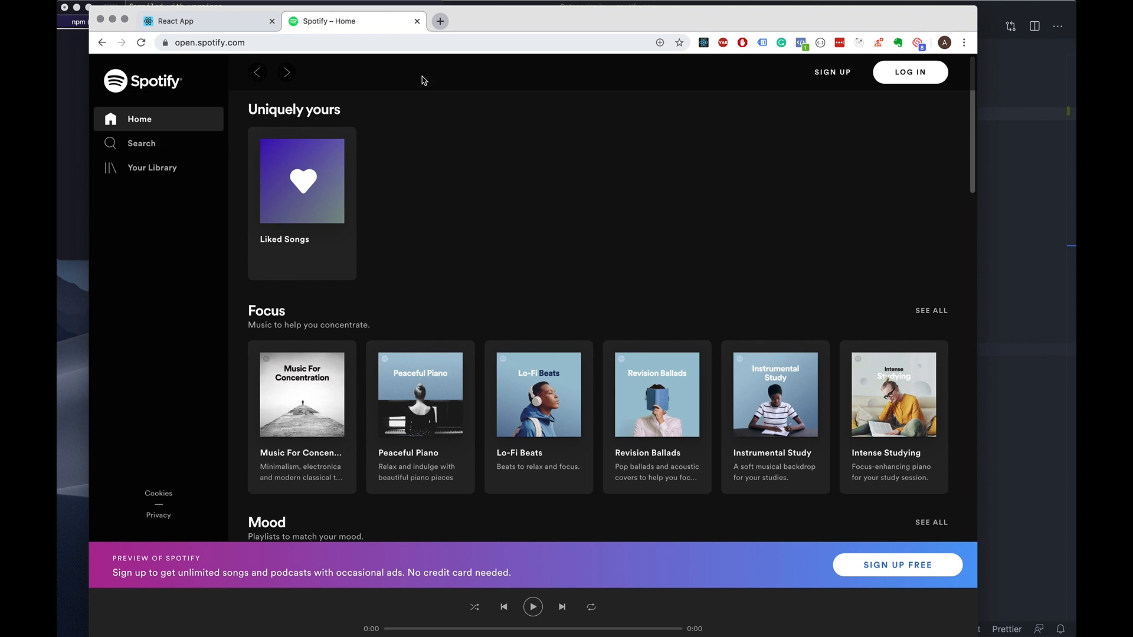
pyautogui.moveTo(749, 117)
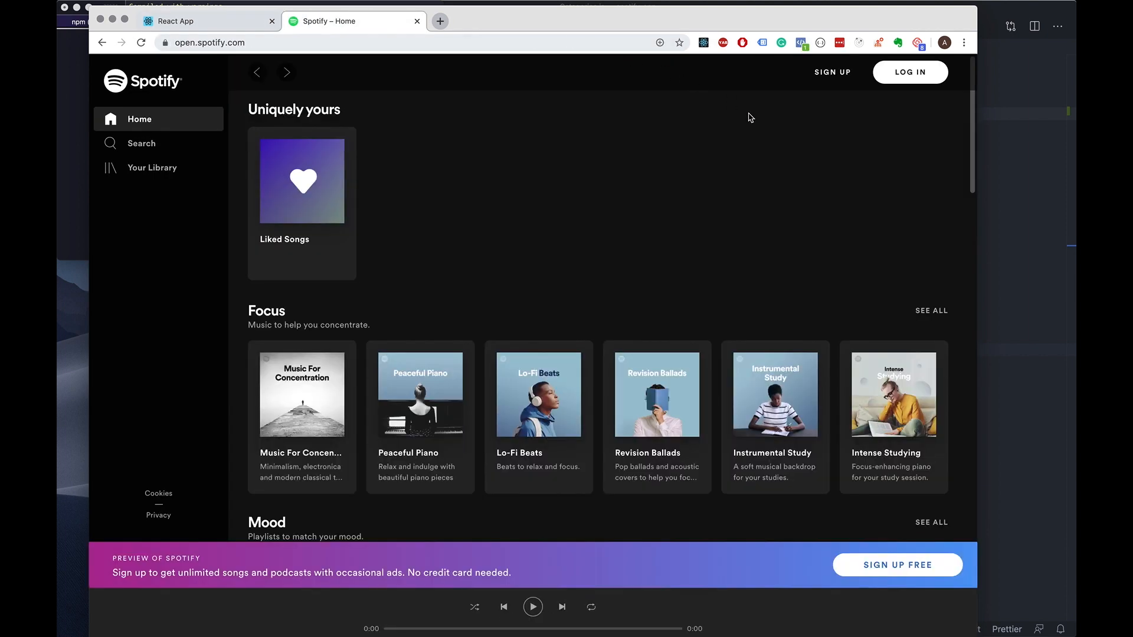
# Compare the real Spotify home page with the localhost:3000 React clone, ending on the clone
pyautogui.click(209, 22)
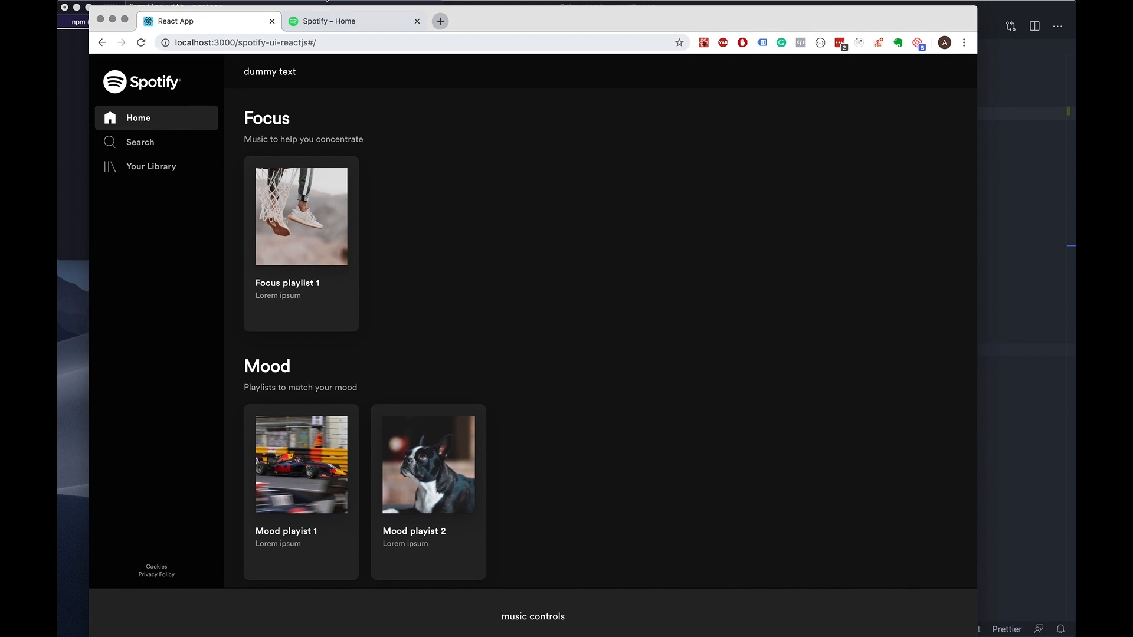
pyautogui.click(354, 21)
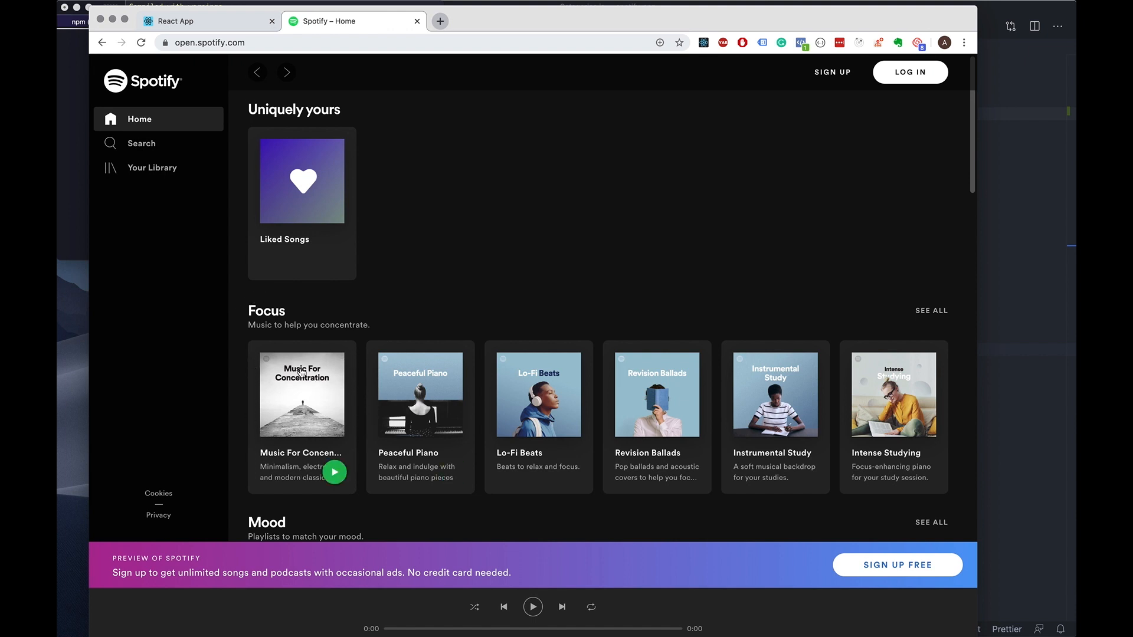
pyautogui.moveTo(290, 390)
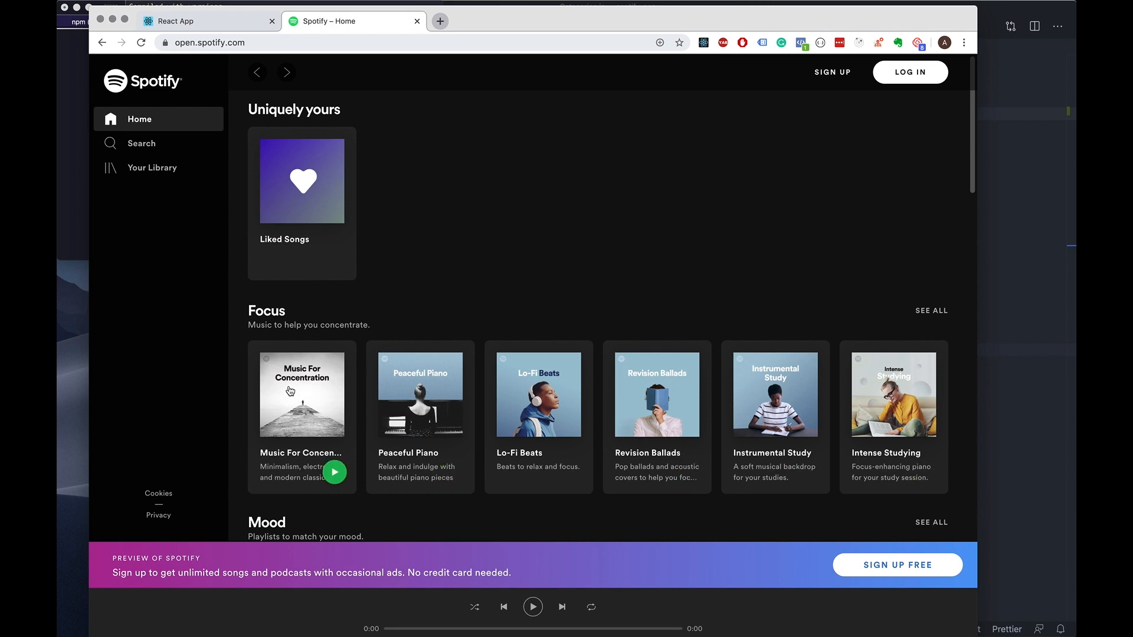
pyautogui.moveTo(515, 109)
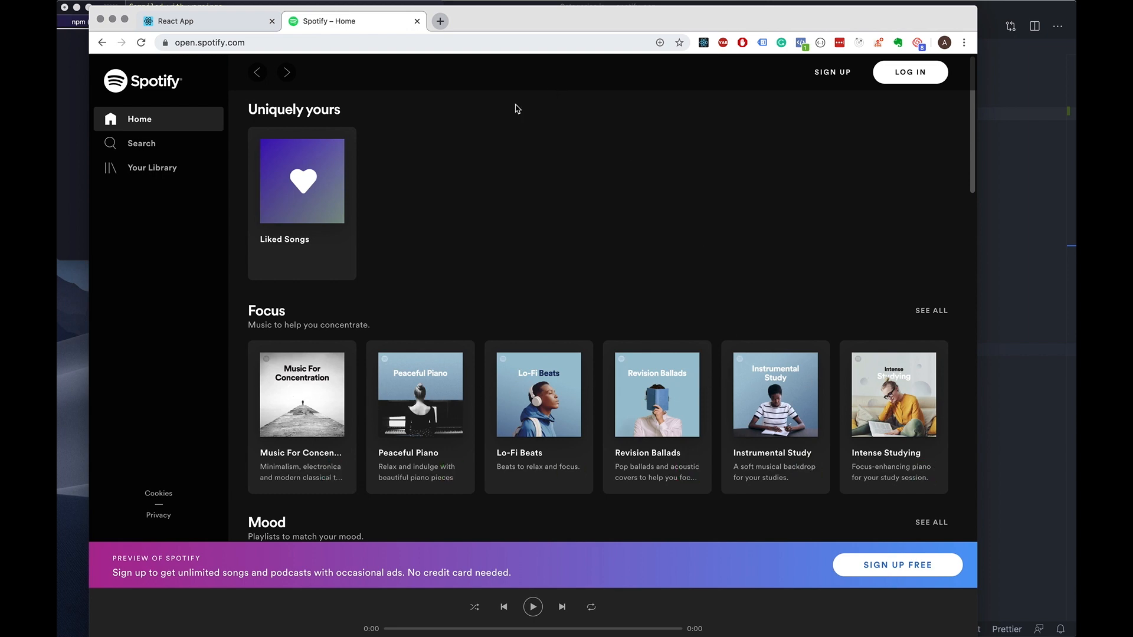
pyautogui.click(209, 21)
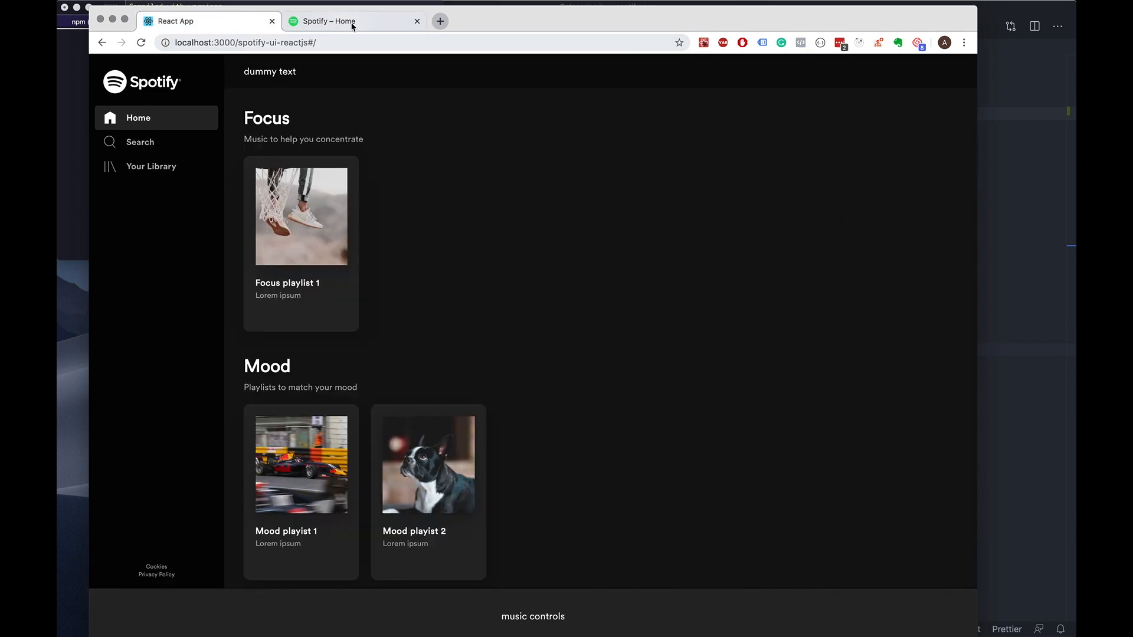
# Make .cardsWrapInner a grid with 16px gap and repeat(auto-fill, minmax(164px,1fr)) columns
pyautogui.click(354, 22)
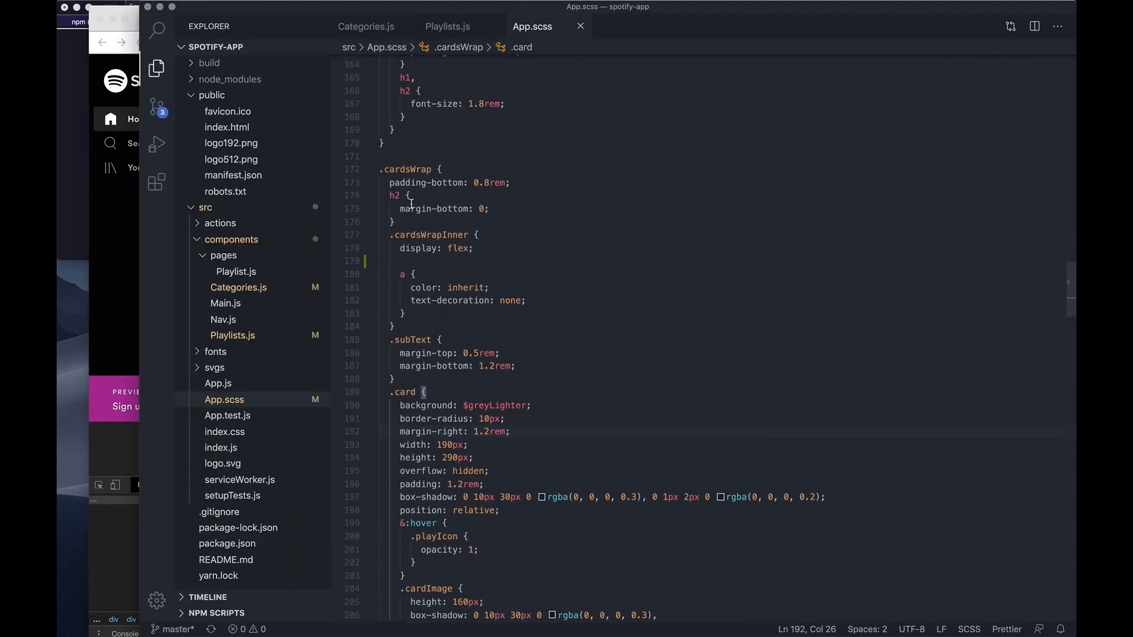
pyautogui.doubleClick(457, 248)
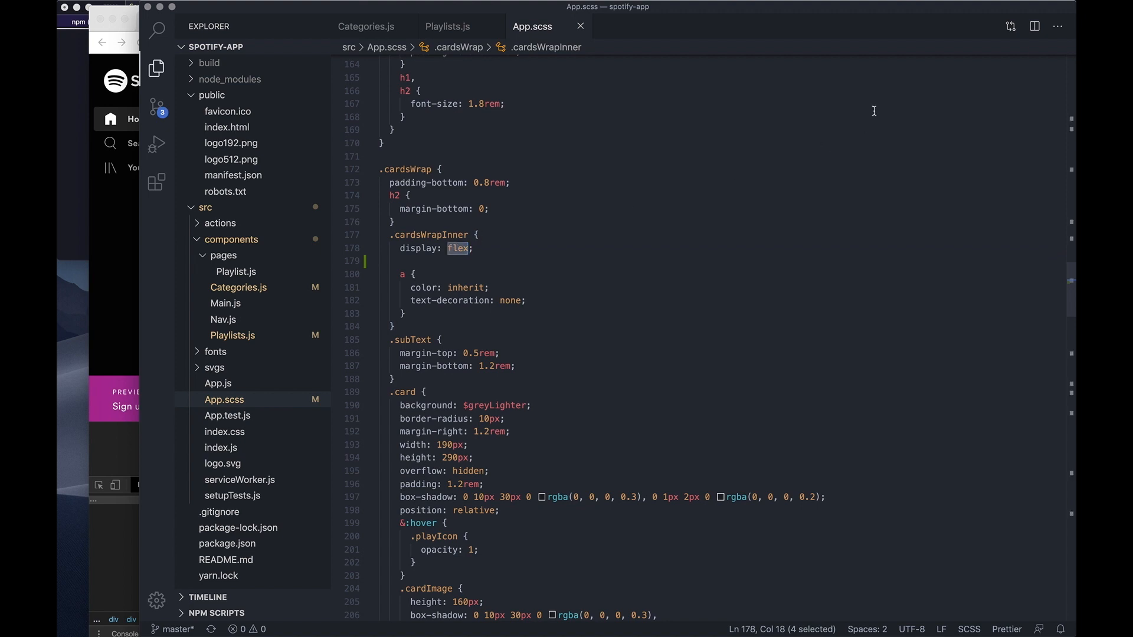
pyautogui.write('grid')
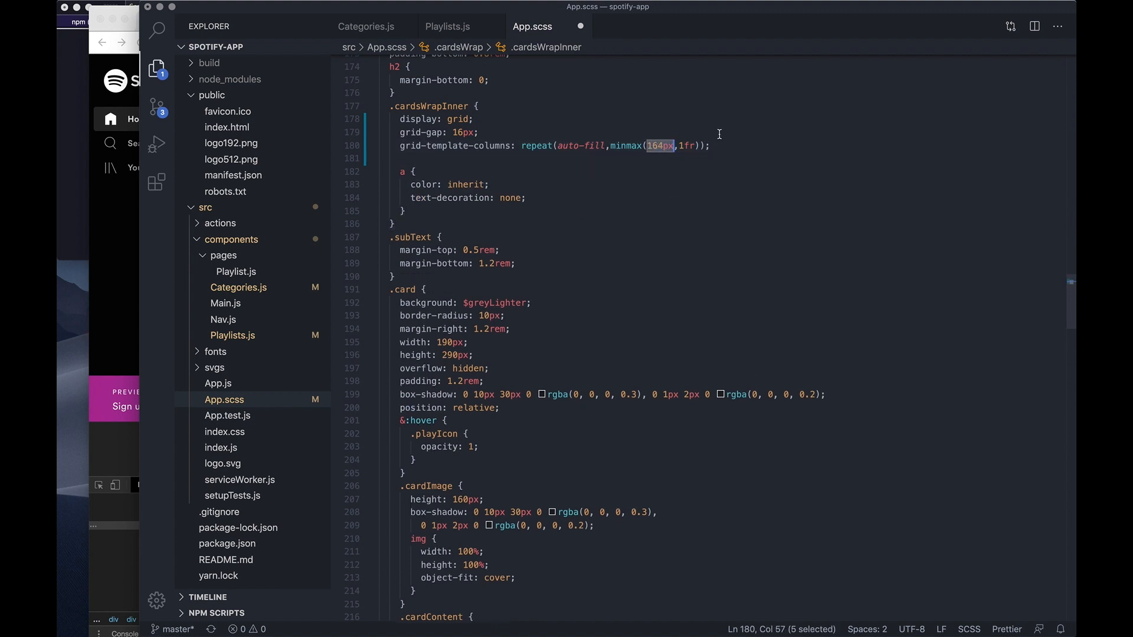
pyautogui.moveTo(725, 129)
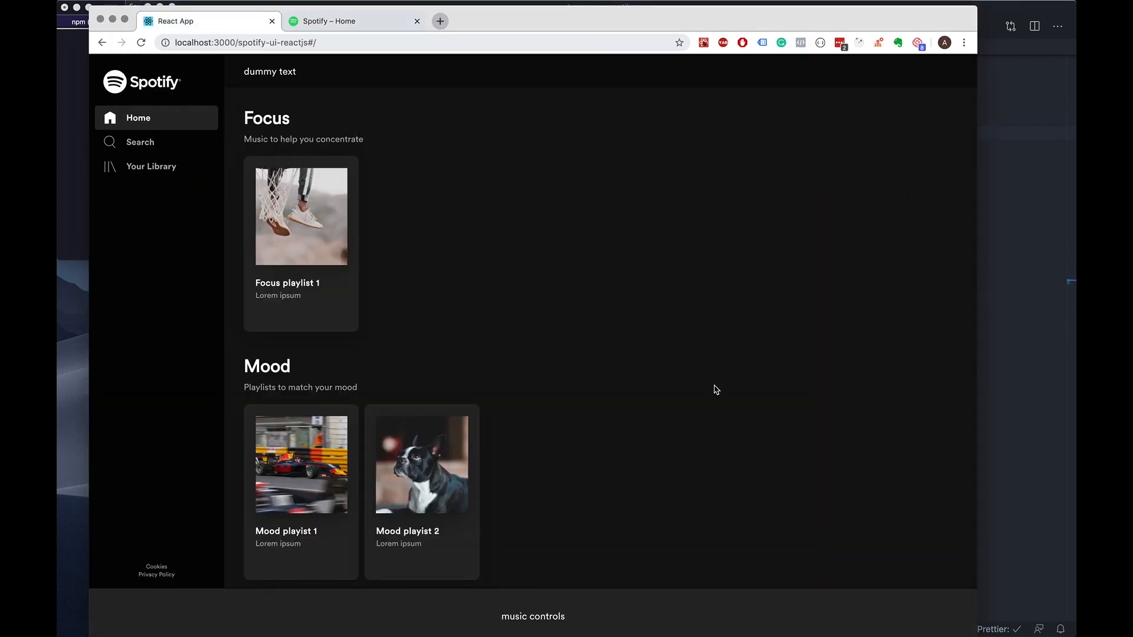
# Scroll the local clone page to check the new grid card layout
pyautogui.scroll(-3)
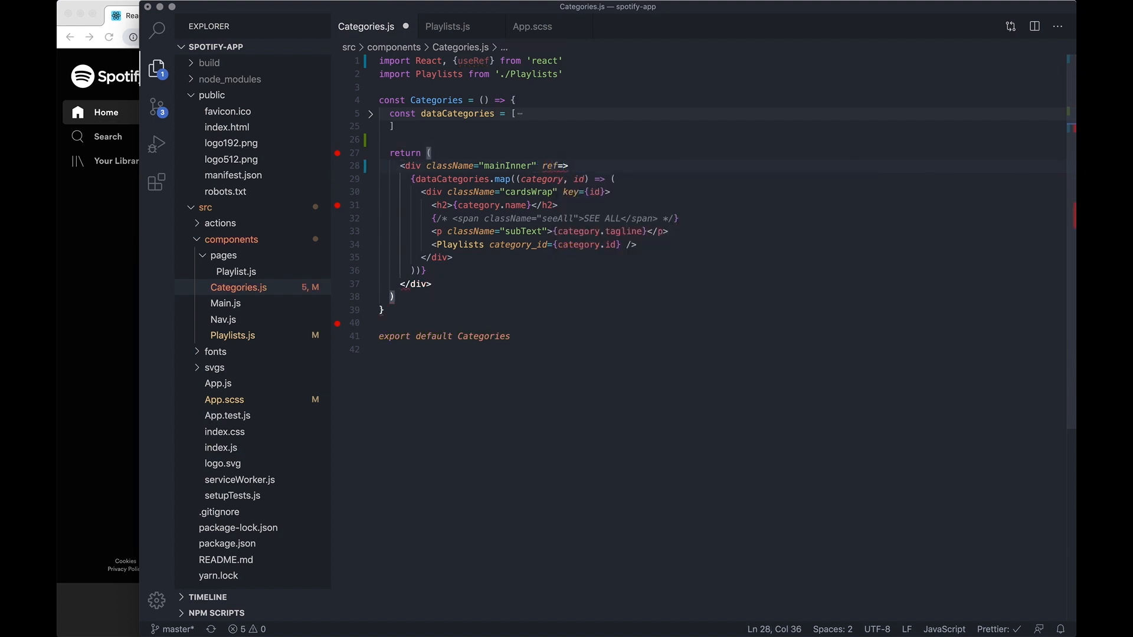
# Declare mainInnerRef with useRef, set it as the mainInner div's ref, and log it
pyautogui.write('{}')
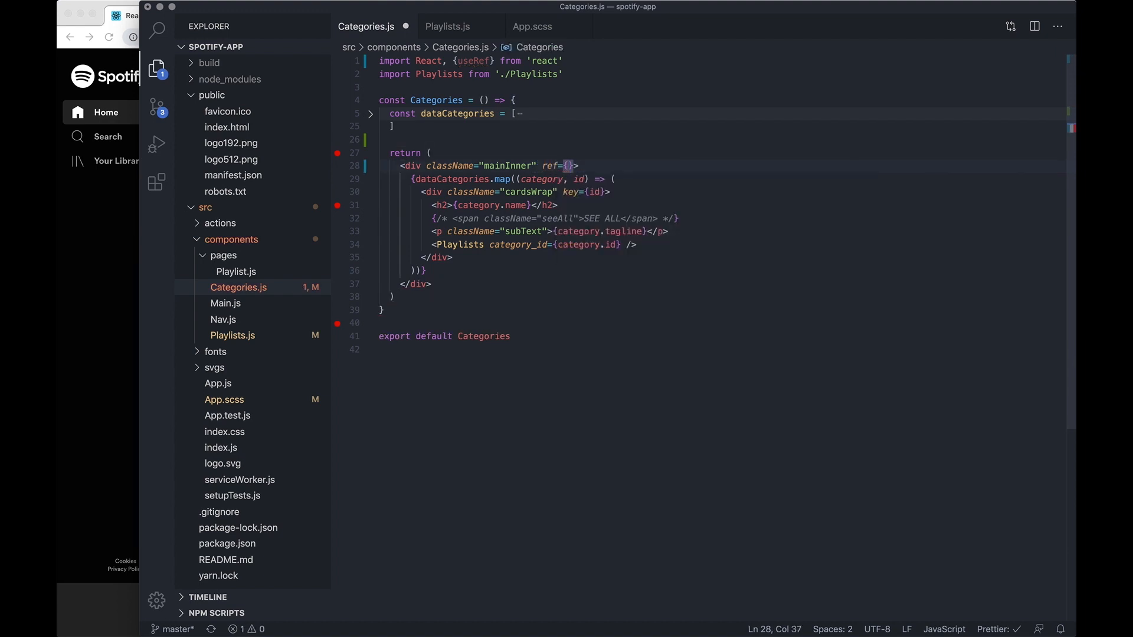
pyautogui.write('mainInnerR')
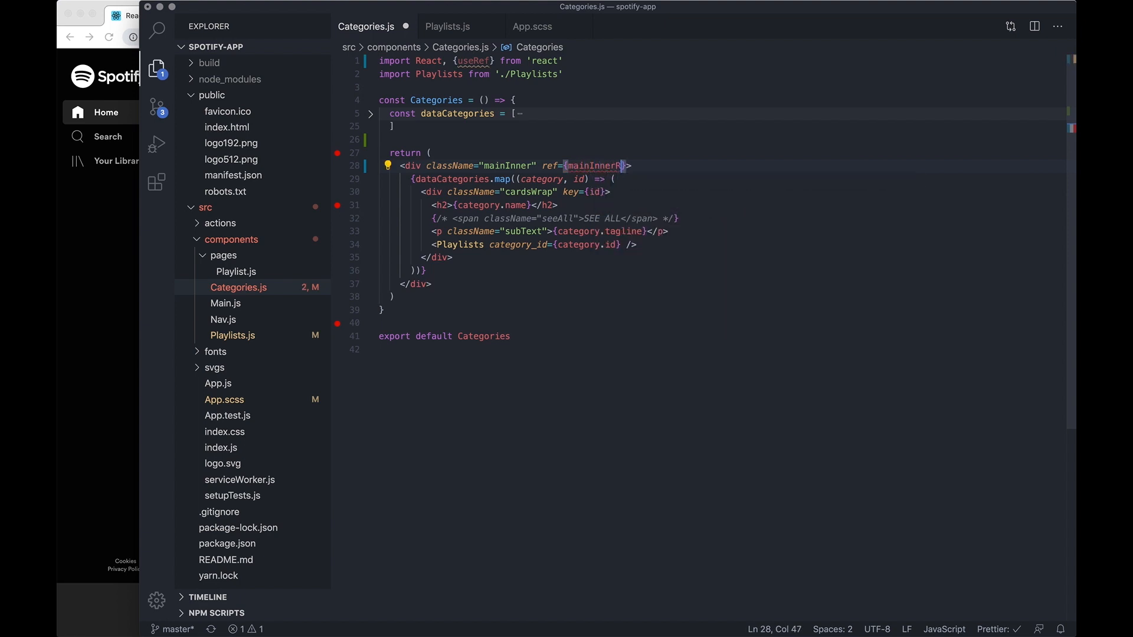
pyautogui.write('c')
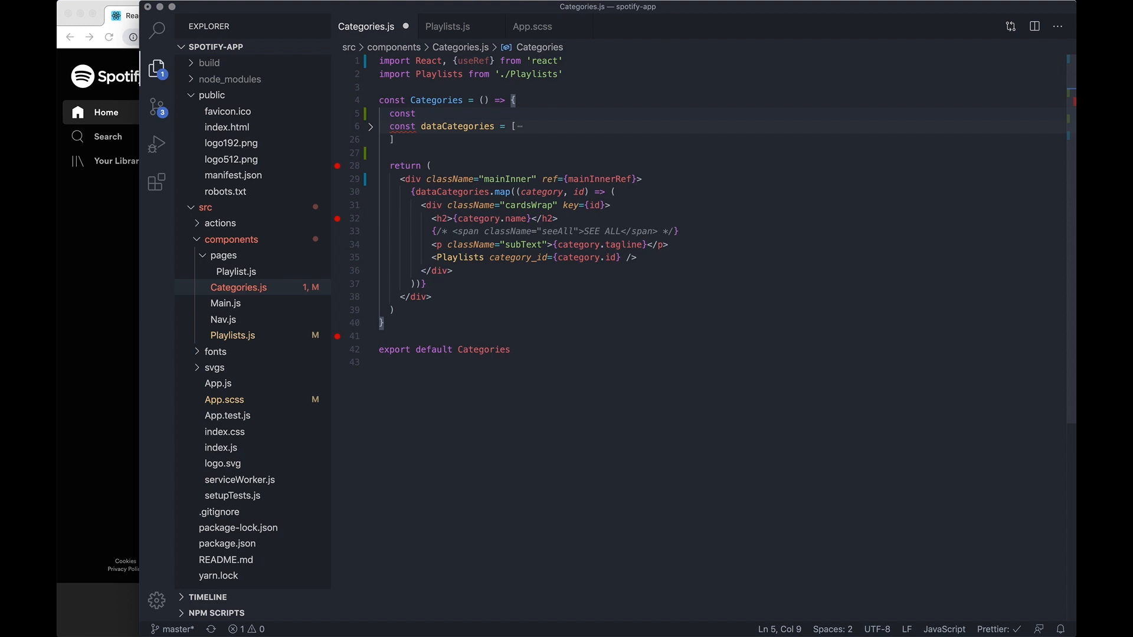
pyautogui.write('mainInner')
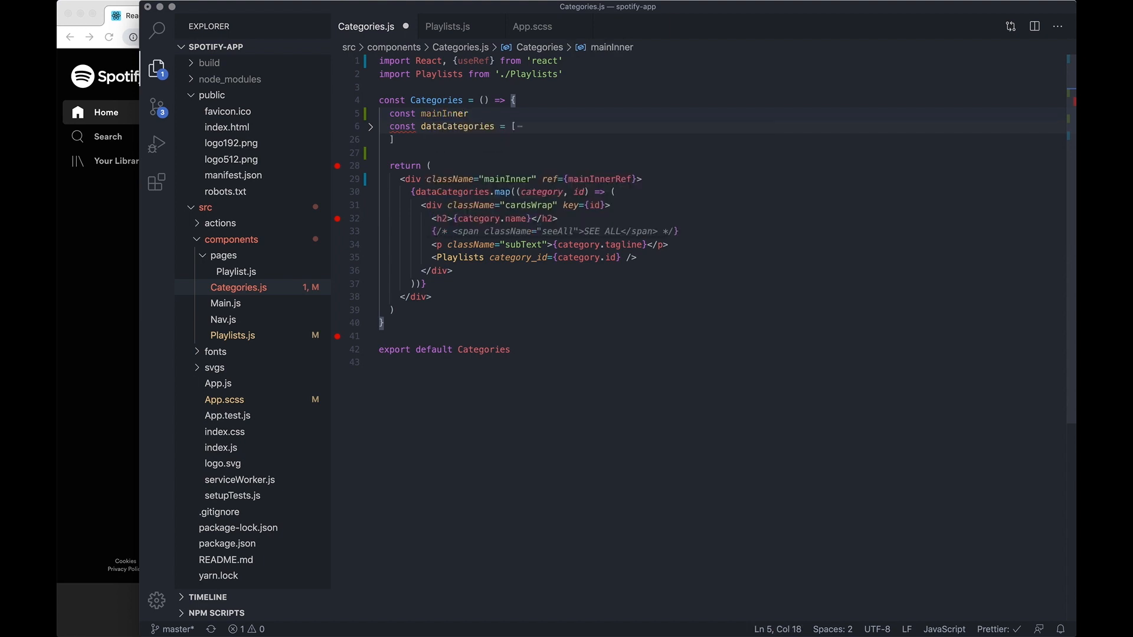
pyautogui.write('Ref = user')
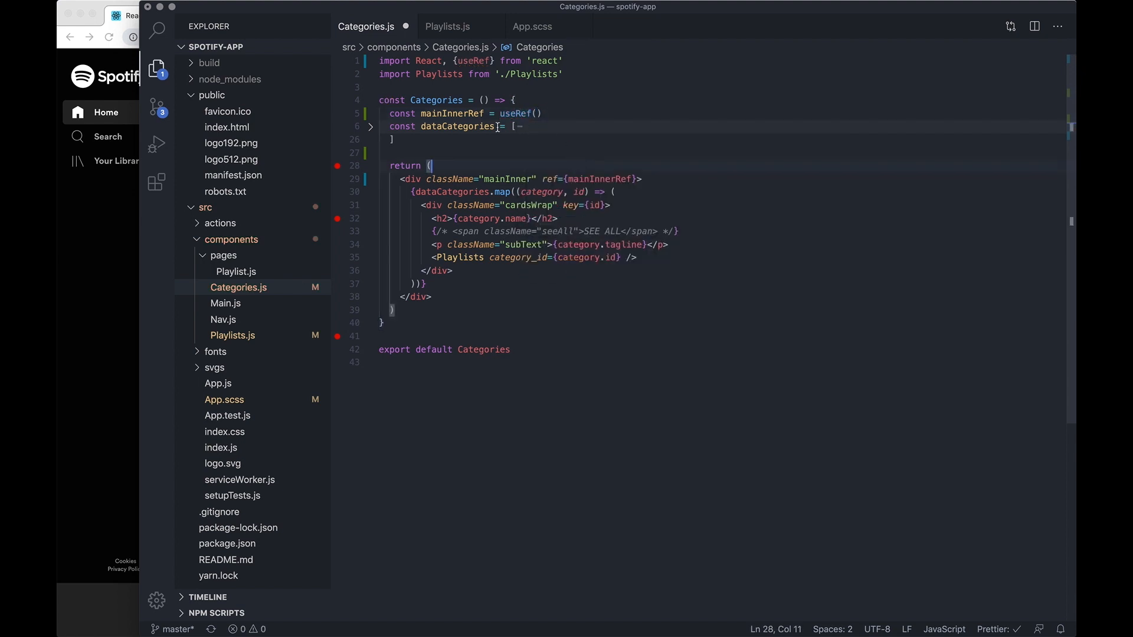
pyautogui.click(396, 139)
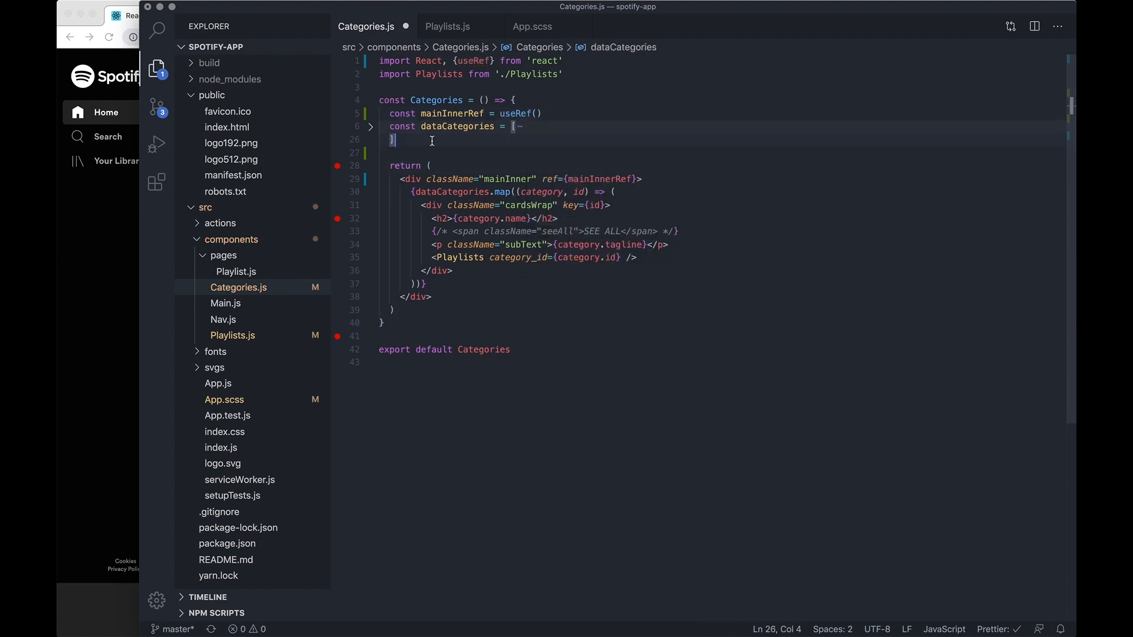
pyautogui.write('console.log(mainInnerRef')
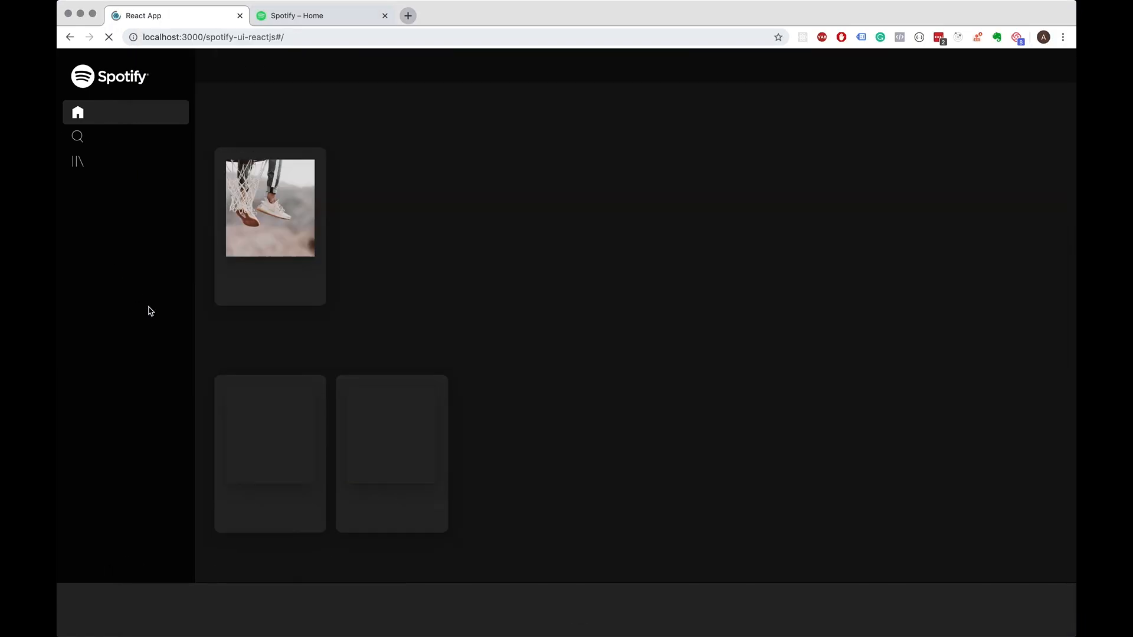
# Open Chrome DevTools Console and expand the logged ref to inspect current: div.mainInner
pyautogui.rightClick(150, 312)
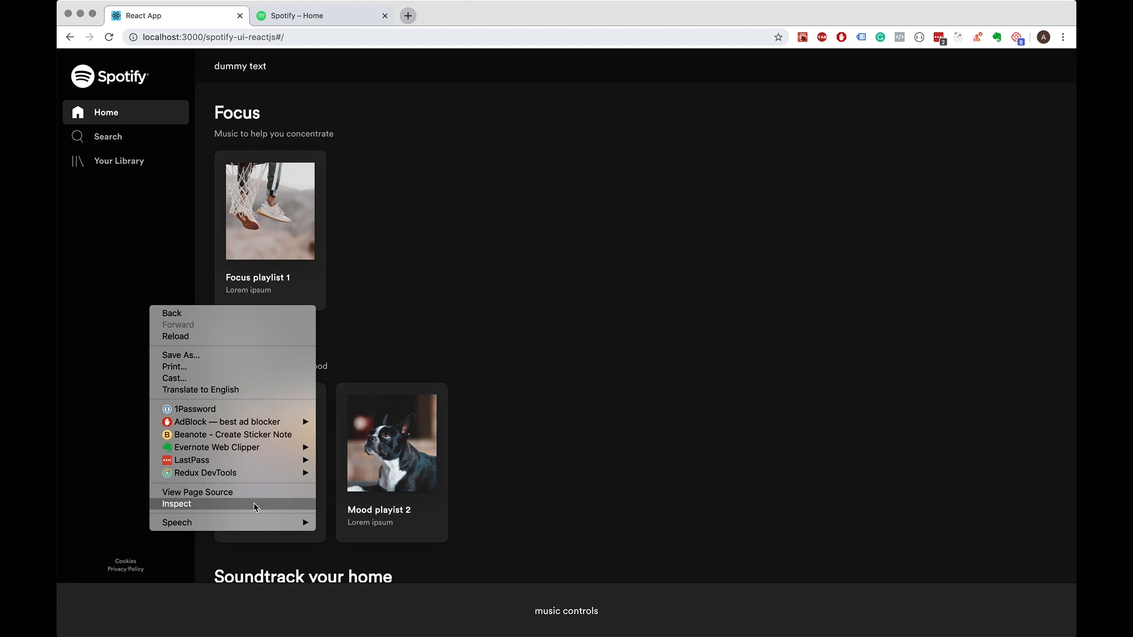
pyautogui.click(177, 504)
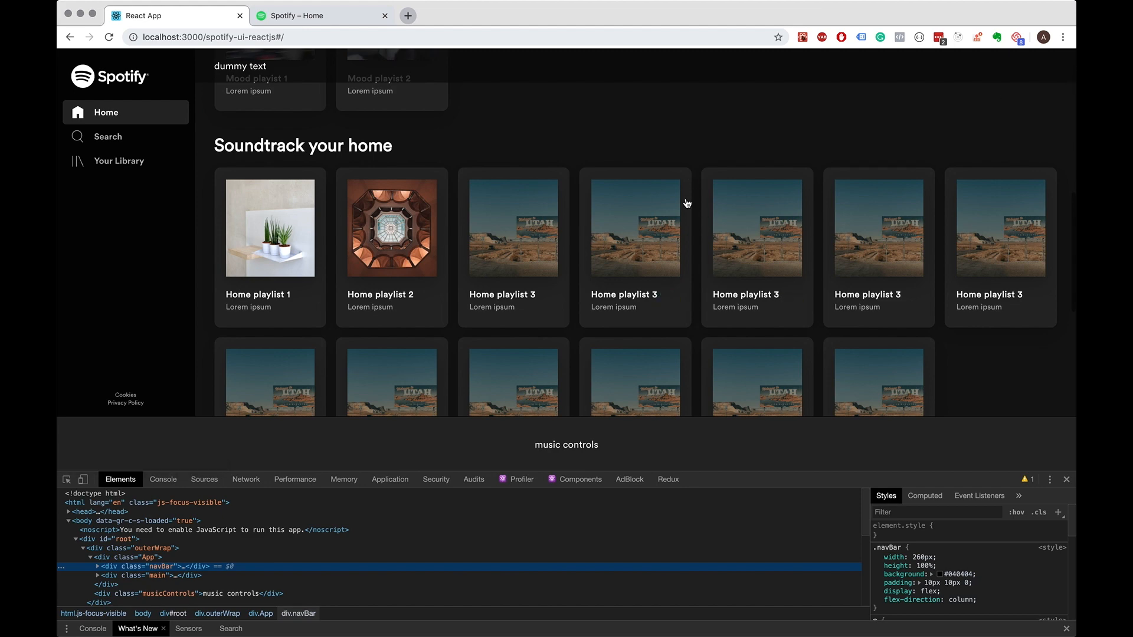
pyautogui.moveTo(1032, 245)
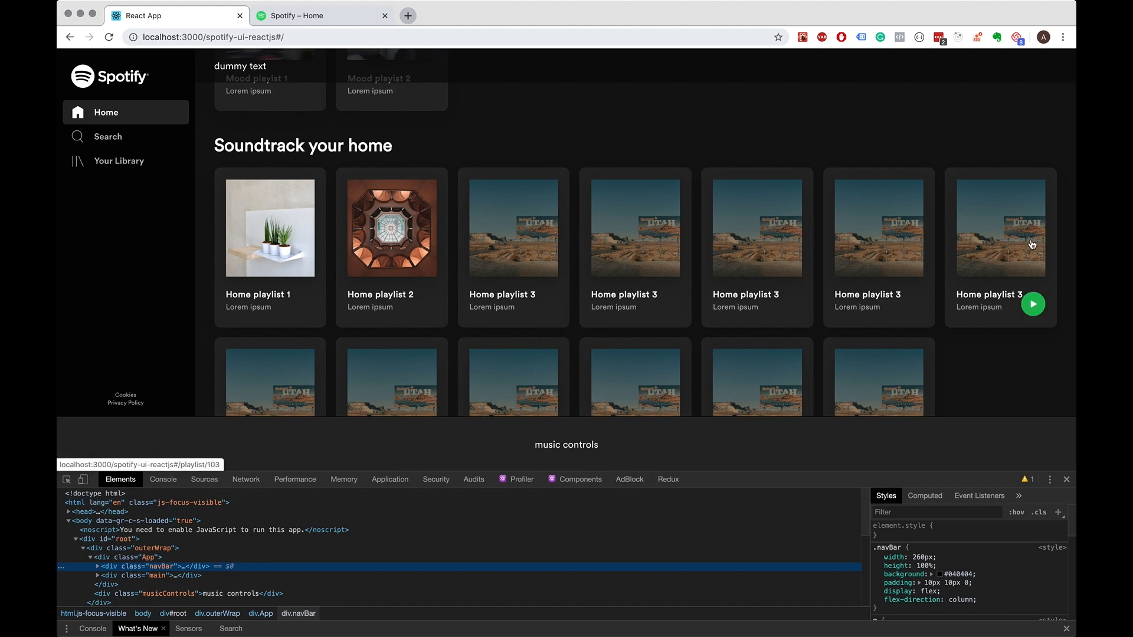
pyautogui.click(163, 480)
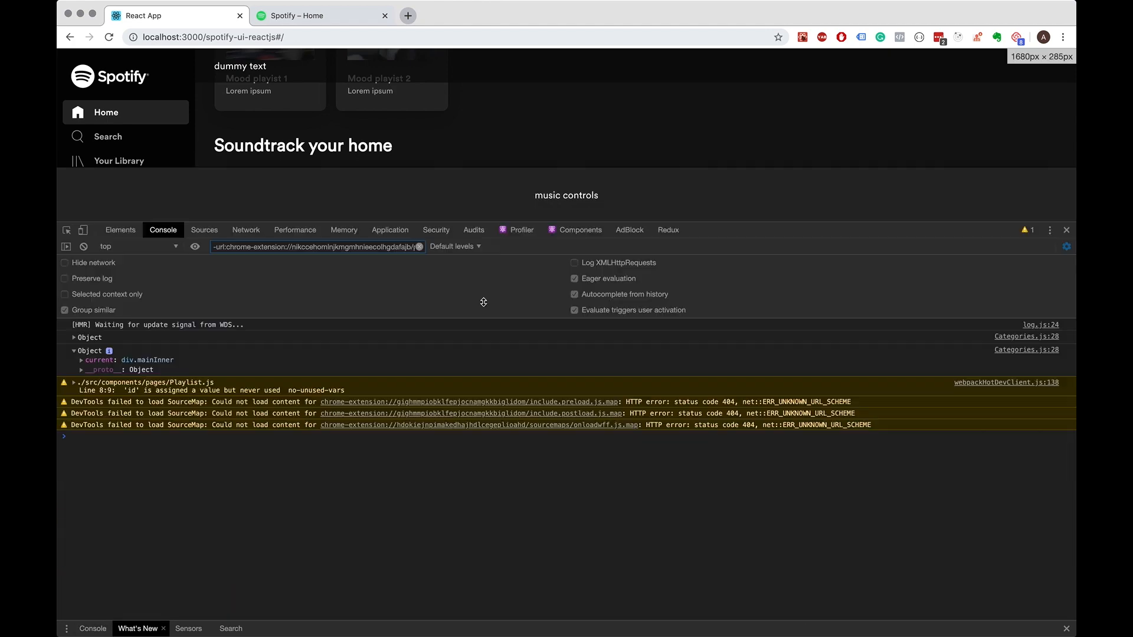
pyautogui.click(82, 360)
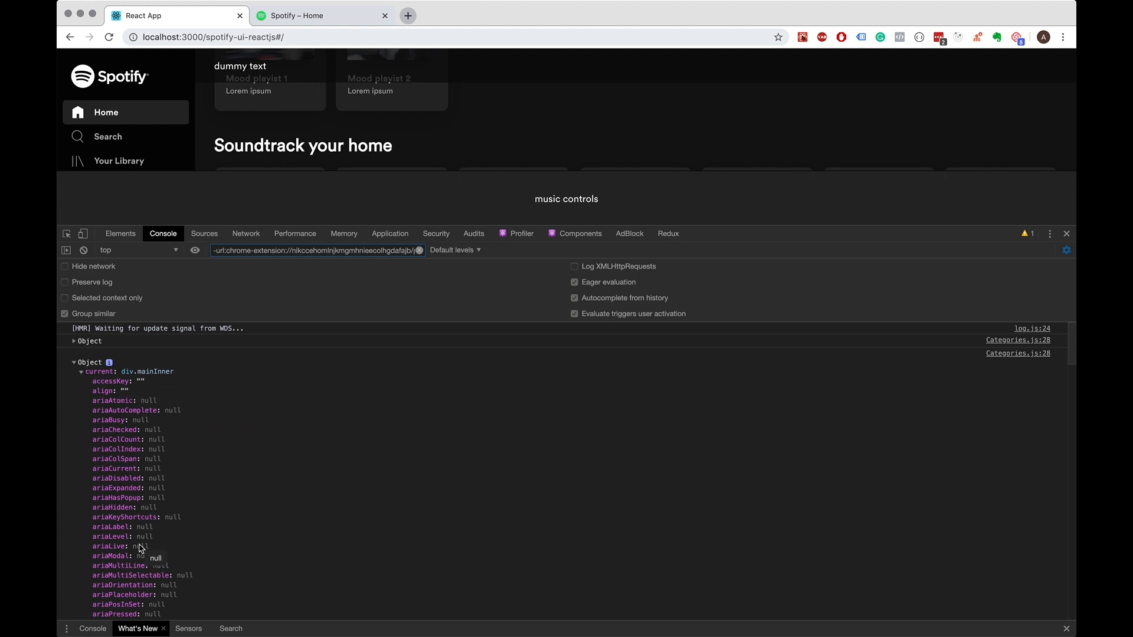
pyautogui.scroll(-3)
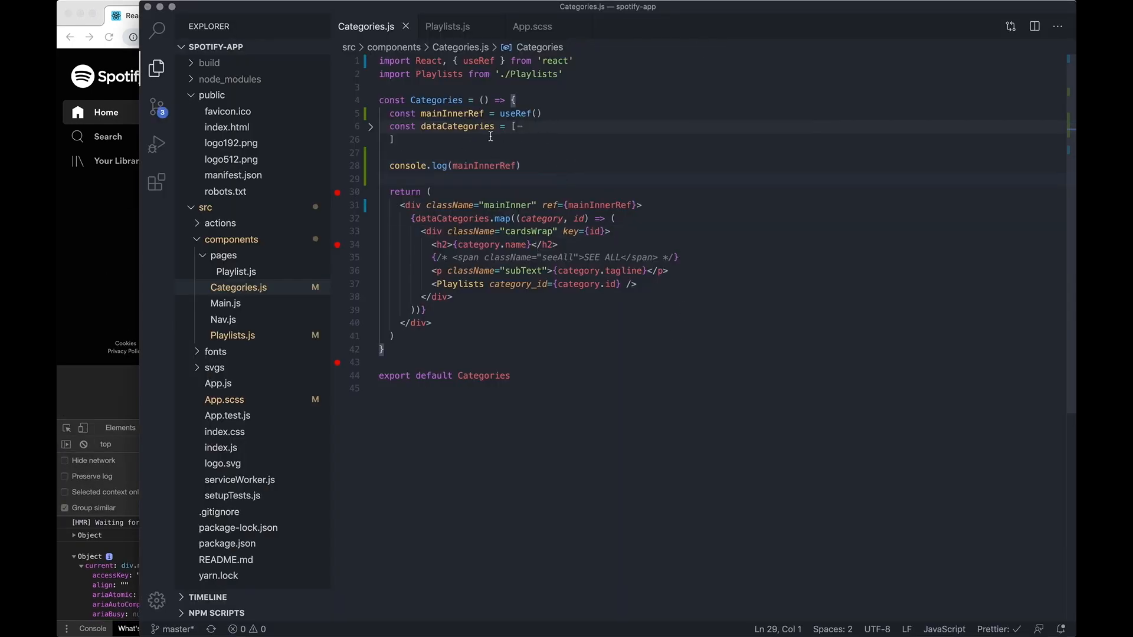
# Import useEffect and add an effect with assign-listener and remove-listener comments
pyautogui.click(513, 126)
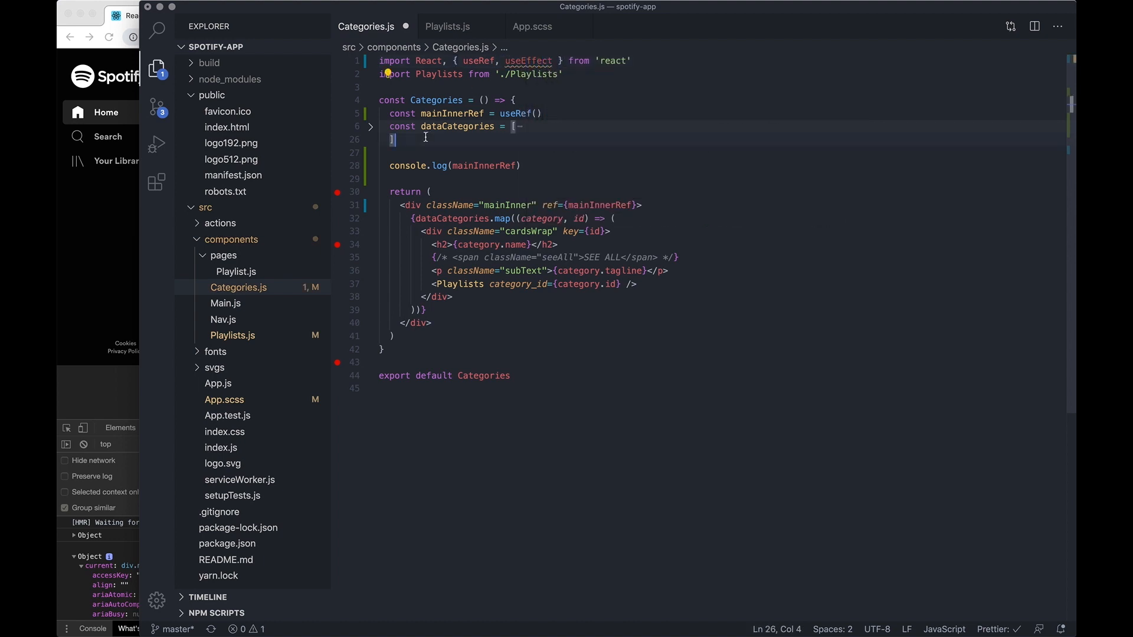
pyautogui.write('useEffect(() => {')
pyautogui.write('}, [])')
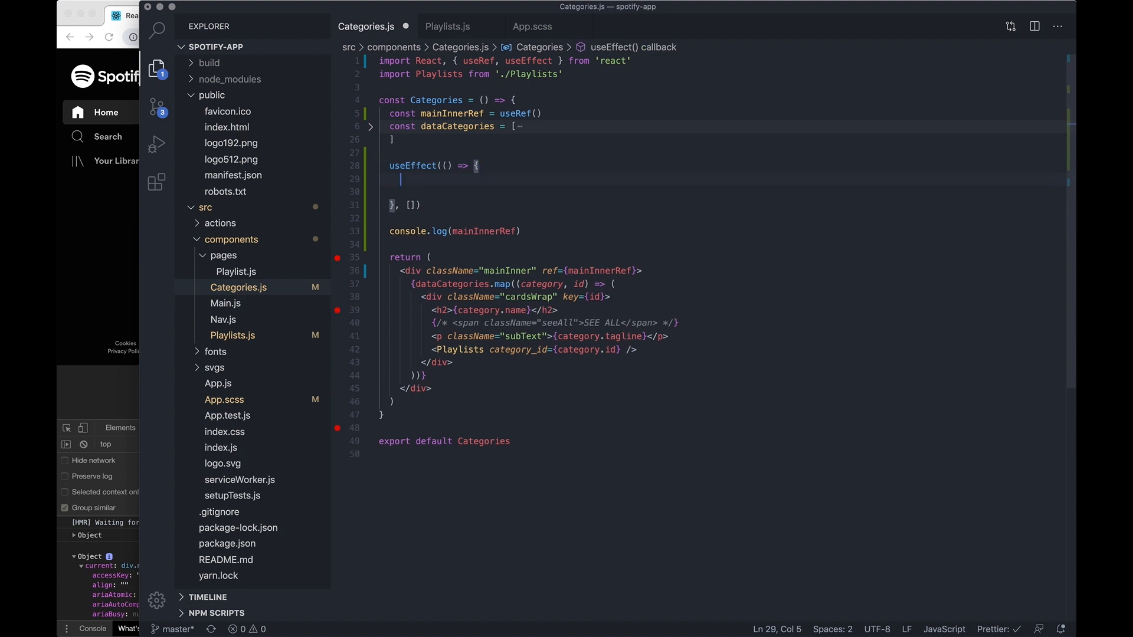
pyautogui.write('//')
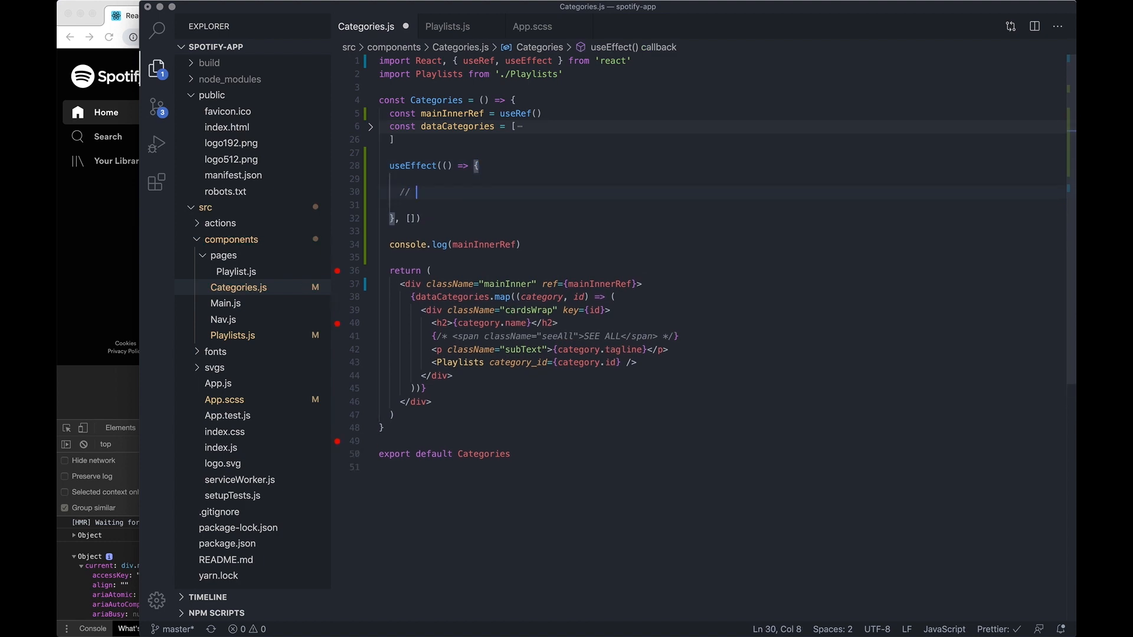
pyautogui.write('assign event listener')
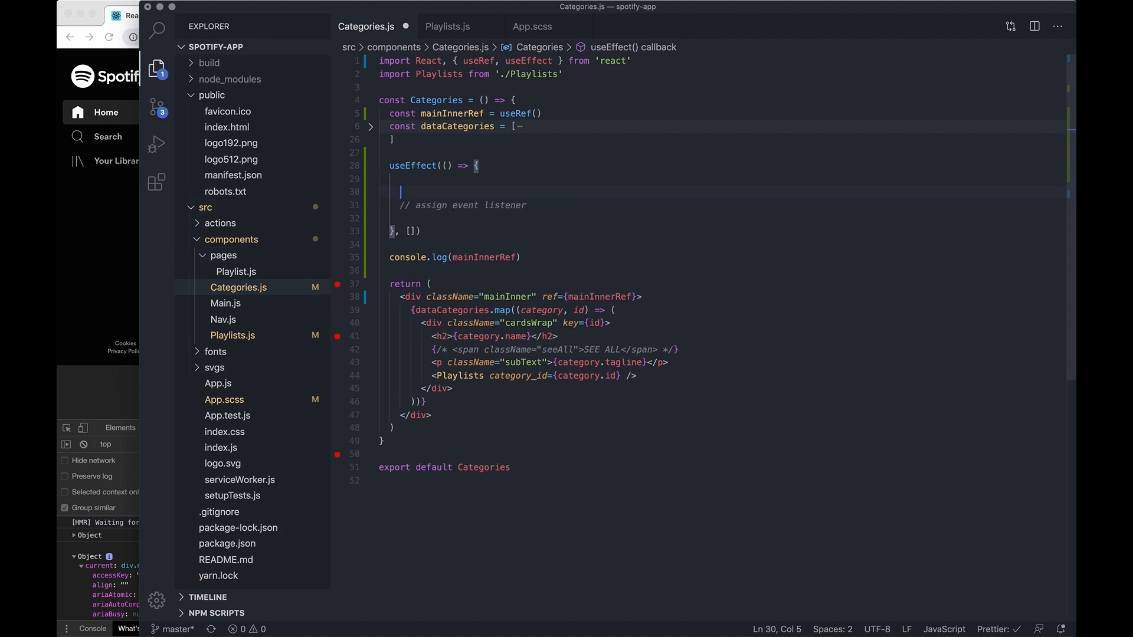
pyautogui.write('// function')
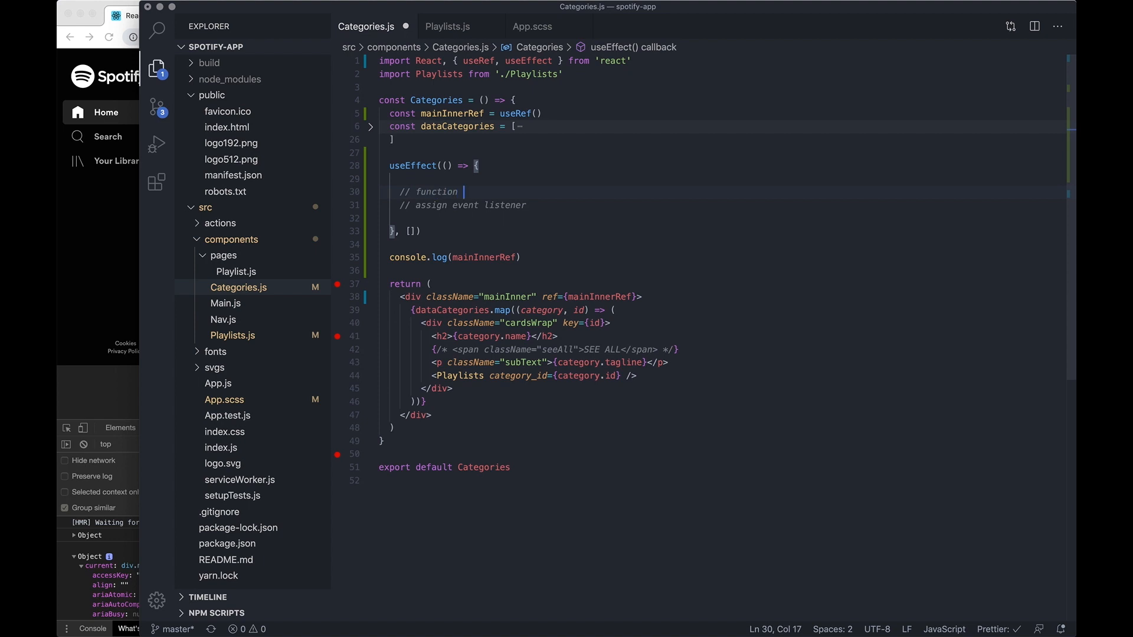
pyautogui.write('// remove event li')
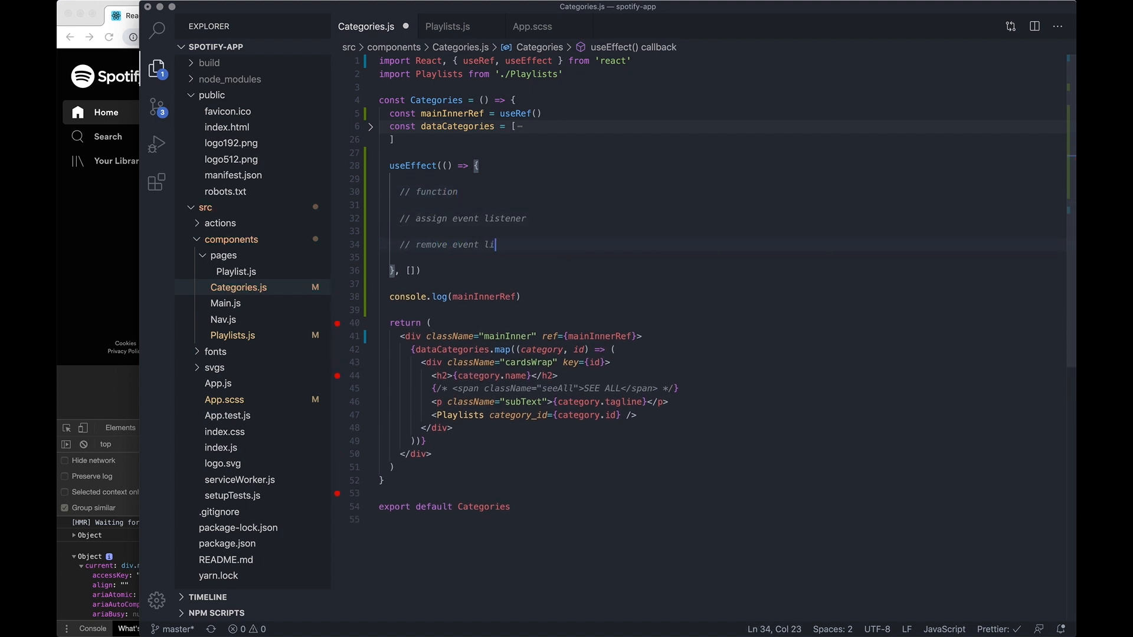
pyautogui.write('stener')
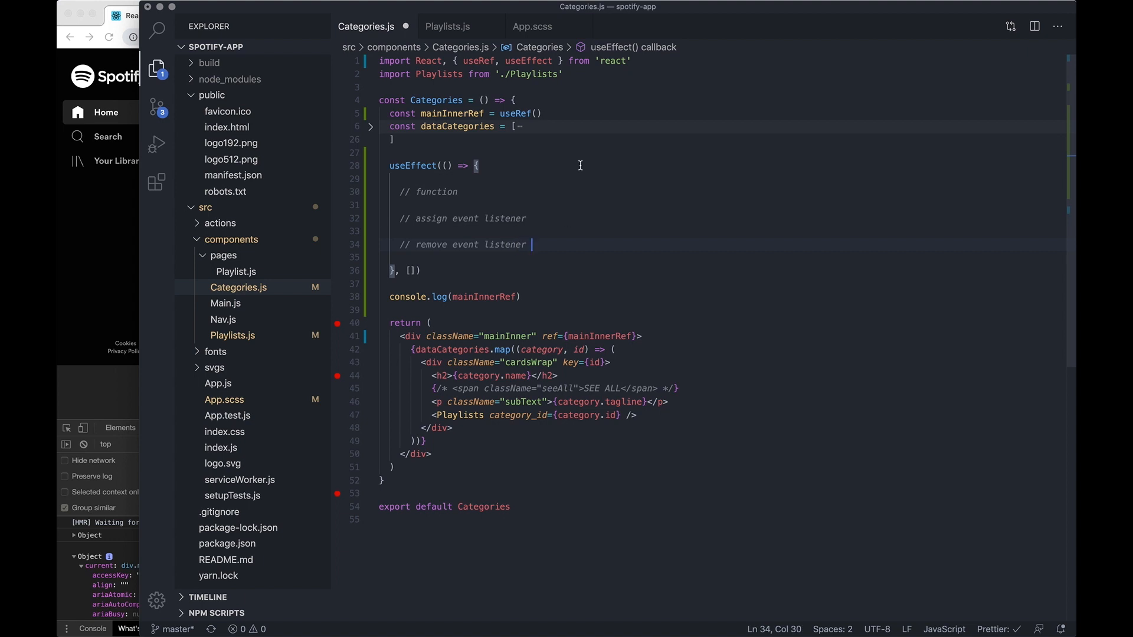
pyautogui.press('enter')
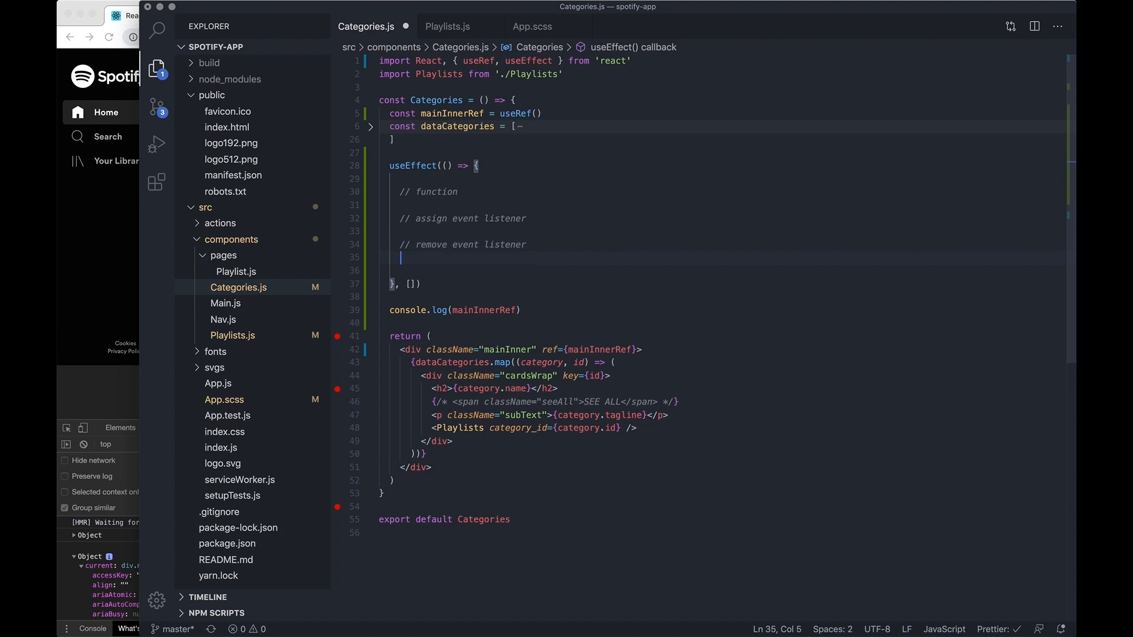
pyautogui.moveTo(493, 238)
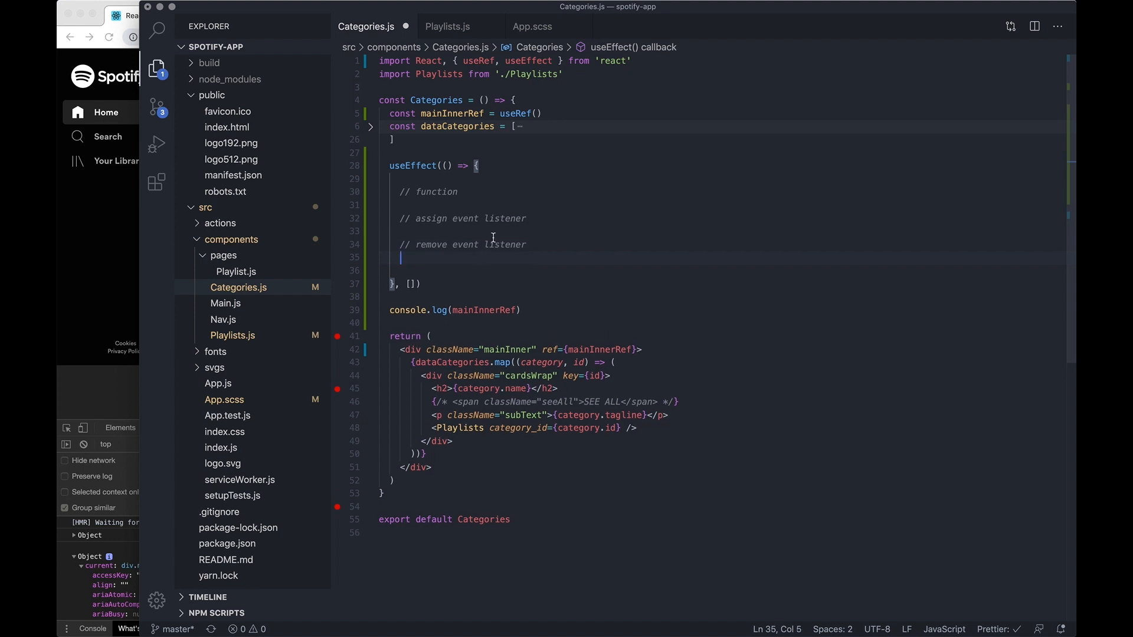
# Define handleWindowResize to log mainInnerRef.current.getBoundingClientRect().width
pyautogui.write('const')
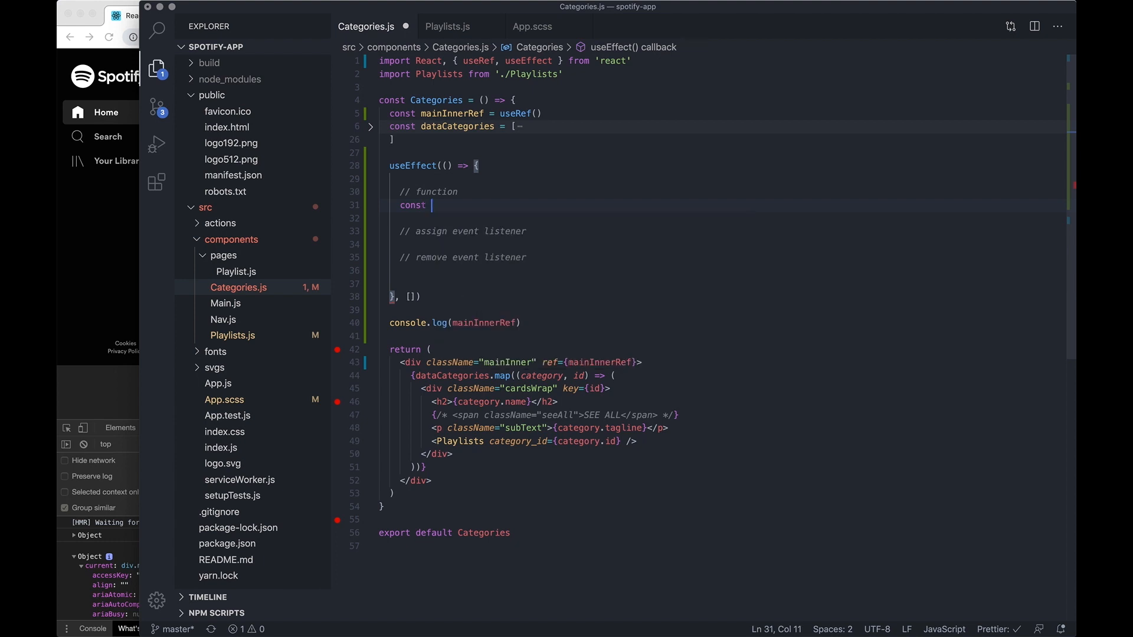
pyautogui.write('handle')
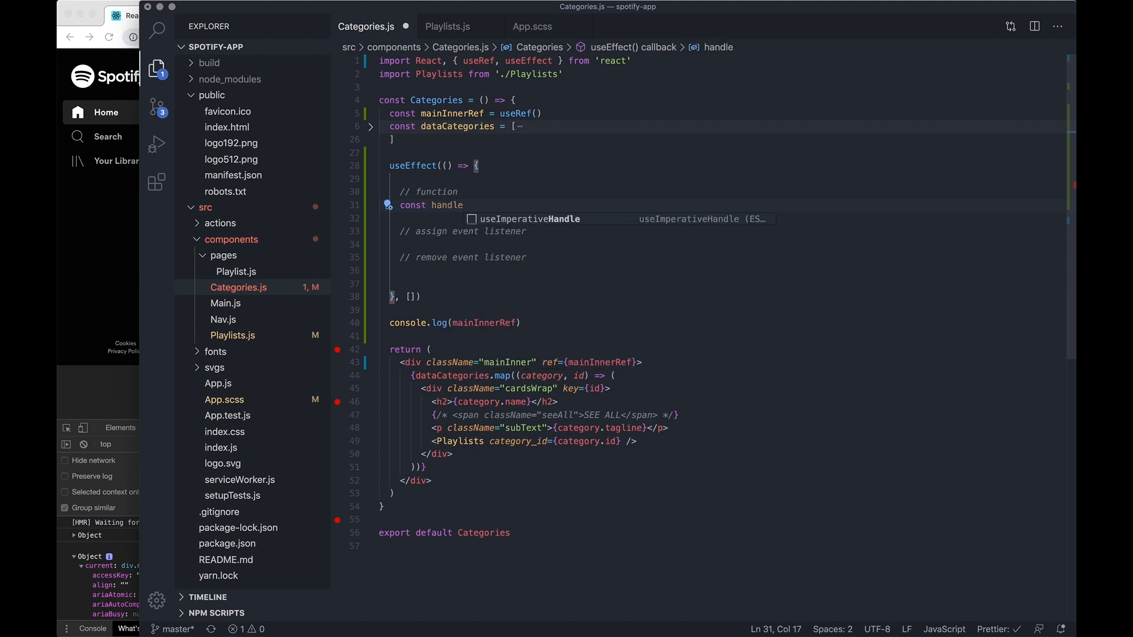
pyautogui.write('WindowResi')
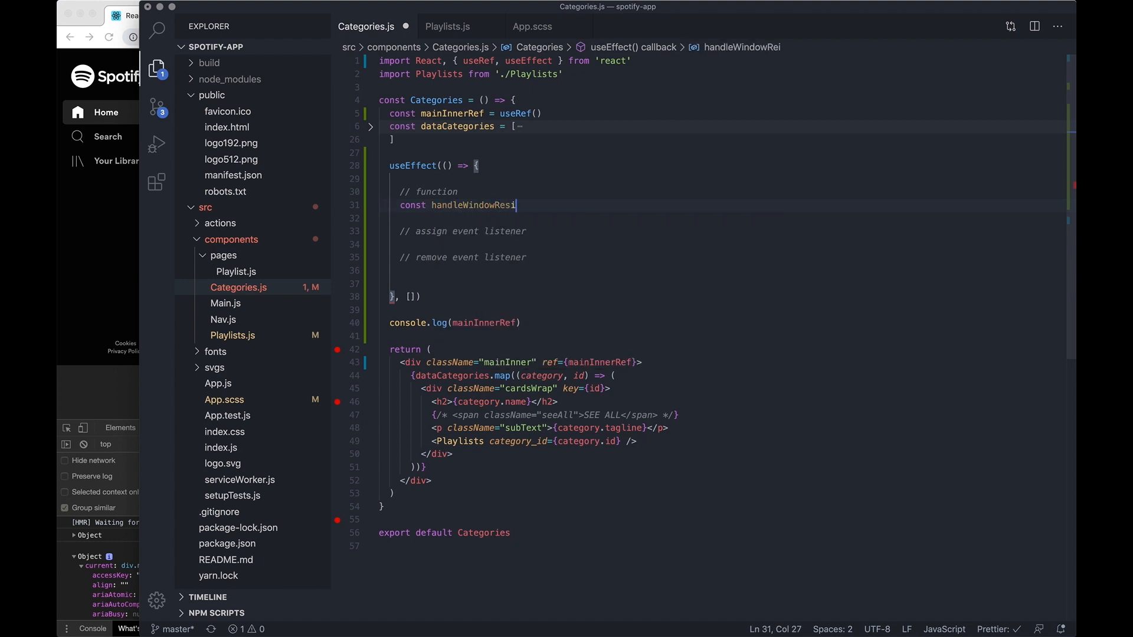
pyautogui.write('ze = ()')
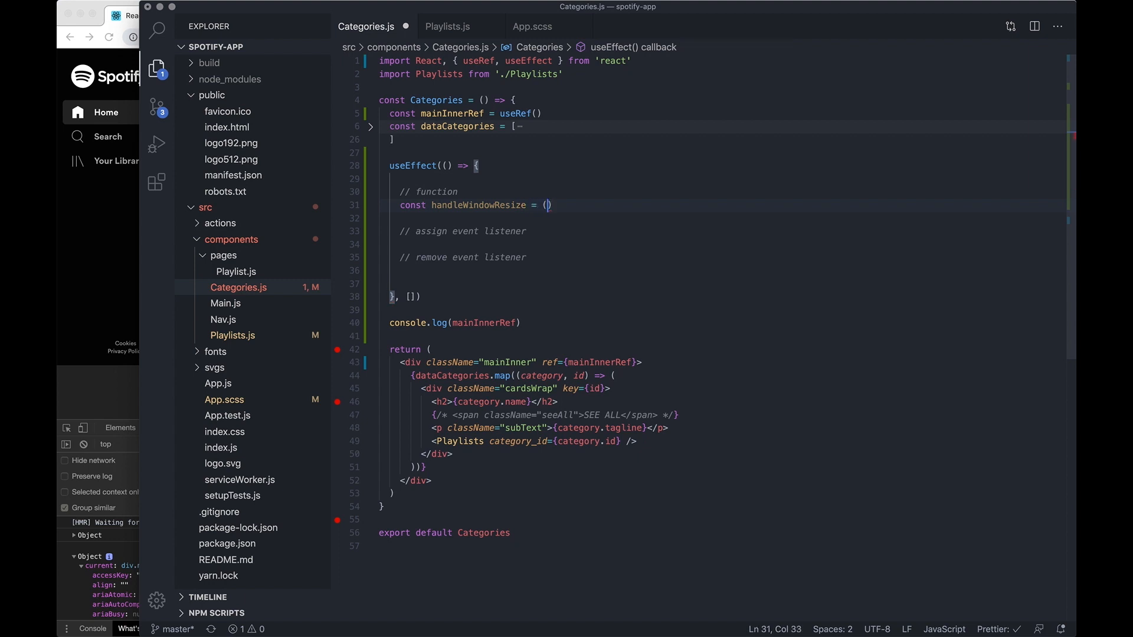
pyautogui.write('=> {')
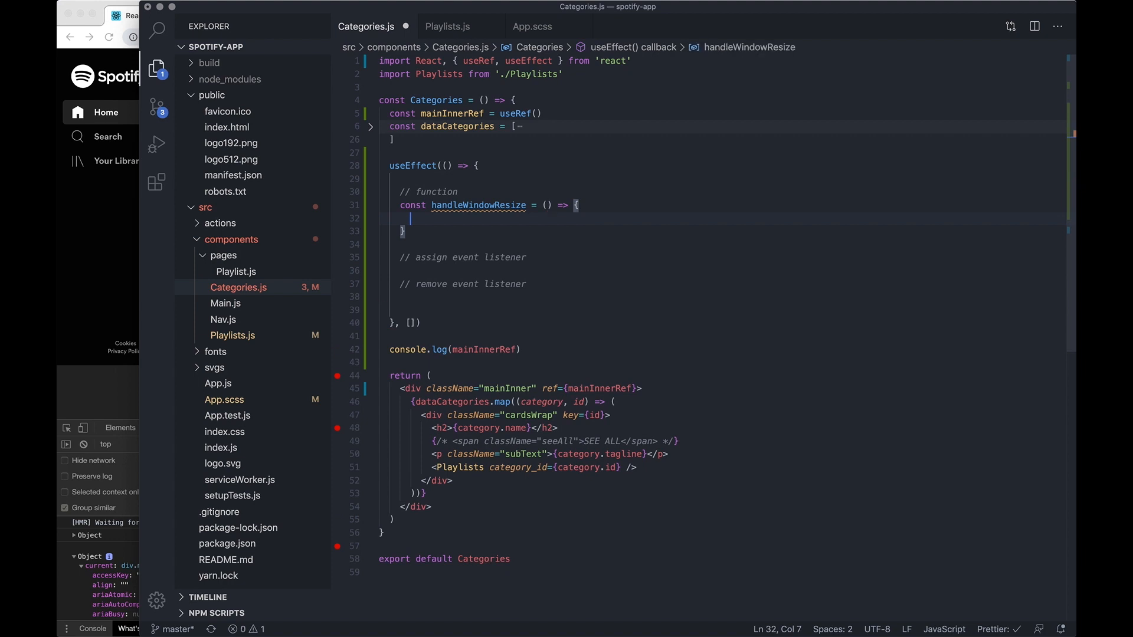
pyautogui.write('console.log(')
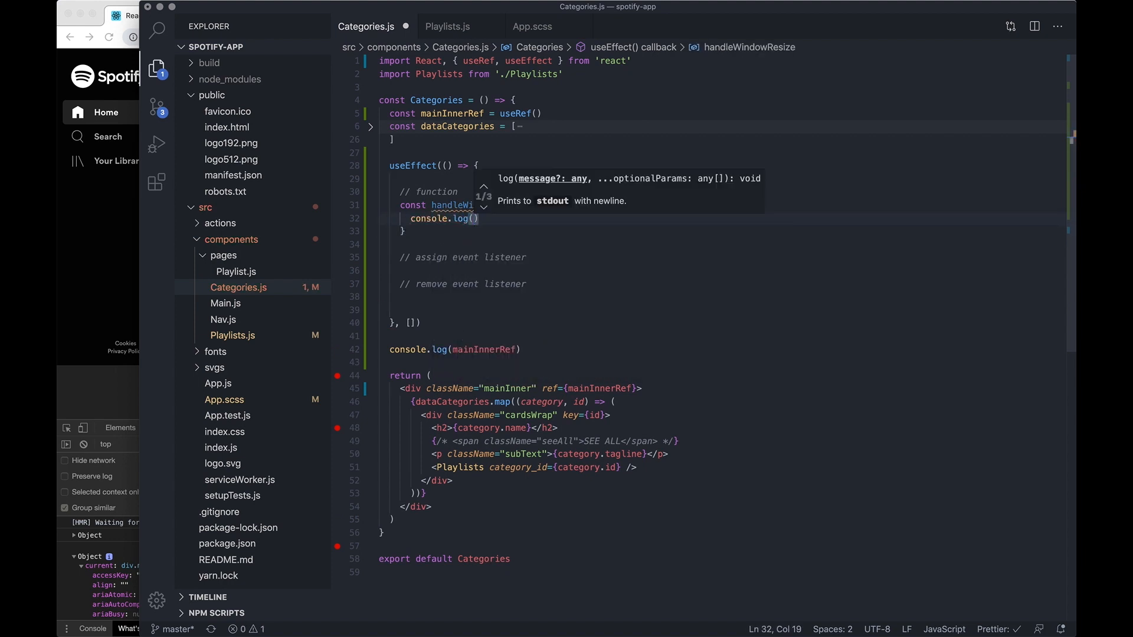
pyautogui.write('mainInnerRef')
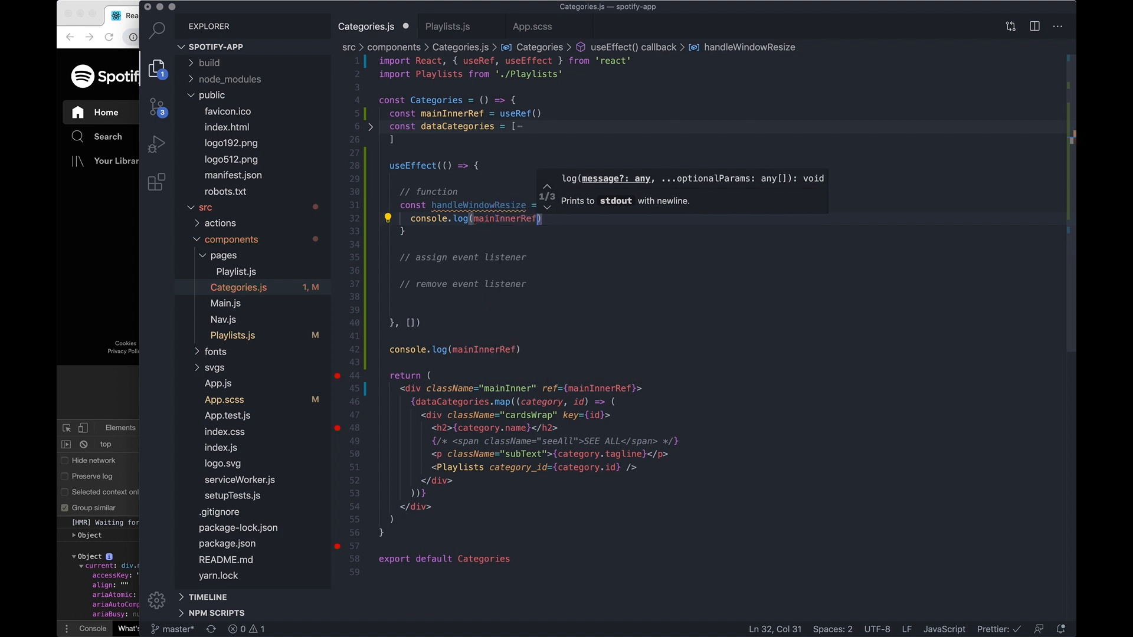
pyautogui.write('.current.g')
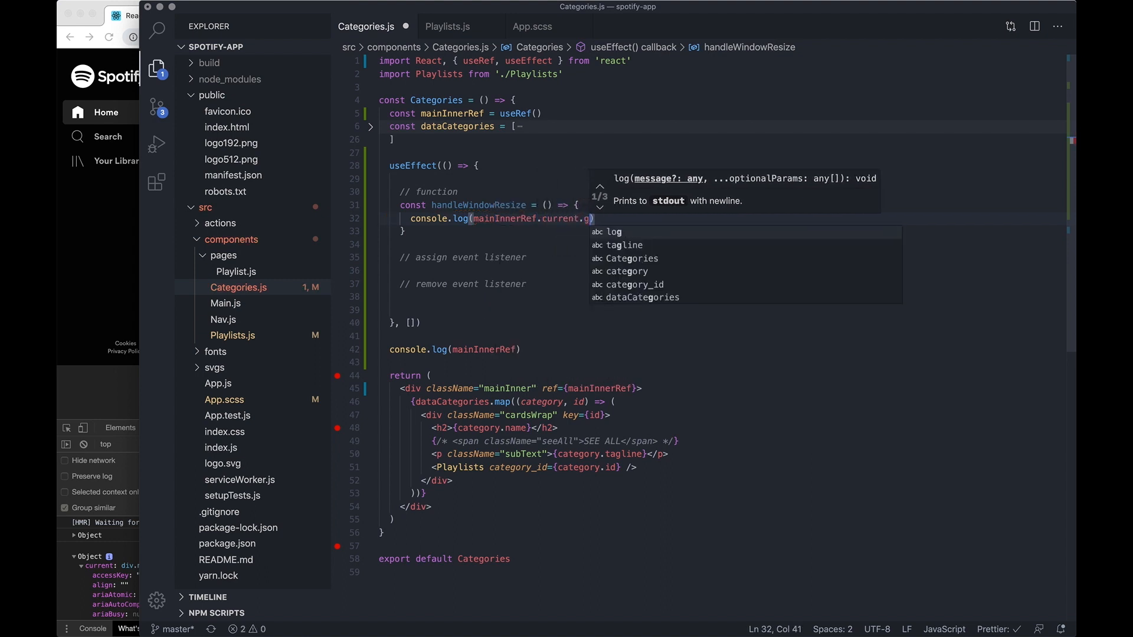
pyautogui.write('et')
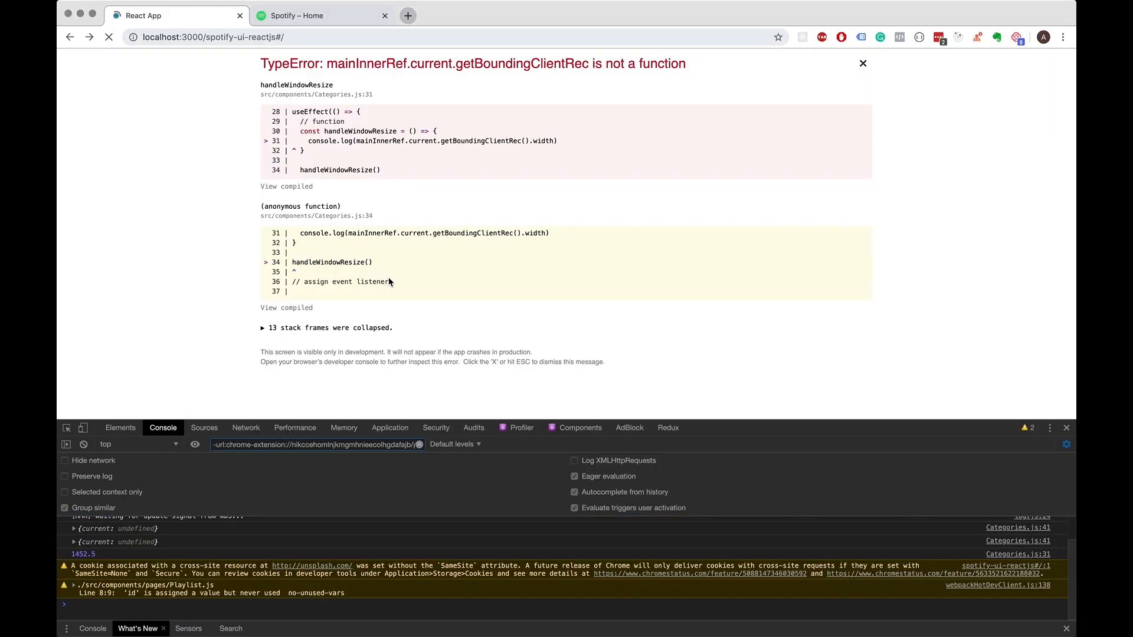
# View the getBoundingClientRec TypeError overlay in the Chrome app
pyautogui.click(862, 64)
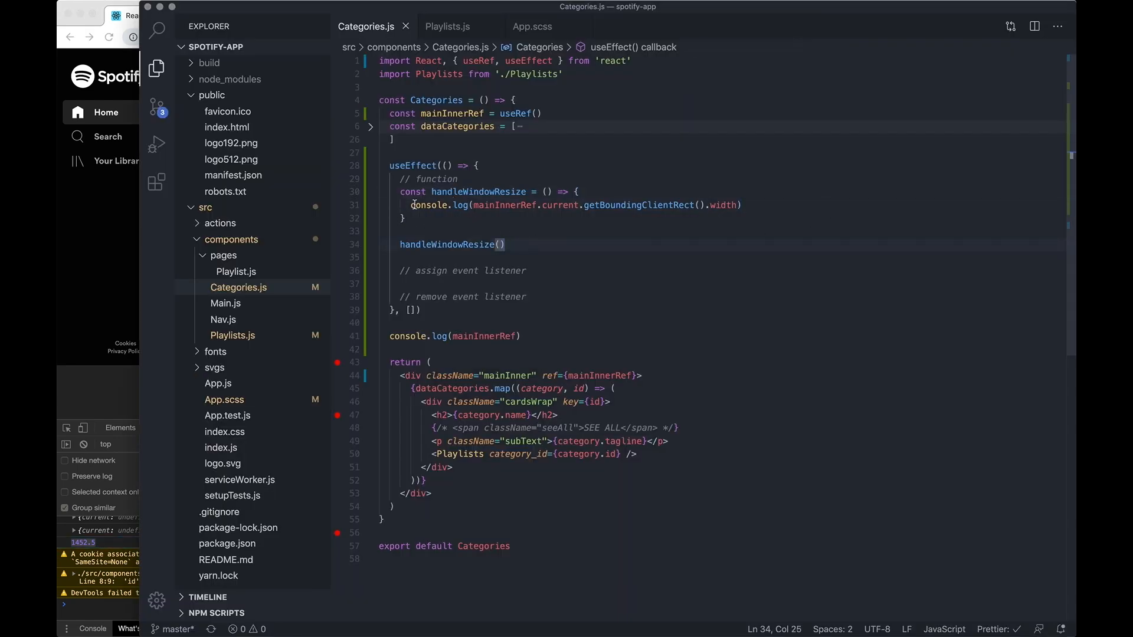
# Add window.addEventListener('resize', handleWindowResize) inside the effect
pyautogui.click(527, 271)
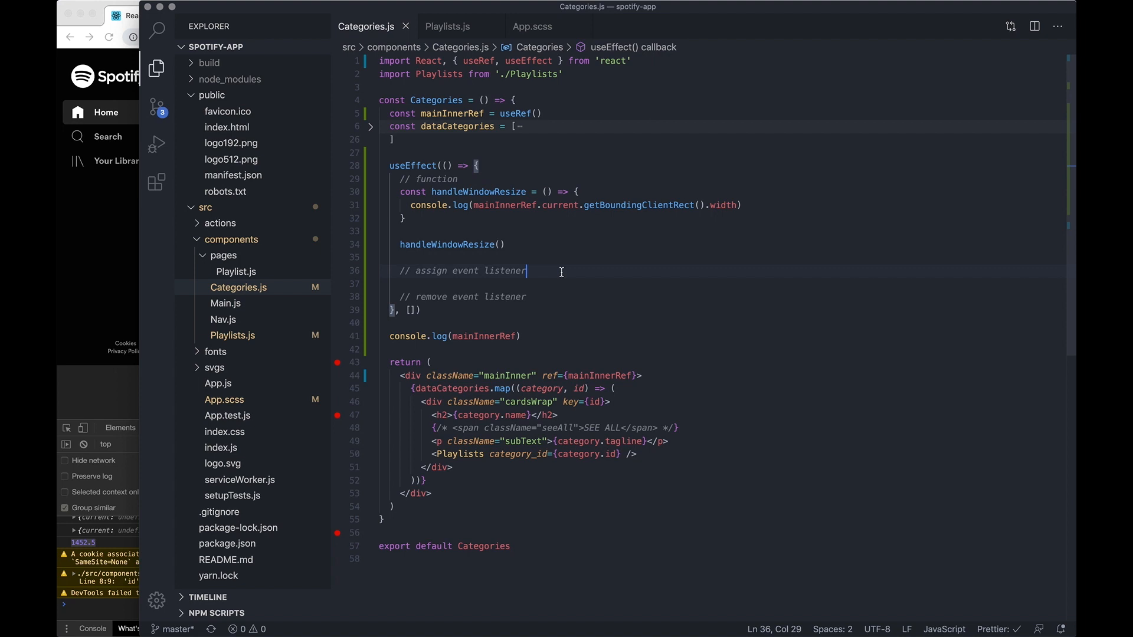
pyautogui.write('window')
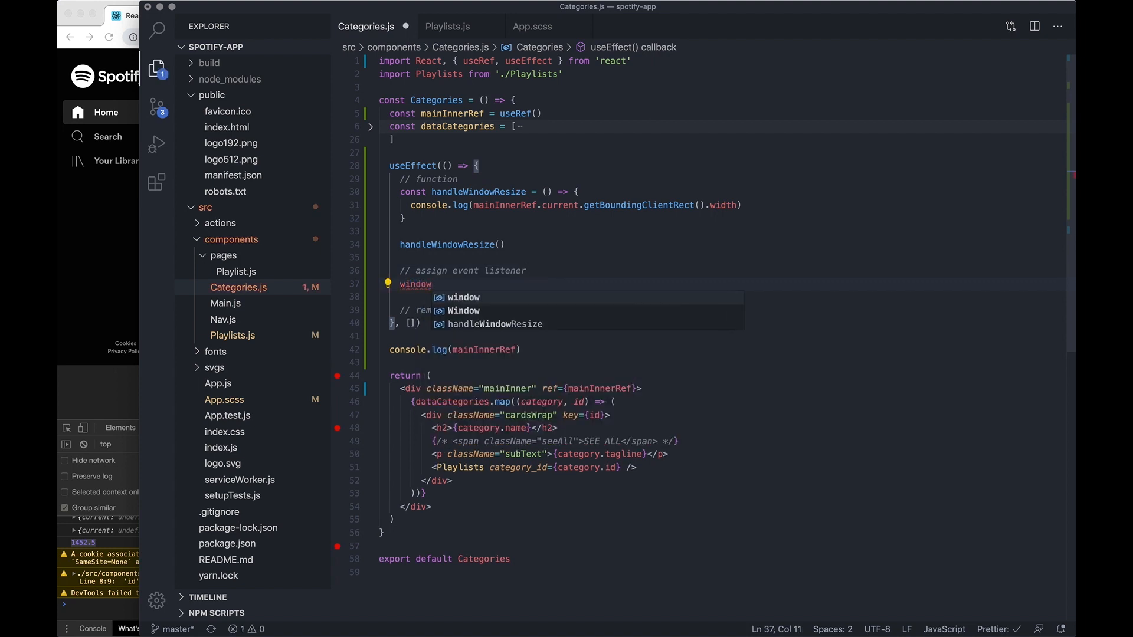
pyautogui.write('.addEventListener(')
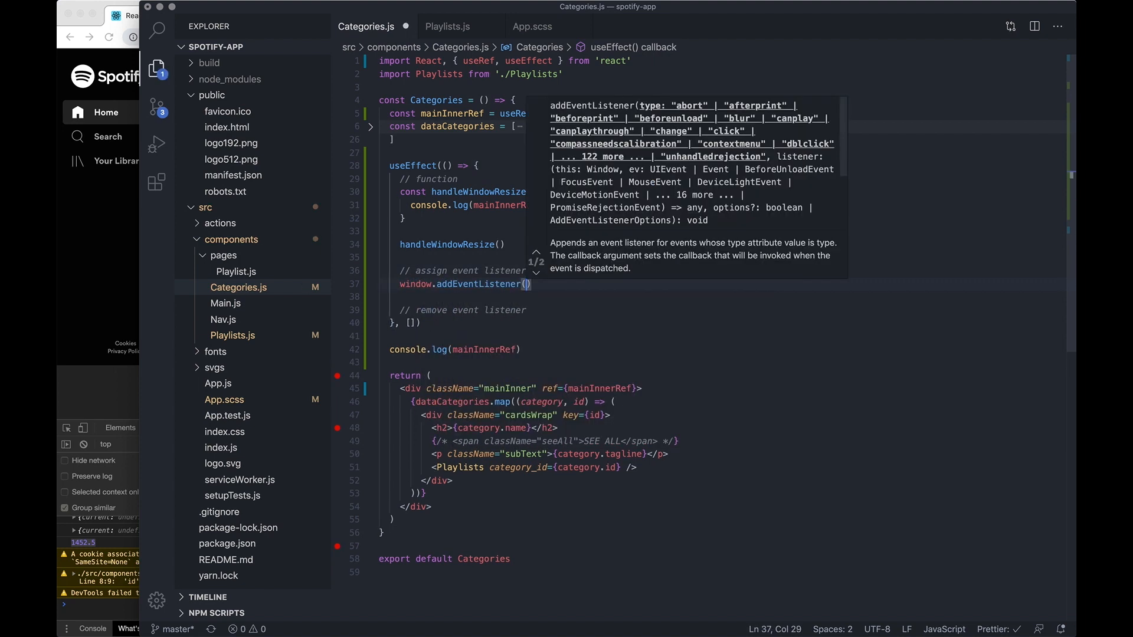
pyautogui.write("'resize'")
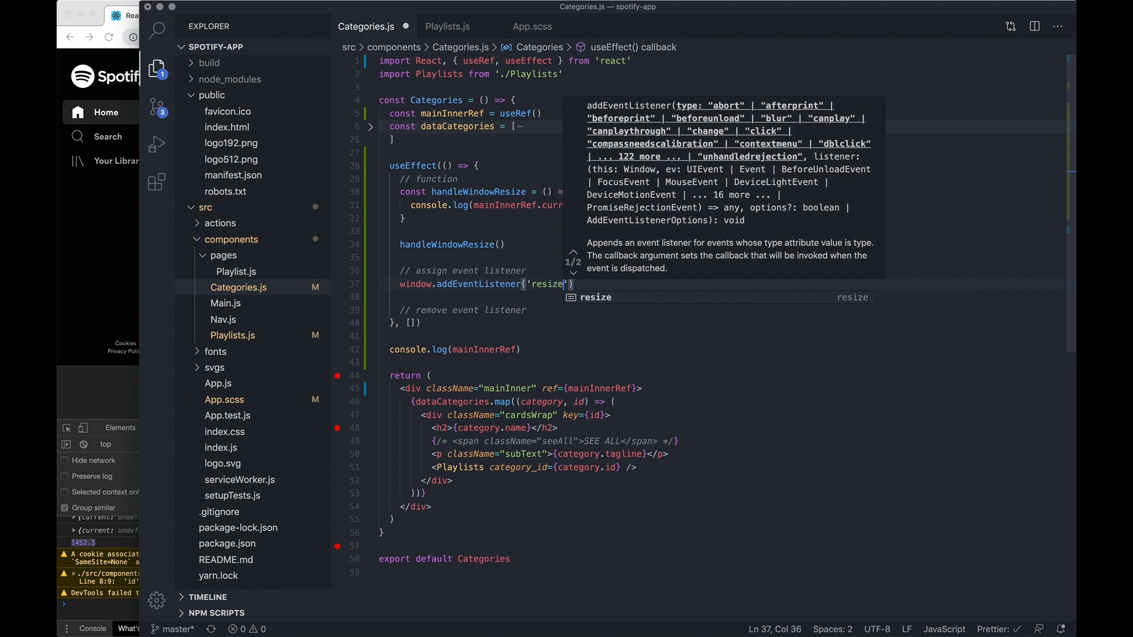
pyautogui.doubleClick(478, 191)
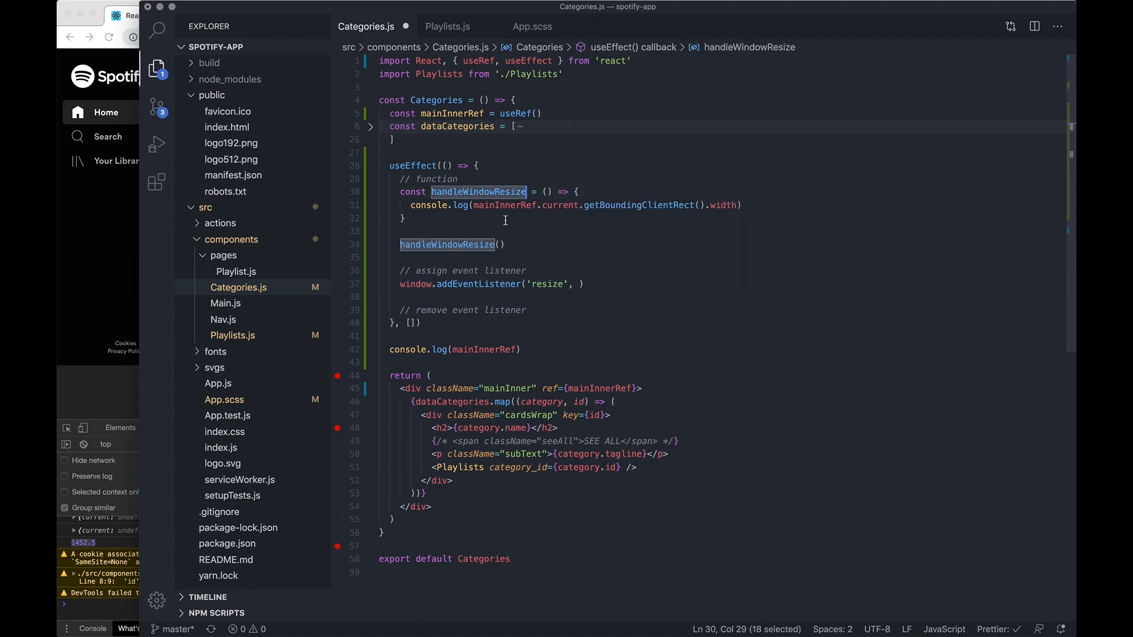
pyautogui.write('handleWindowResize')
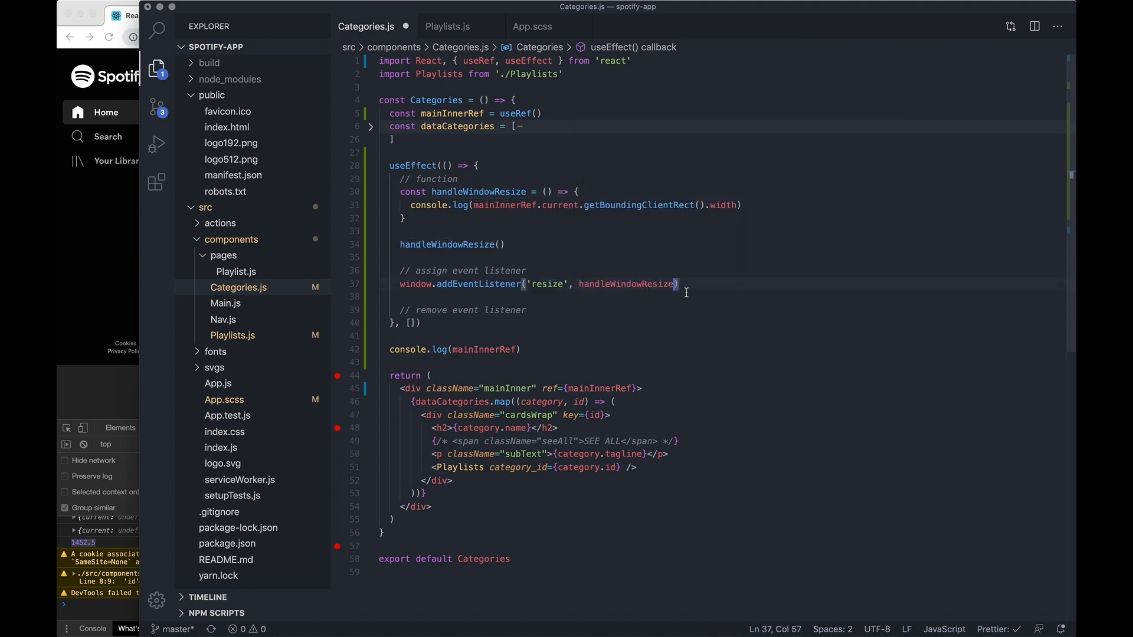
# Return a cleanup calling window.removeEventListener('resize', handleWindowResize)
pyautogui.write('return () => w')
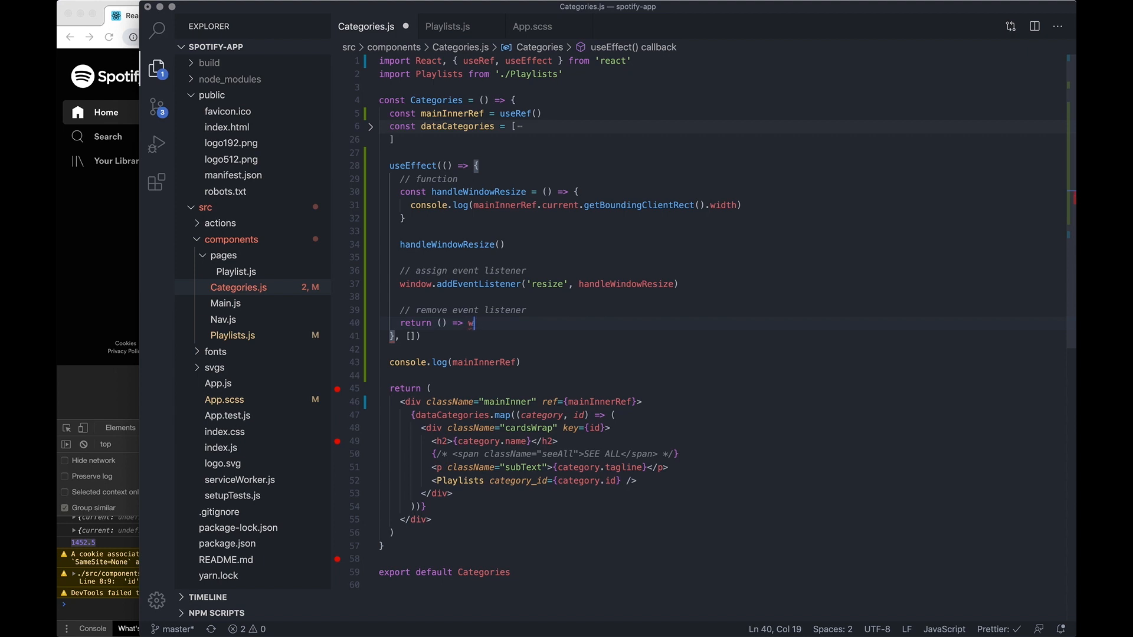
pyautogui.write("indow.removeEventListener('resize',")
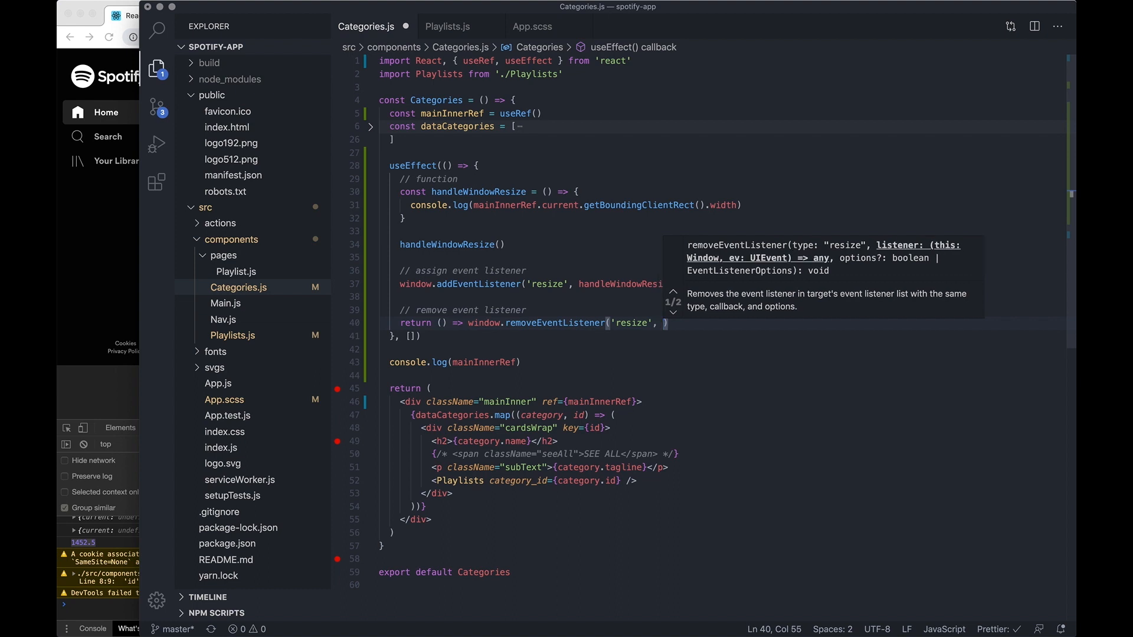
pyautogui.write('handleWindowResize)')
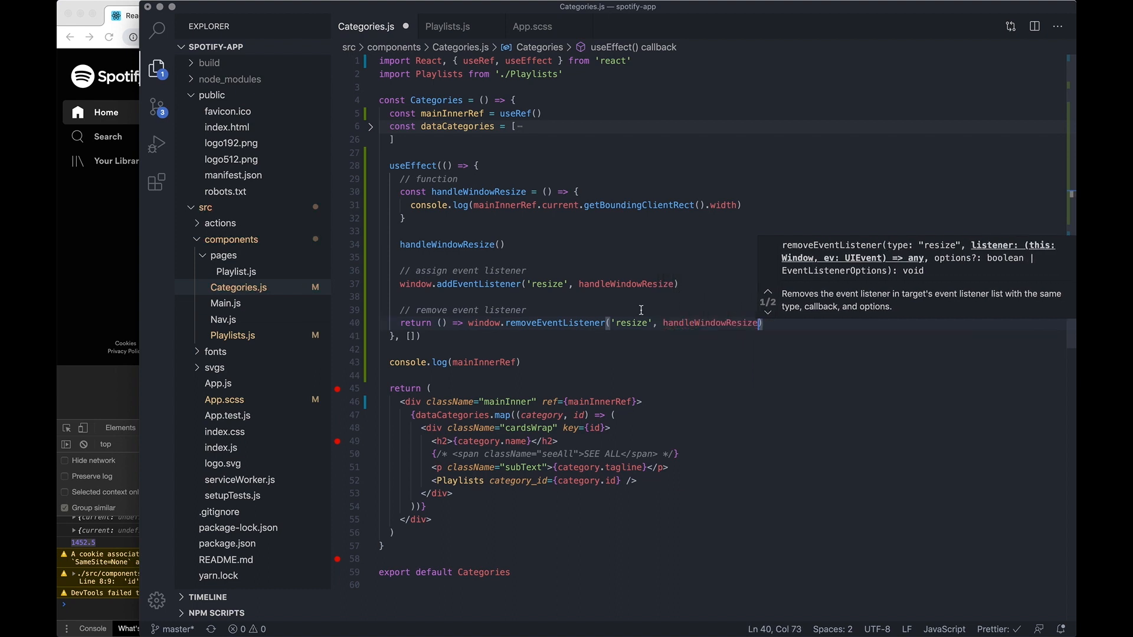
pyautogui.press('enter')
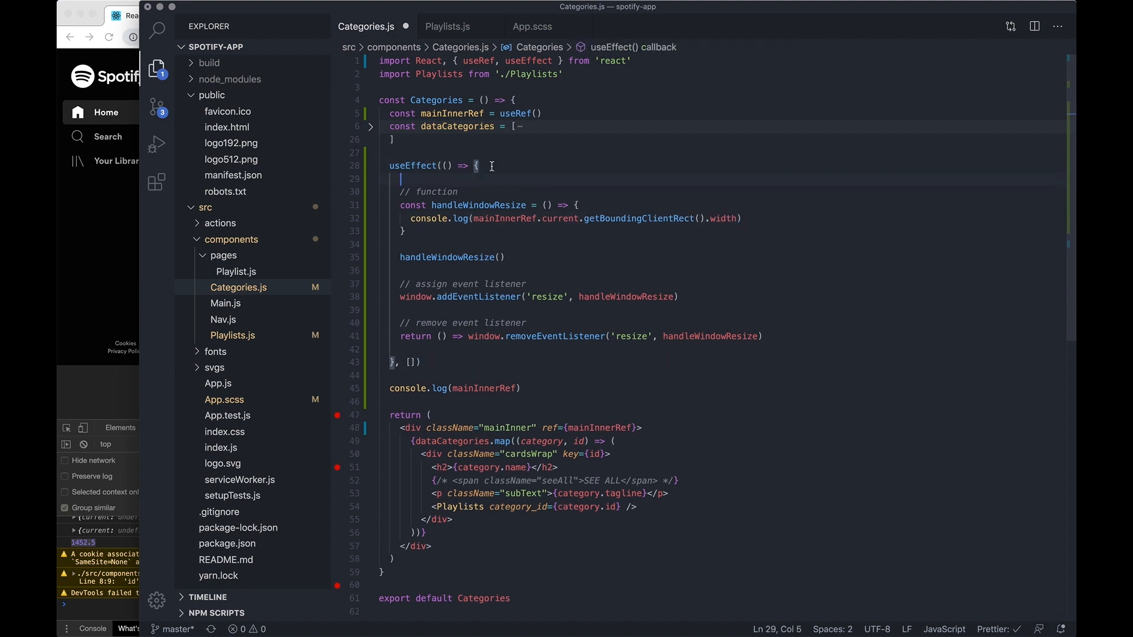
# Add a // calculation comment, import useState, and declare const [limiter, setLimiter] = useState(0)
pyautogui.write('// ca')
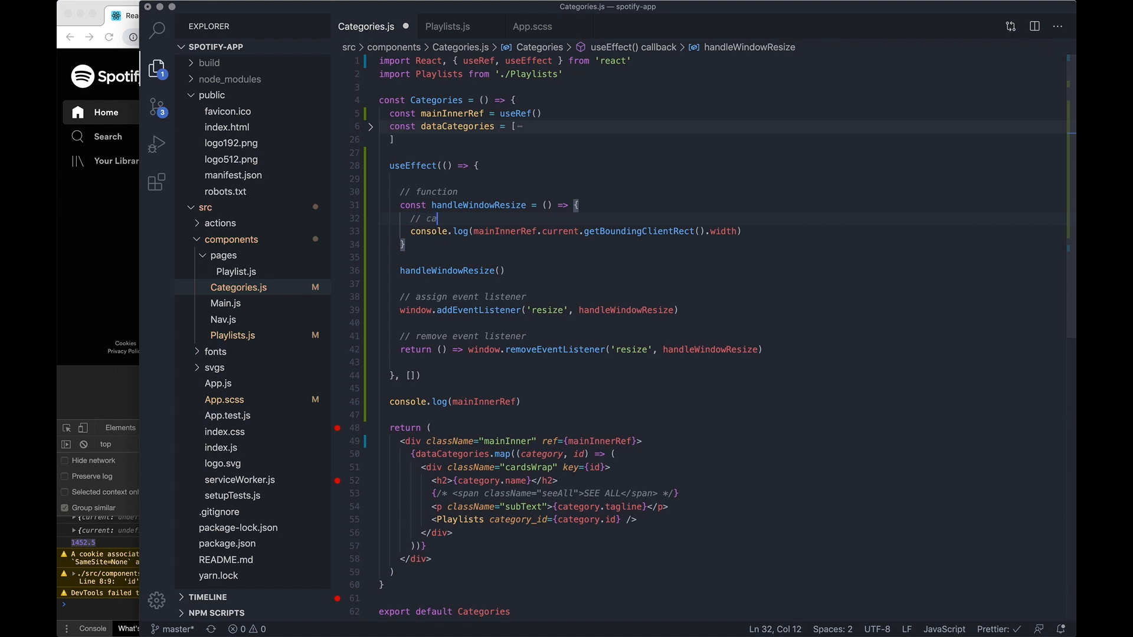
pyautogui.write('lculation')
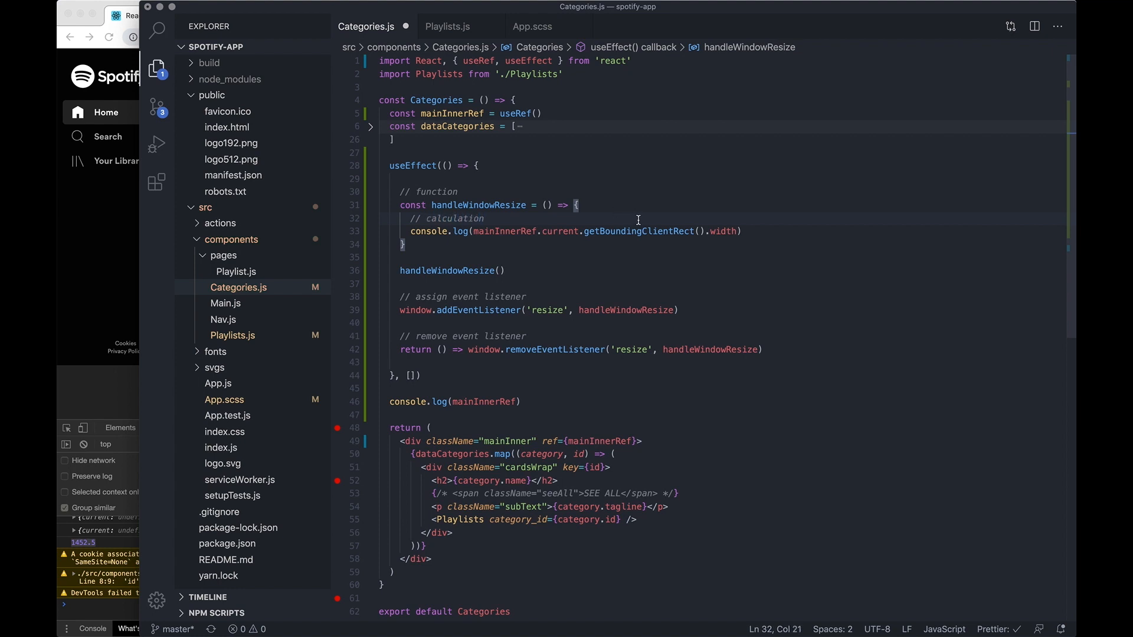
pyautogui.moveTo(606, 191)
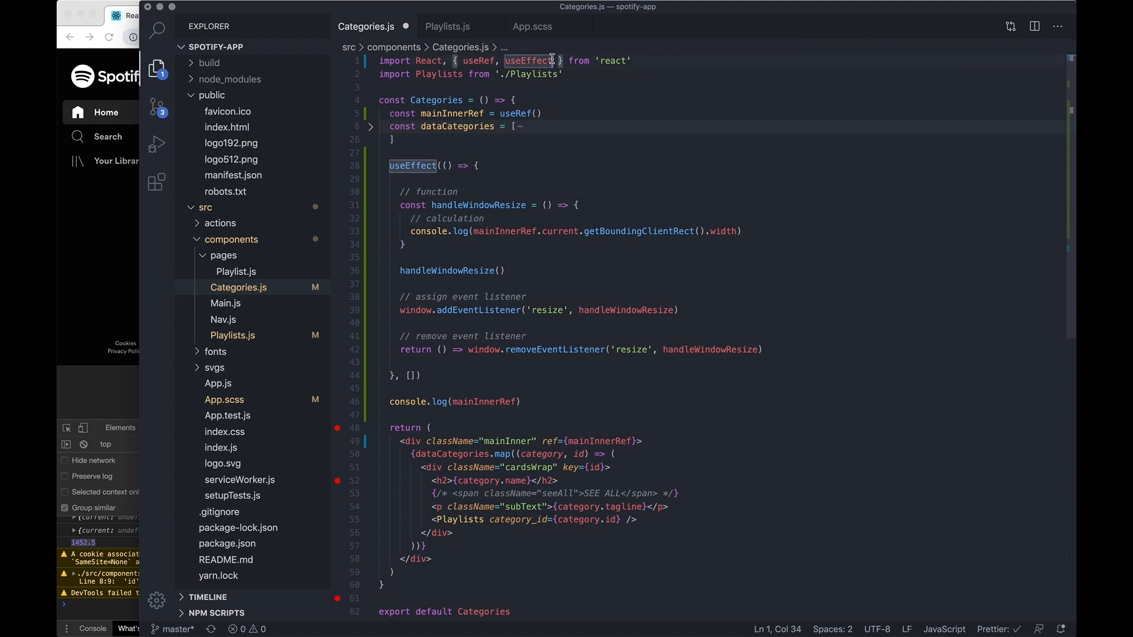
pyautogui.write('useState')
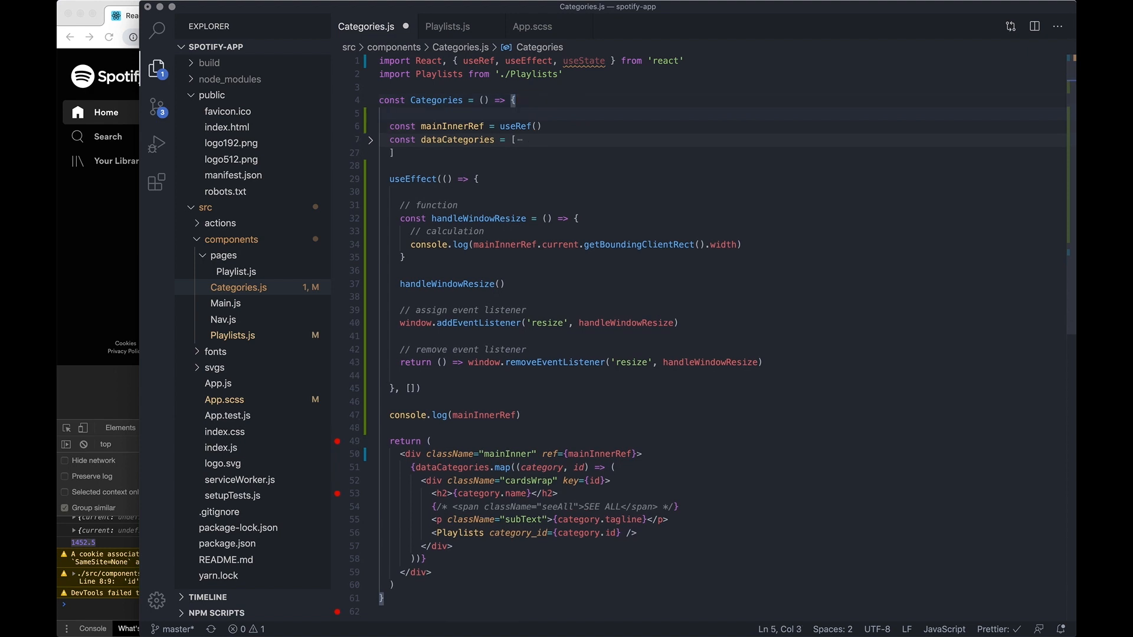
pyautogui.write('const')
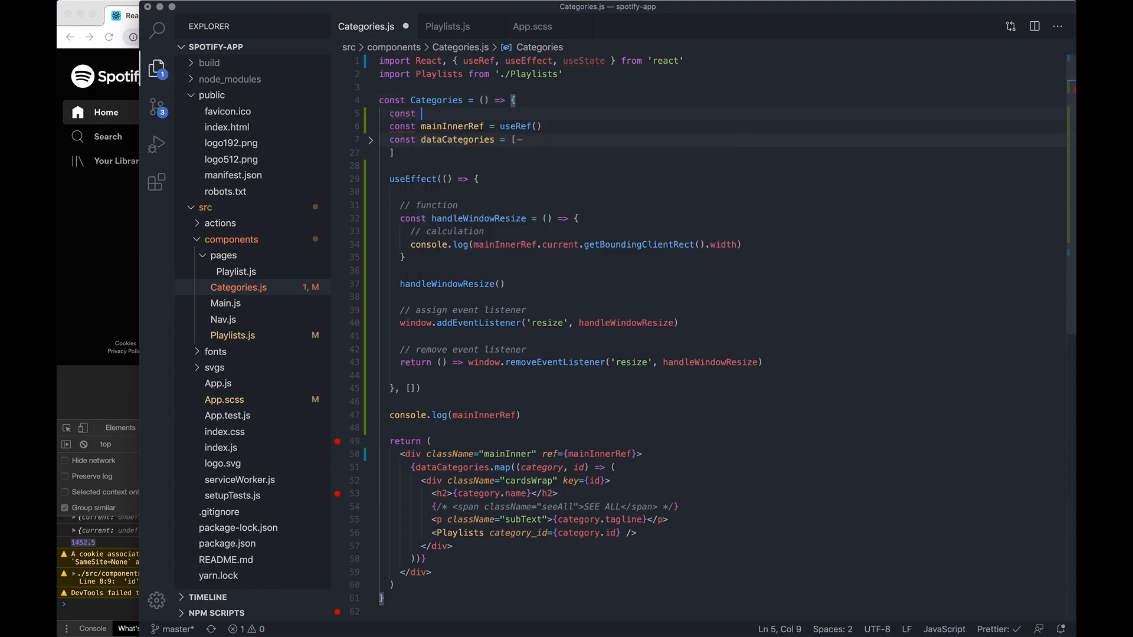
pyautogui.write('limiter, setT]')
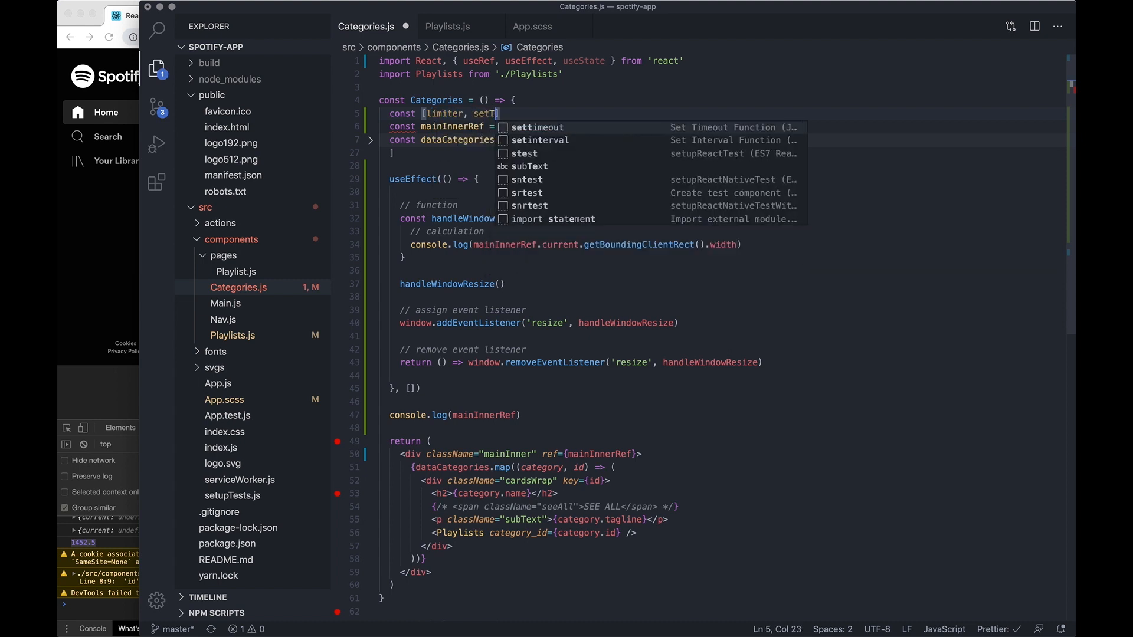
pyautogui.write('setLimiter]')
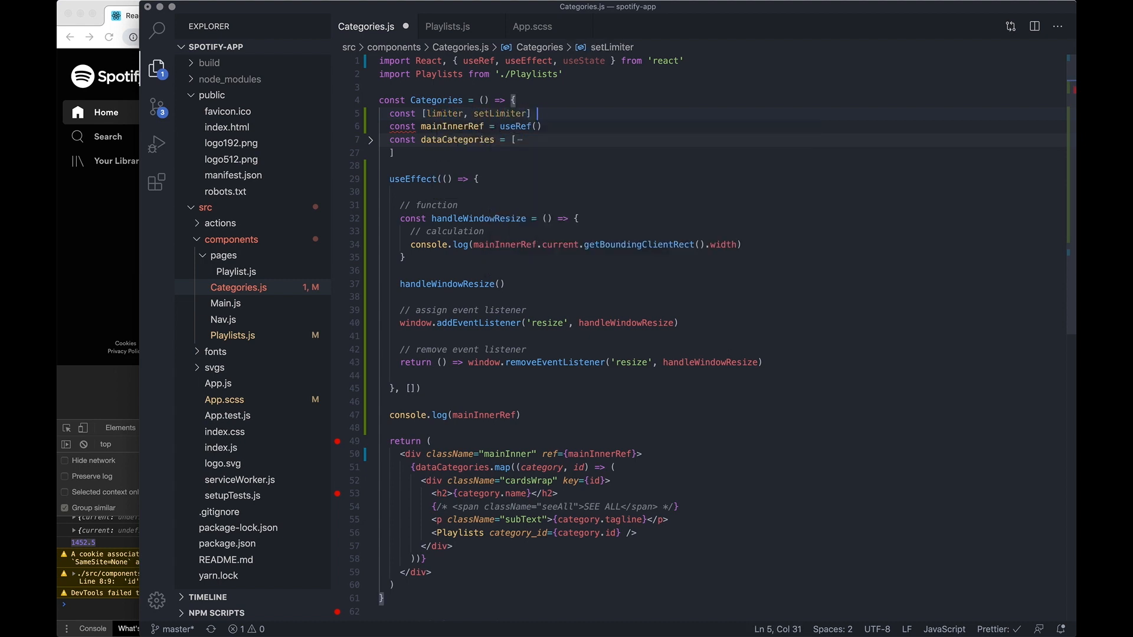
pyautogui.write('useState(0')
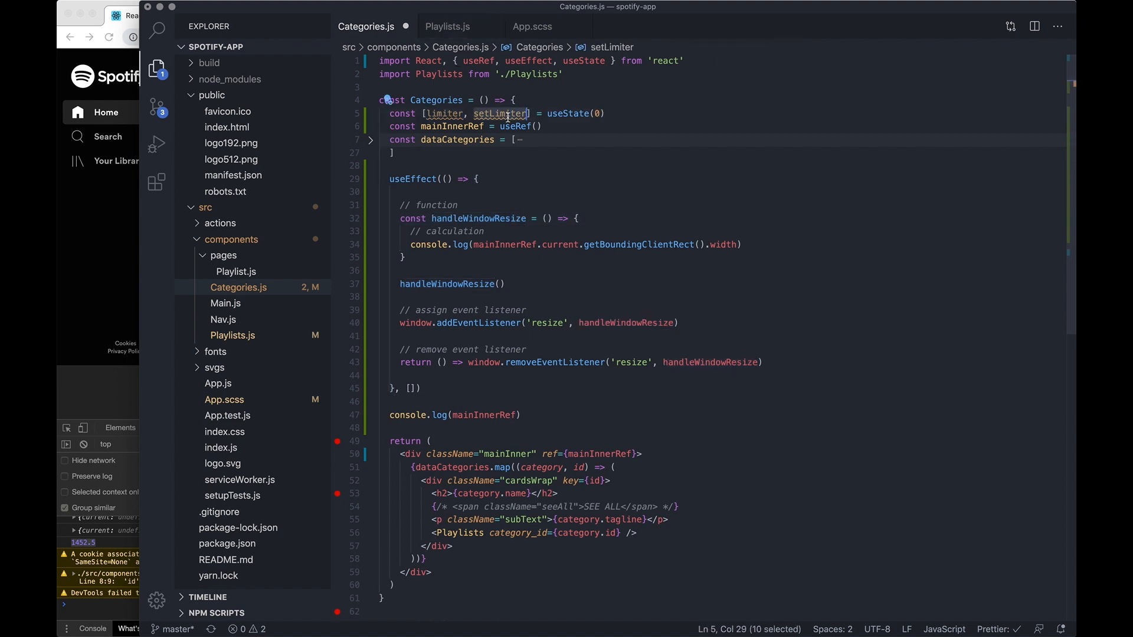
pyautogui.click(458, 205)
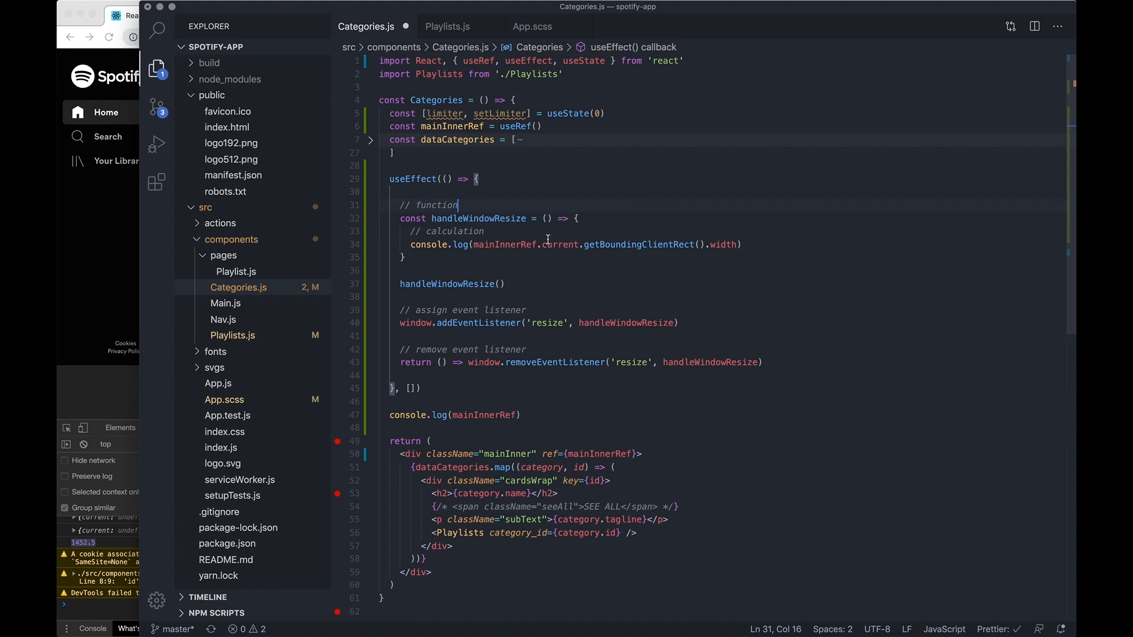
pyautogui.click(740, 244)
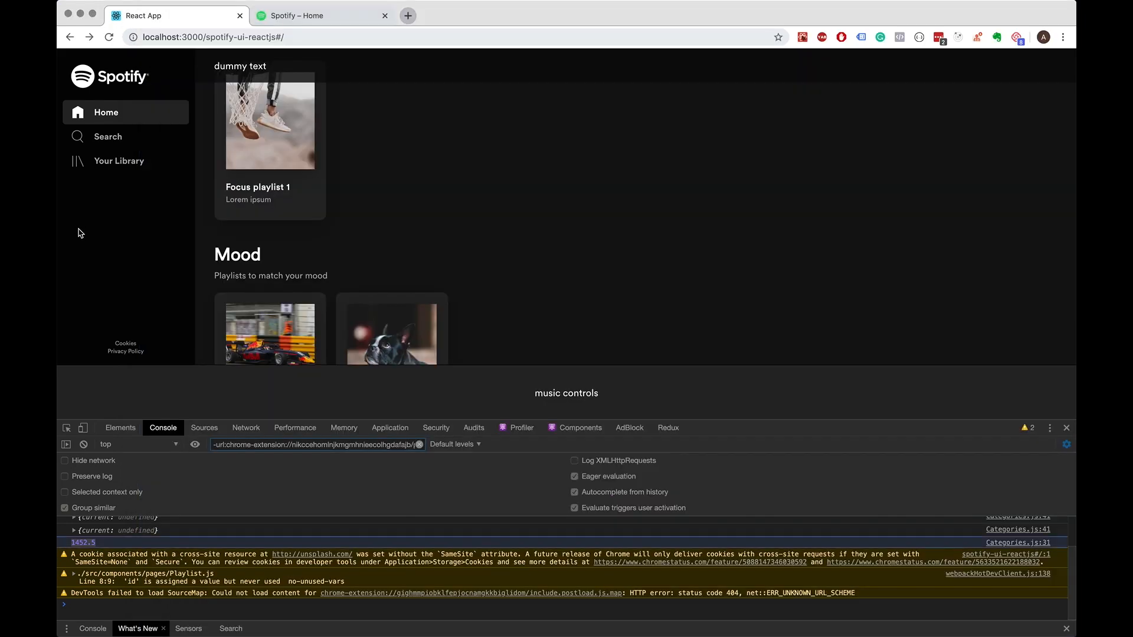
pyautogui.moveTo(177, 316)
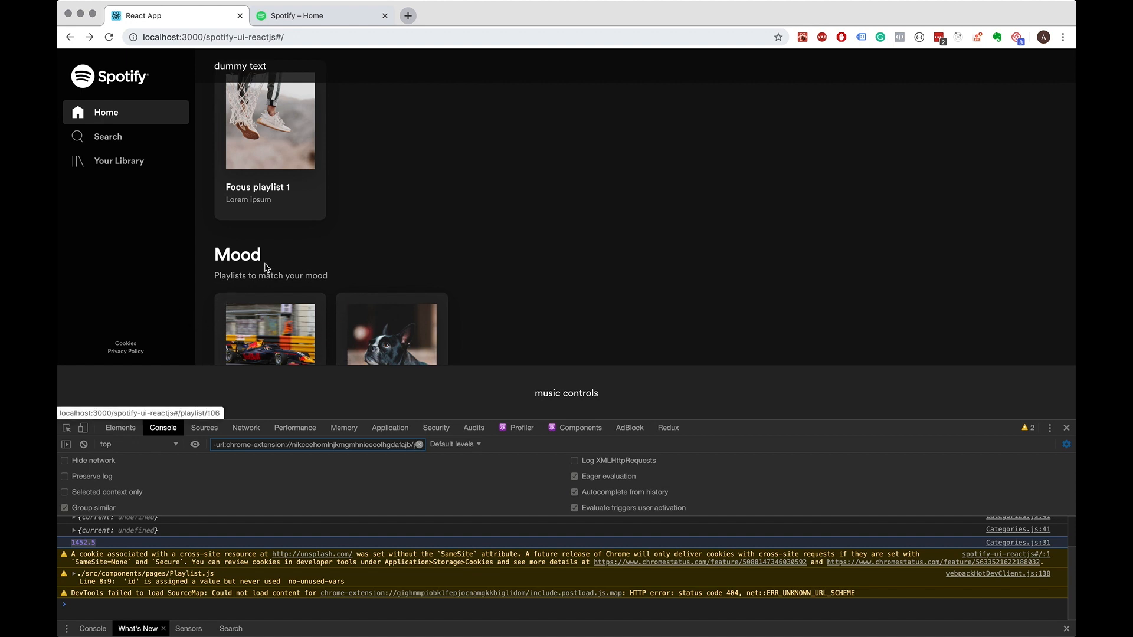
pyautogui.scroll(-3)
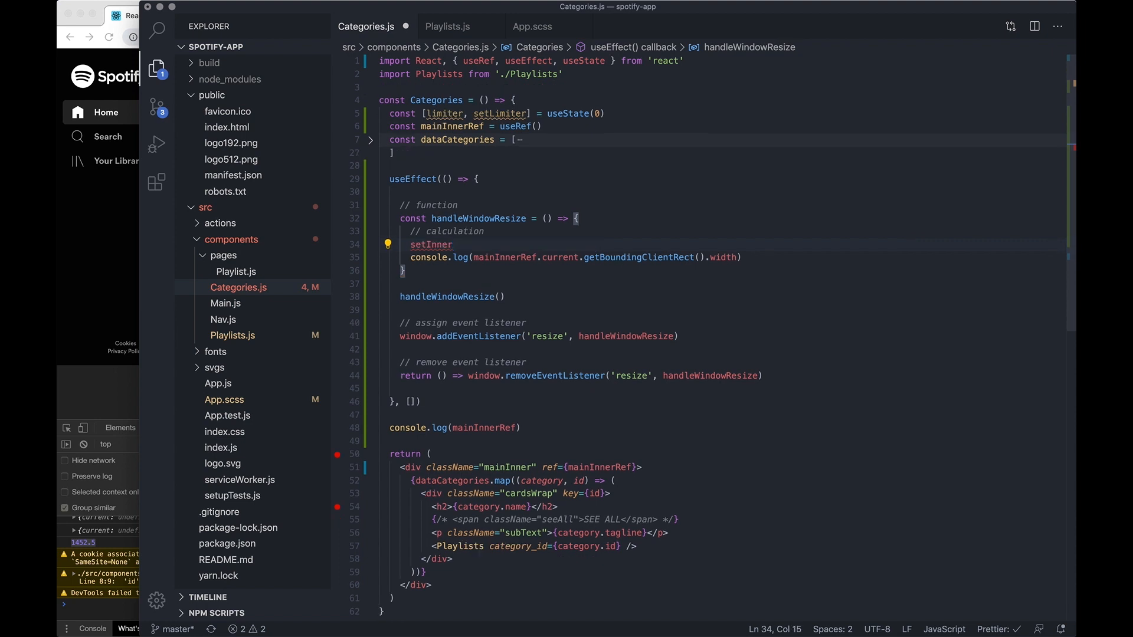
# Add setLimiter() and const calculation = mainInnerRef.current.getBoundingClientRect().width / 180
pyautogui.press('Backspace')
pyautogui.write('Limiter()')
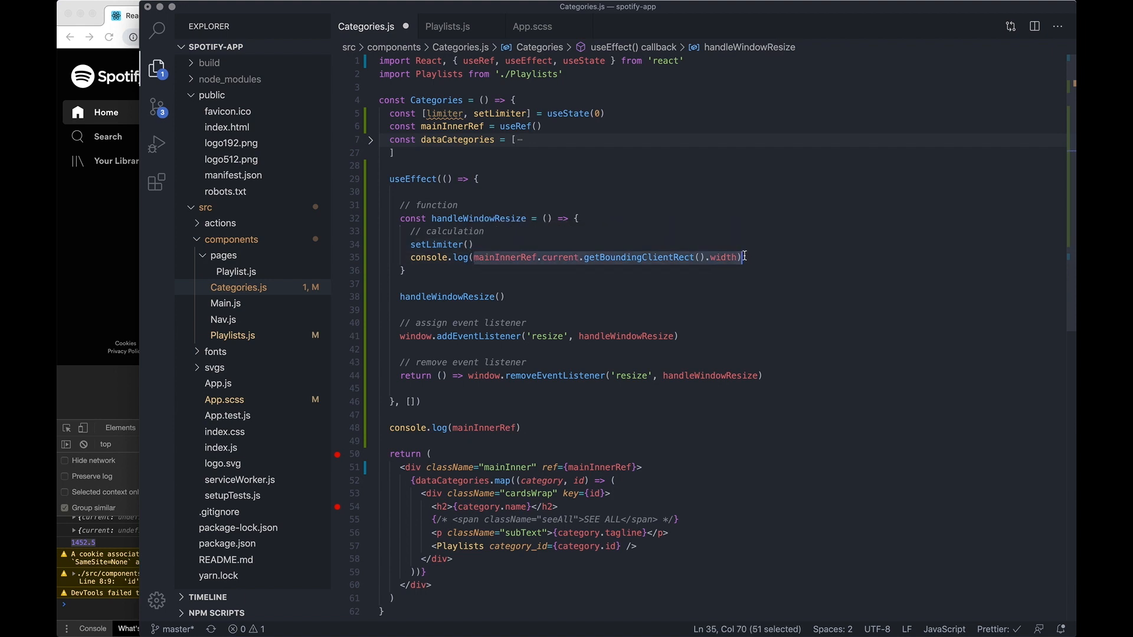
pyautogui.click(567, 231)
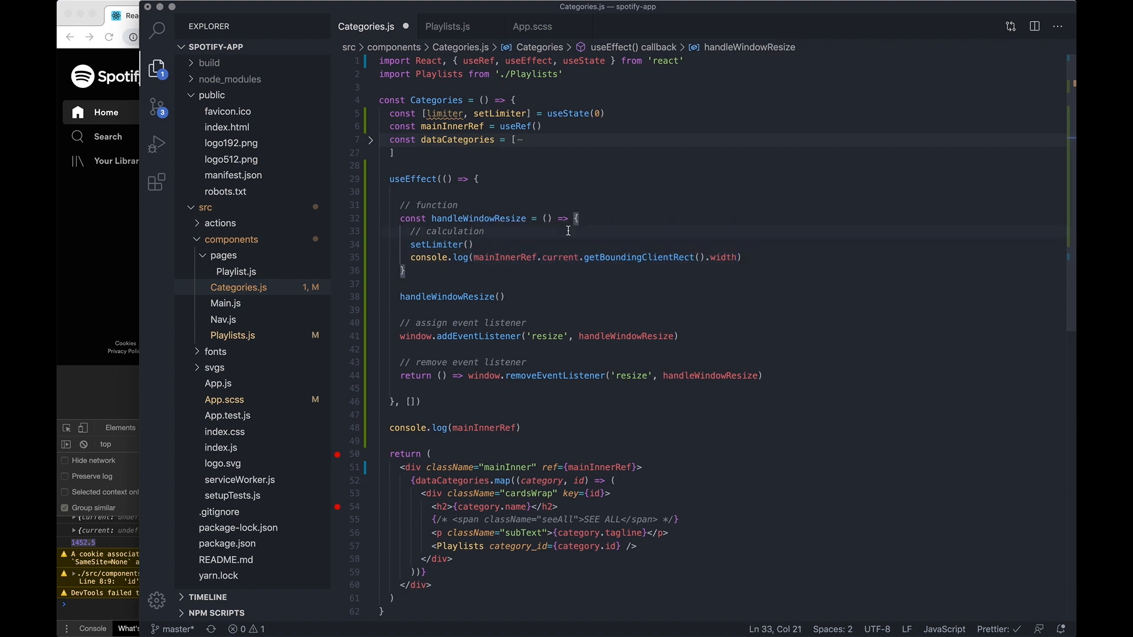
pyautogui.write('var const')
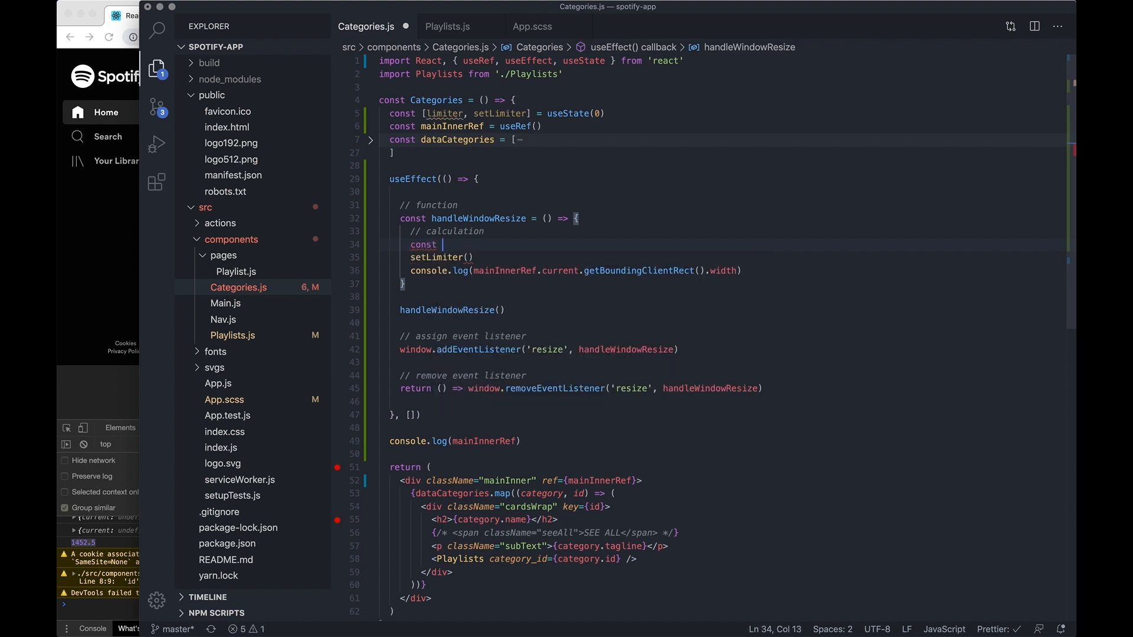
pyautogui.write('calculation = mainInnerRef.current.getBoundingClientRect().width')
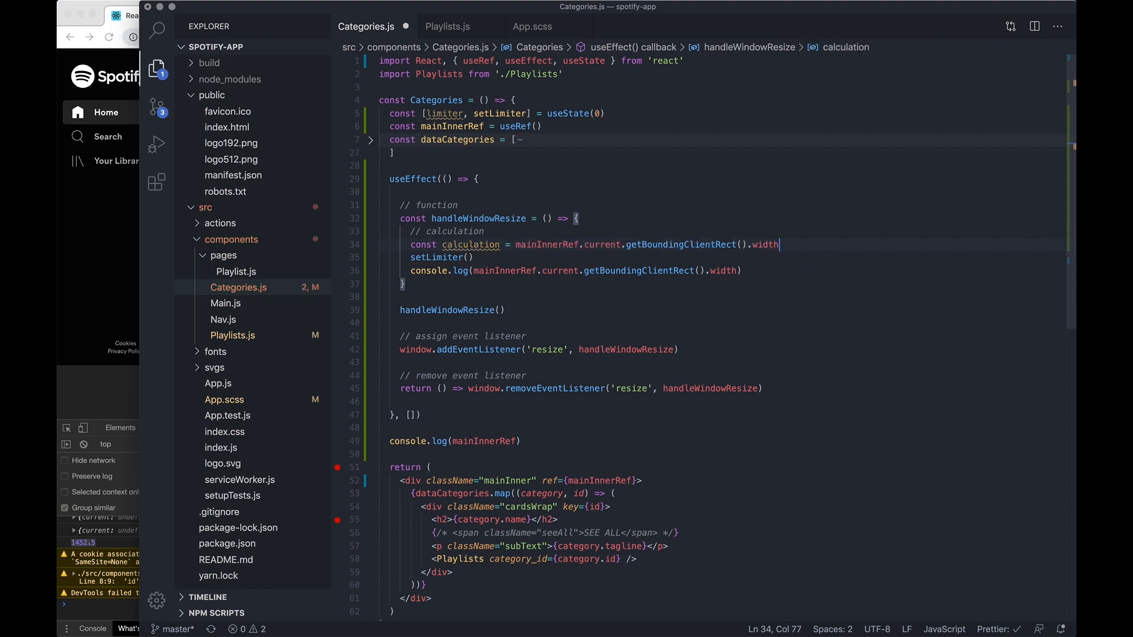
pyautogui.doubleClick(470, 244)
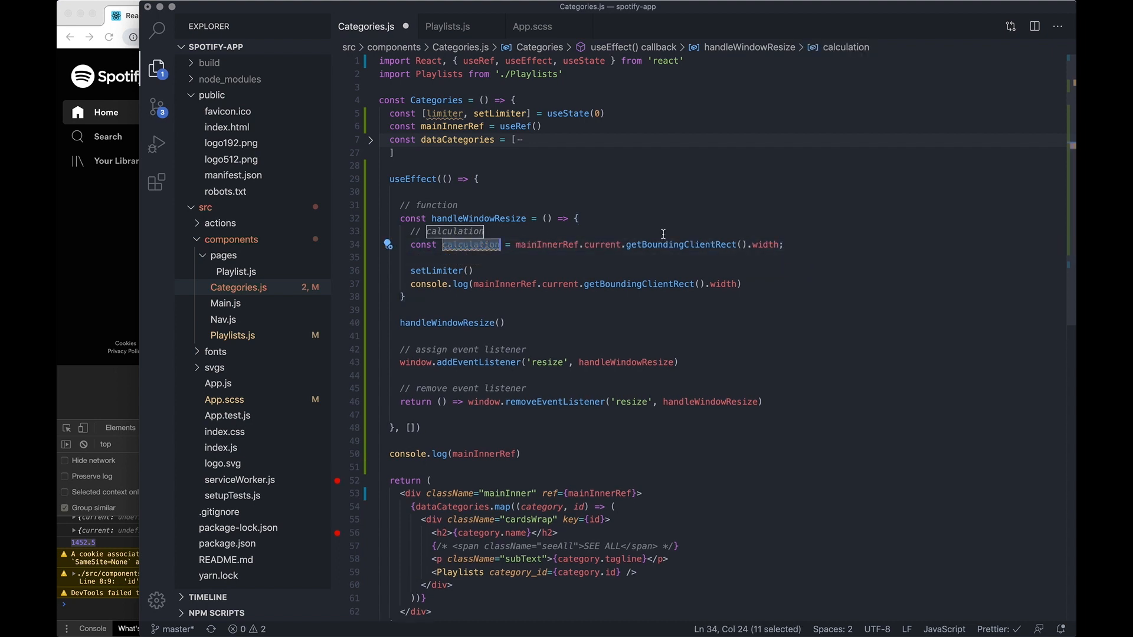
pyautogui.write('/ 180')
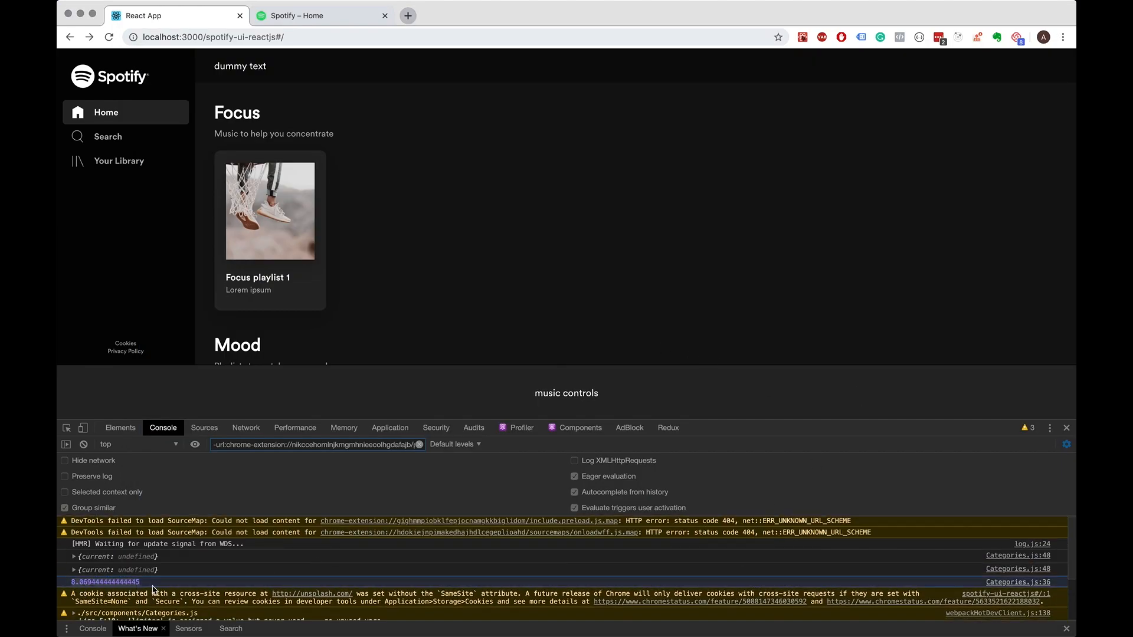
pyautogui.moveTo(402, 401)
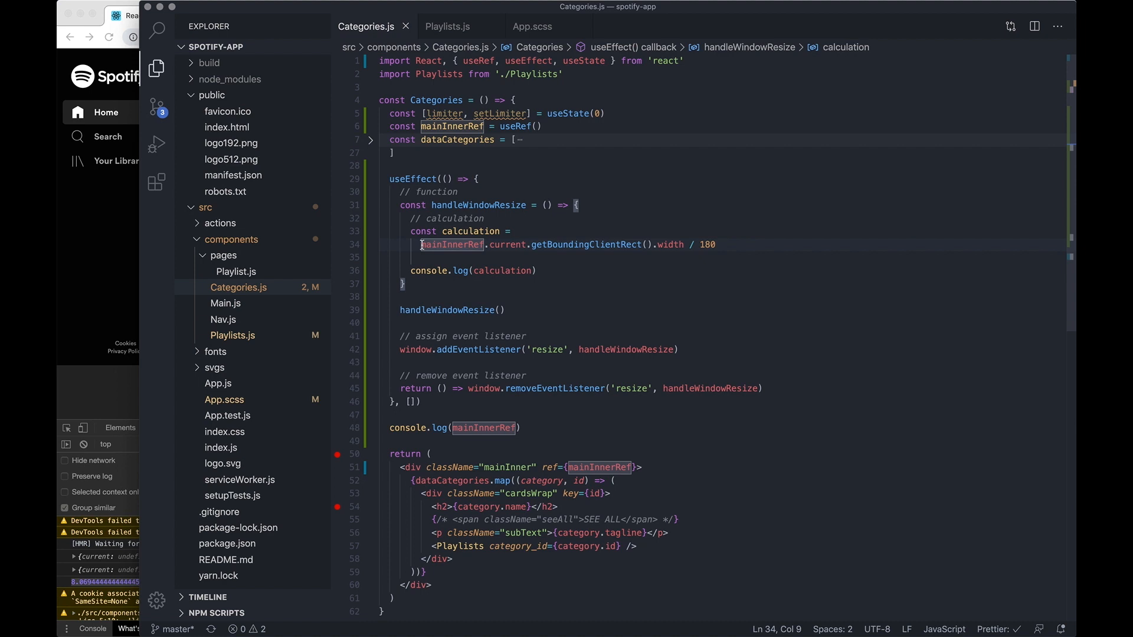
# Wrap the card-count calculation in Math.floor() and scroll through the app's category rows
pyautogui.write('Ma')
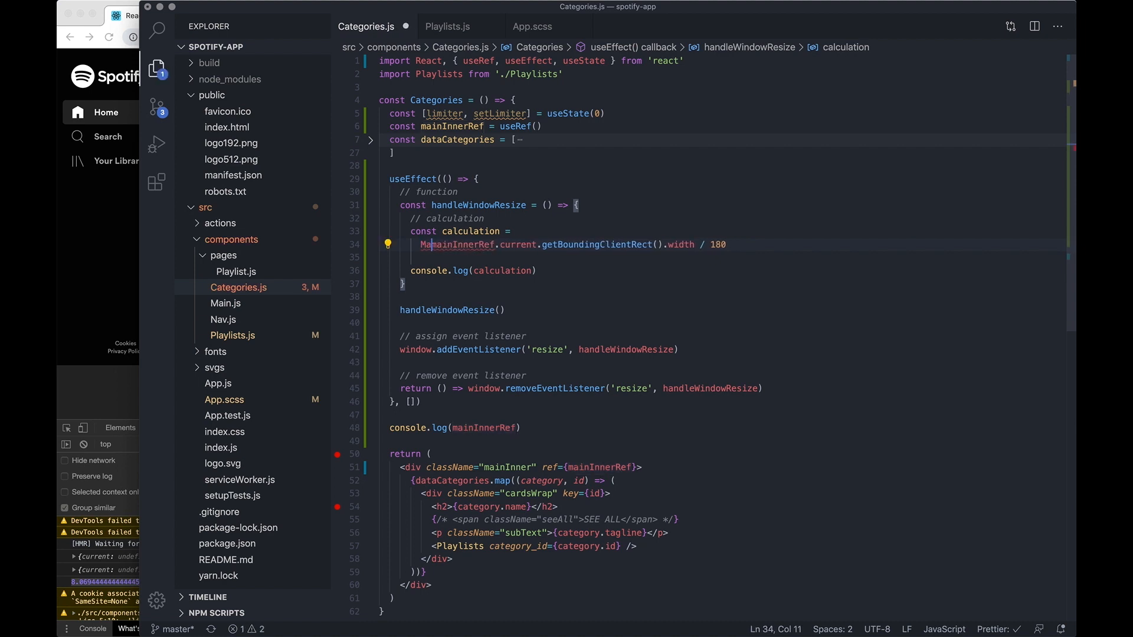
pyautogui.write('Math.floor(')
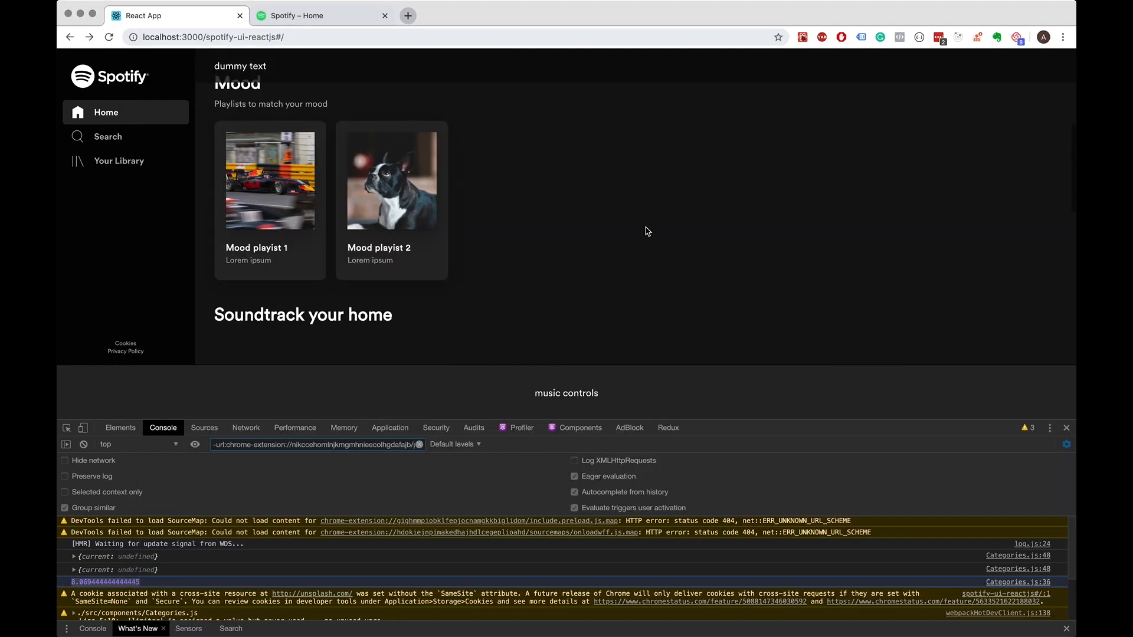
pyautogui.scroll(-3)
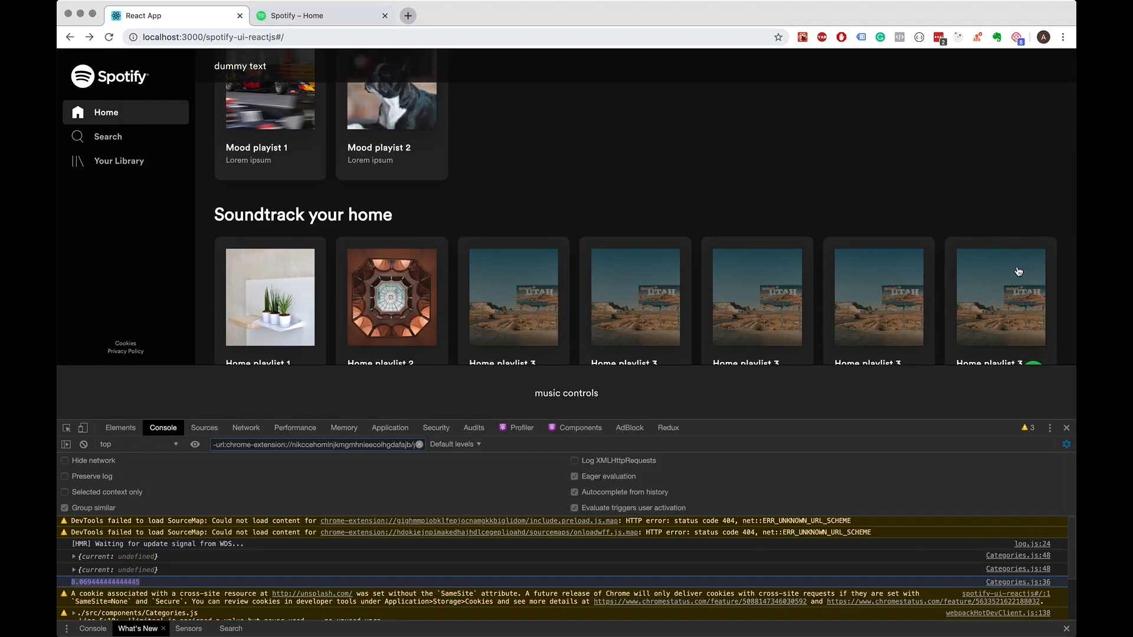
pyautogui.moveTo(1058, 256)
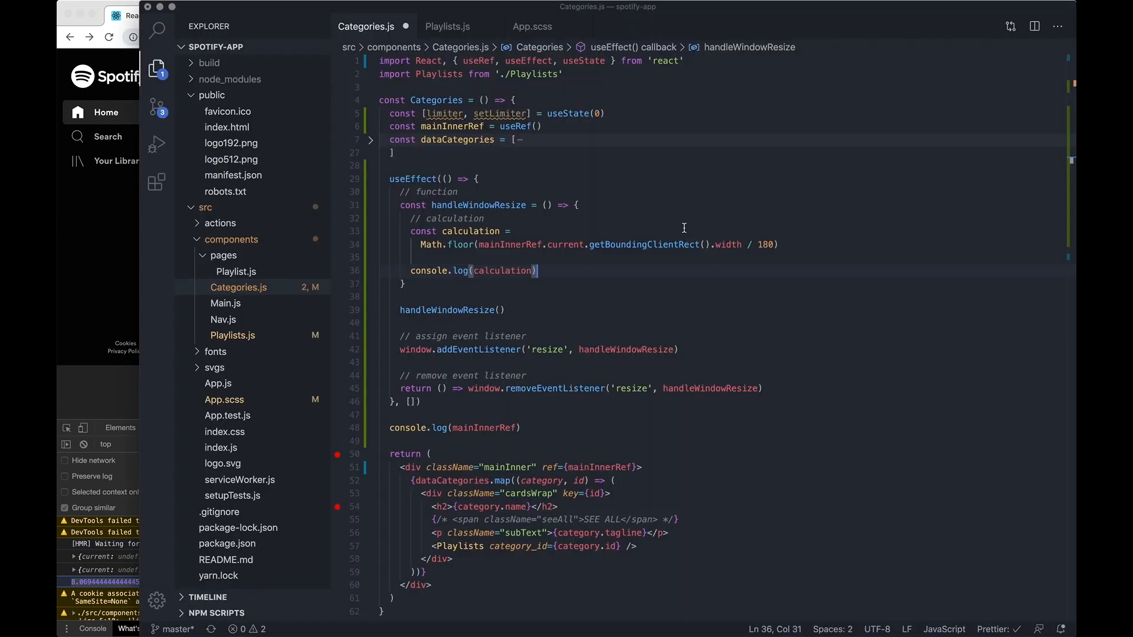
# Store the calculation with setLimiter(calculation) inside handleWindowResize
pyautogui.click(381, 258)
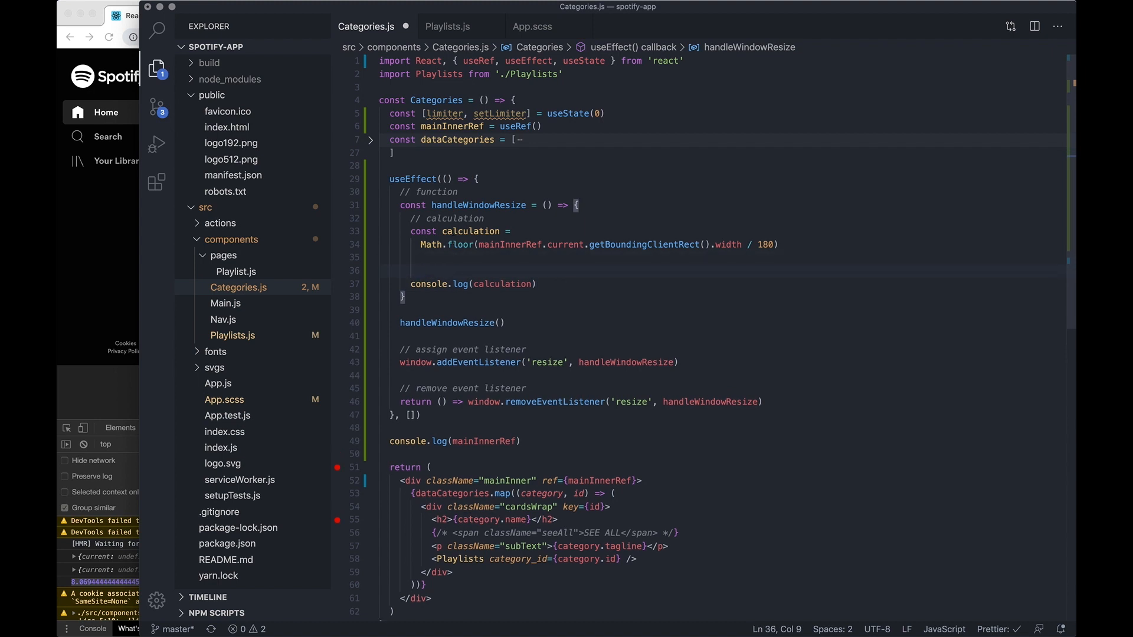
pyautogui.write('setLimiter(')
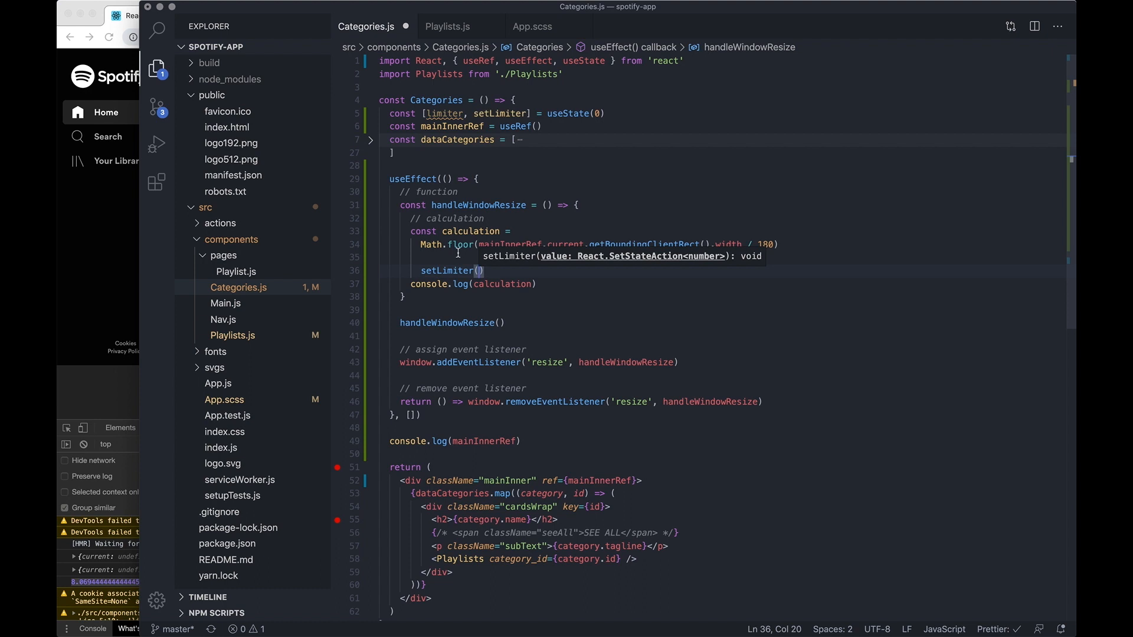
pyautogui.write('calculation')
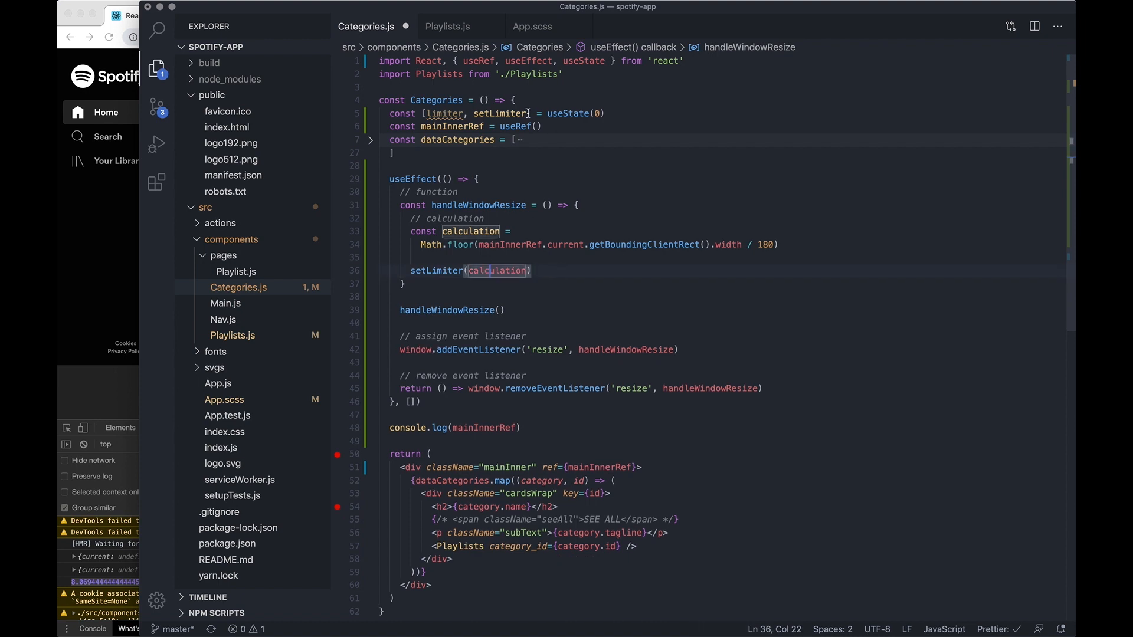
# Pass limiter={limiter} as a prop to the Playlists component
pyautogui.doubleClick(443, 114)
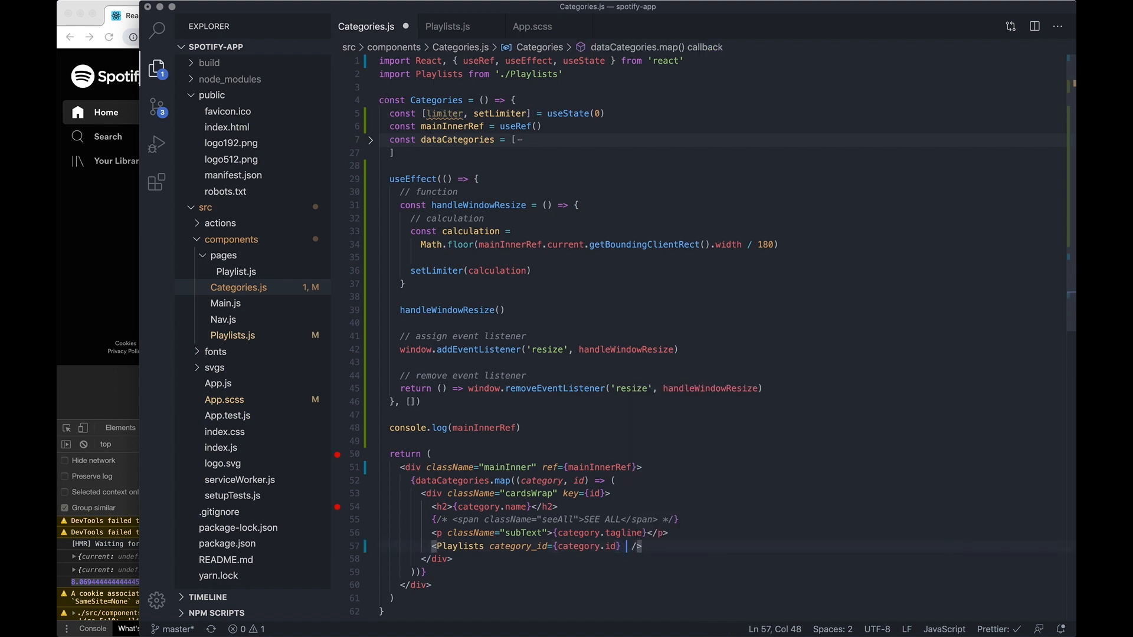
pyautogui.write('limiter={limiter')
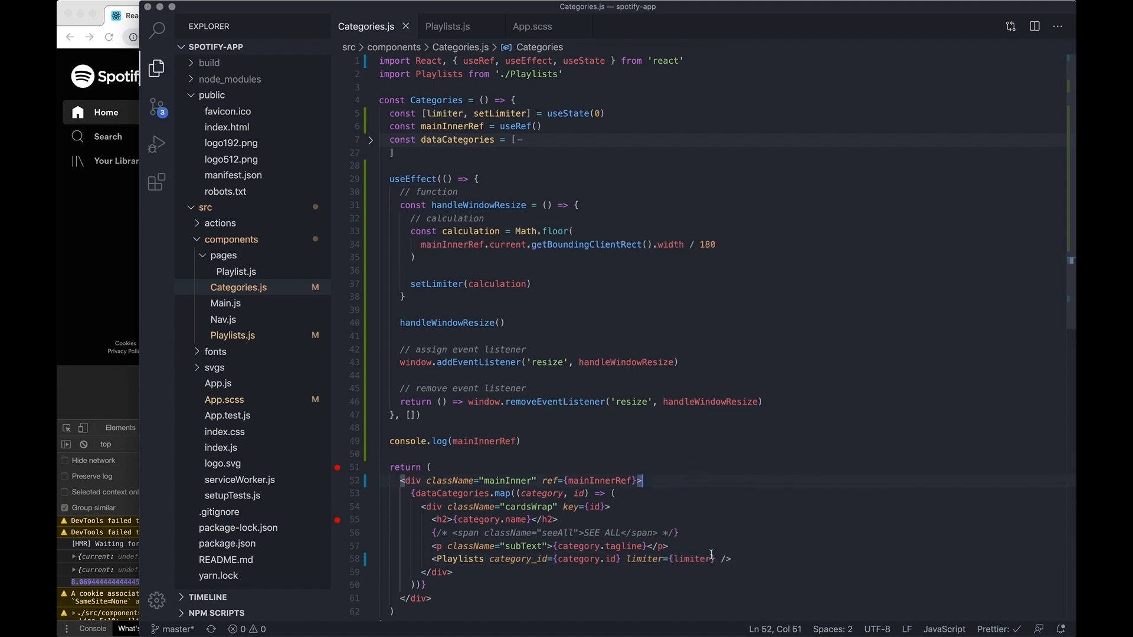
pyautogui.doubleClick(691, 558)
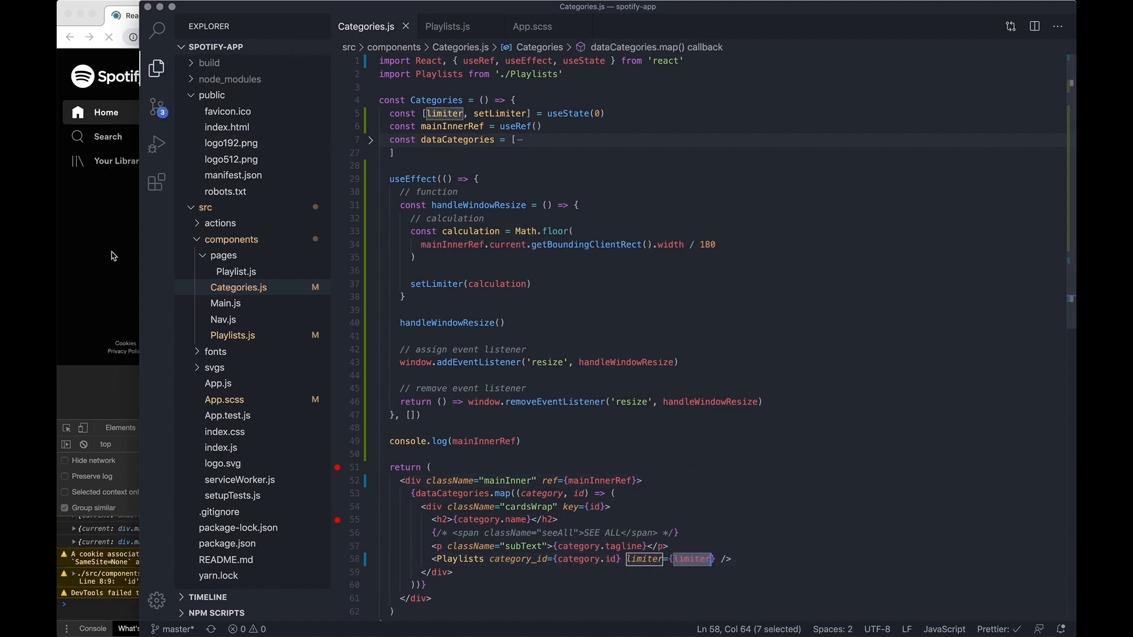
pyautogui.click(448, 26)
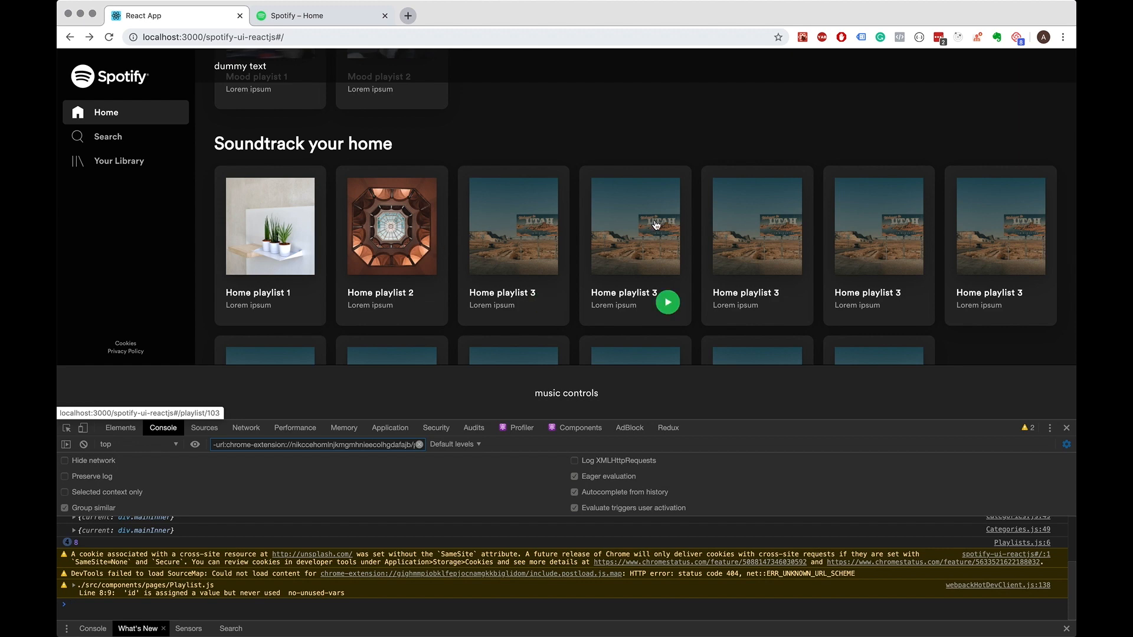
pyautogui.moveTo(436, 506)
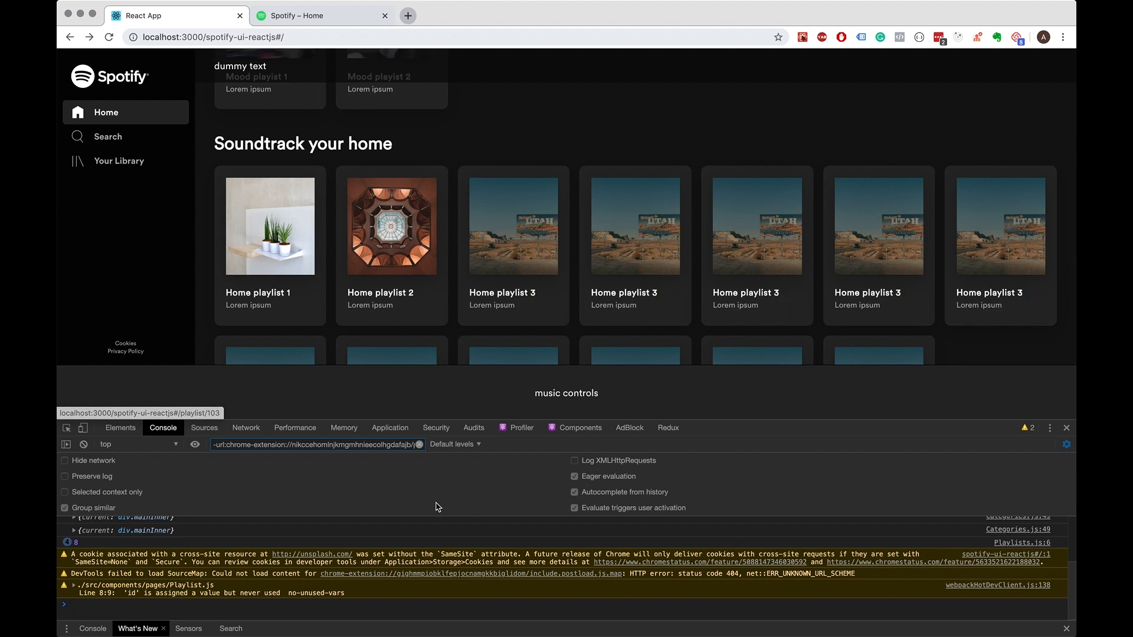
pyautogui.moveTo(853, 139)
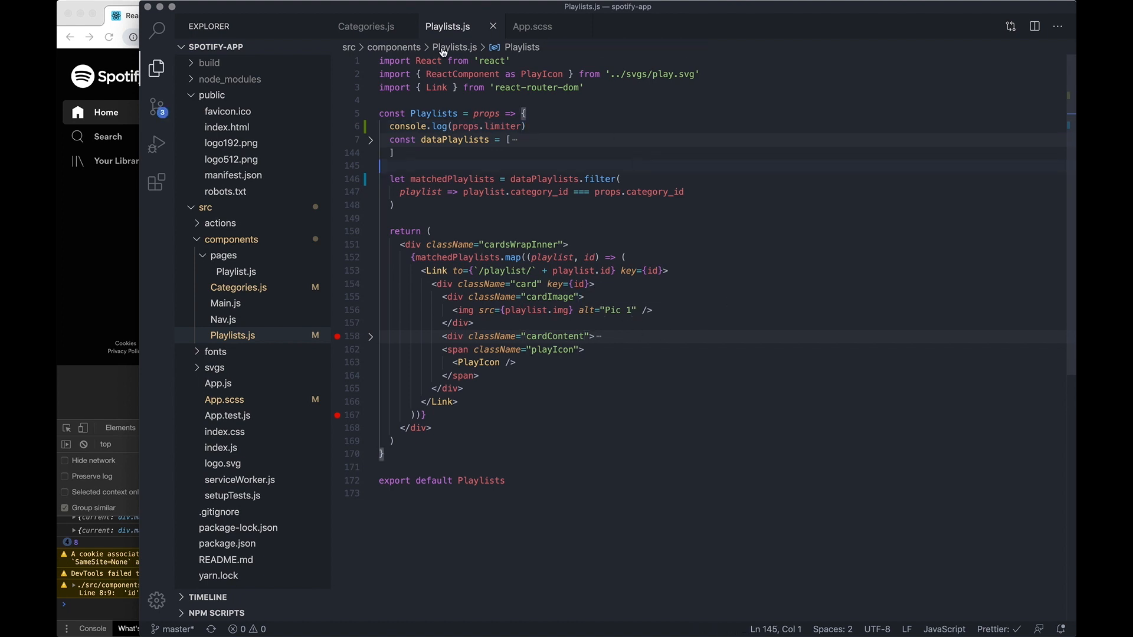
# Change the card-width divisor to 90, then check the reloaded Spotify page's logged limiter
pyautogui.click(367, 26)
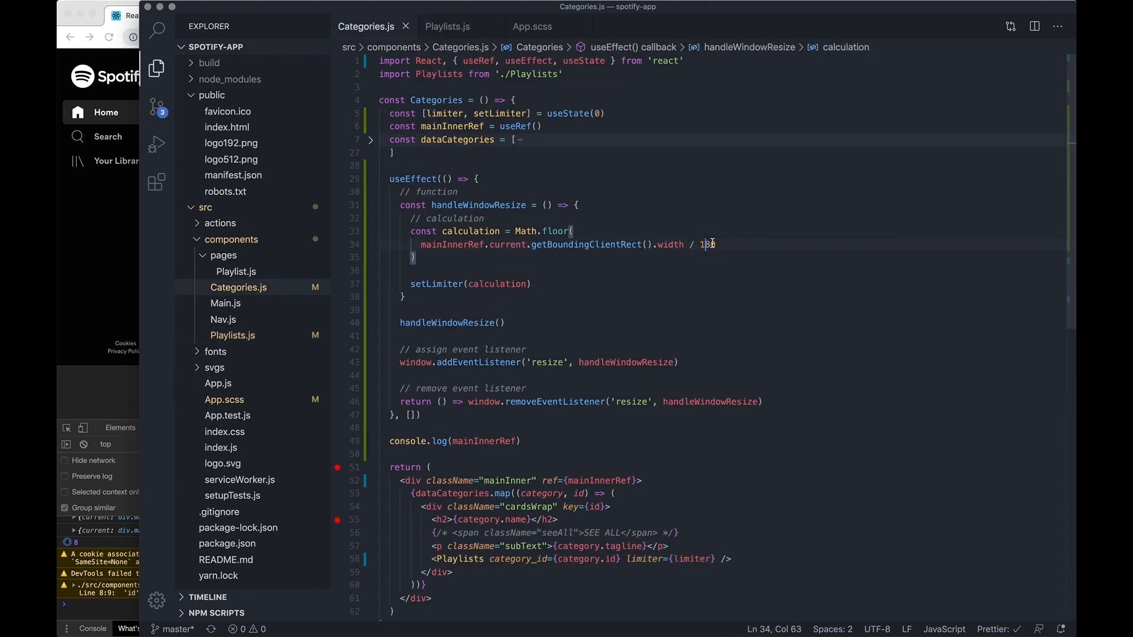
pyautogui.write('90')
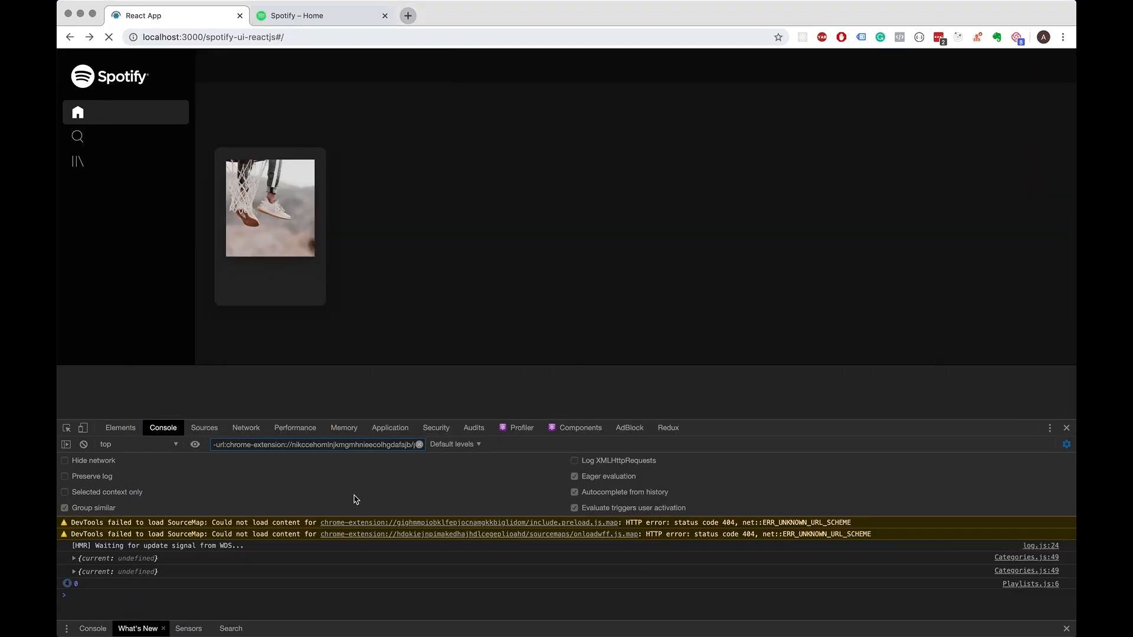
pyautogui.click(109, 36)
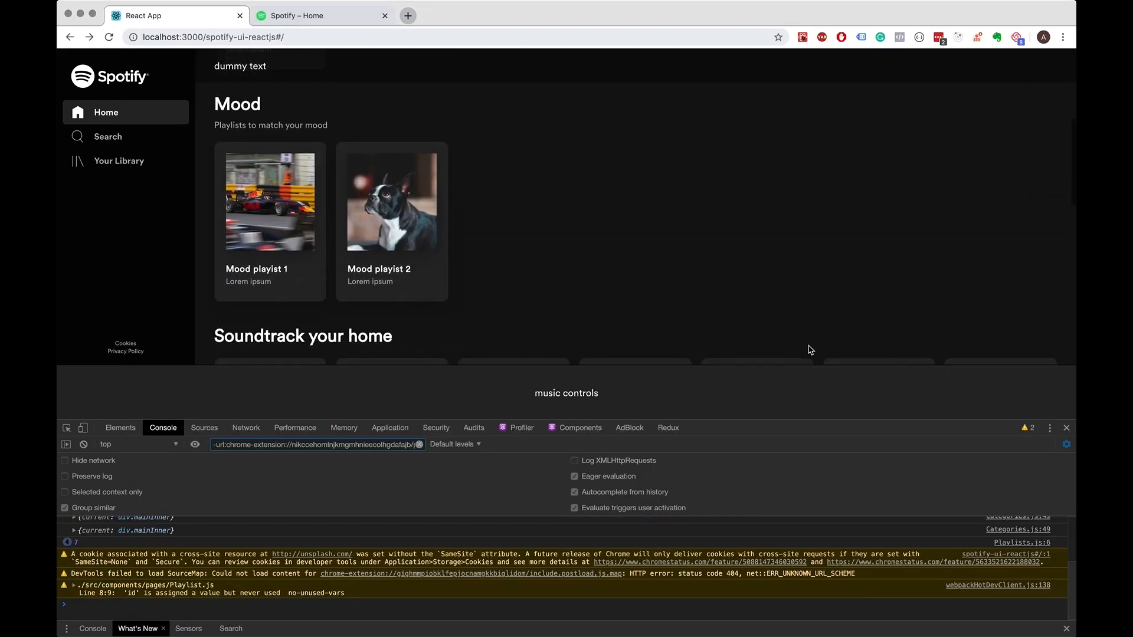
pyautogui.scroll(-3)
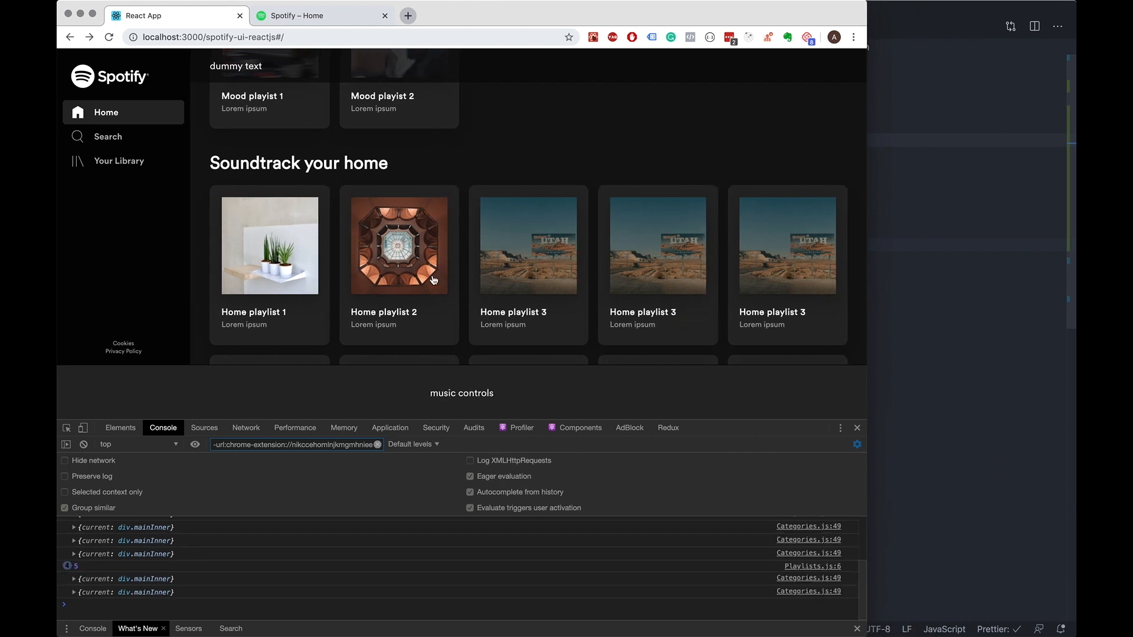
pyautogui.moveTo(866, 232)
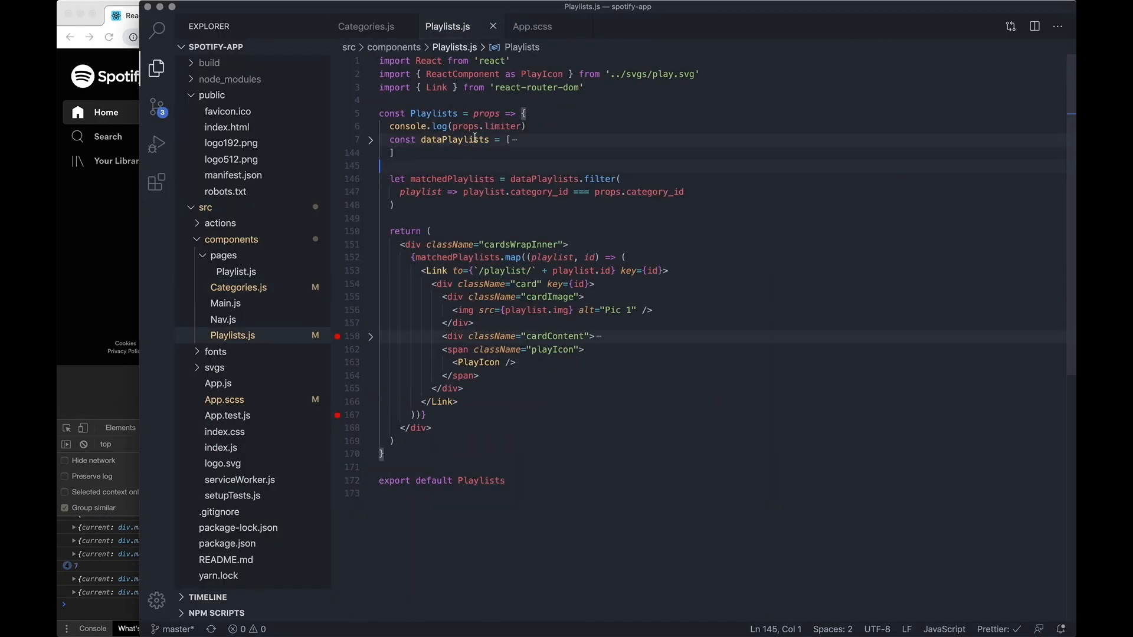
# Chain .slice(0, props.limiter) onto the matchedPlaylists filter in Playlists.js
pyautogui.write('.slice(0')
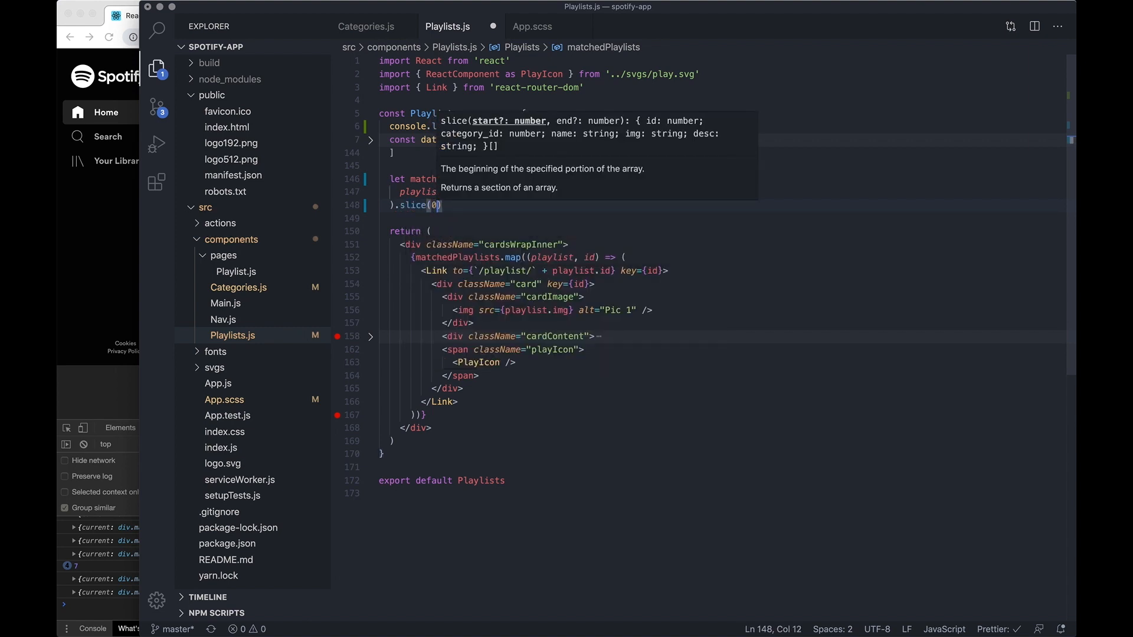
pyautogui.write(',')
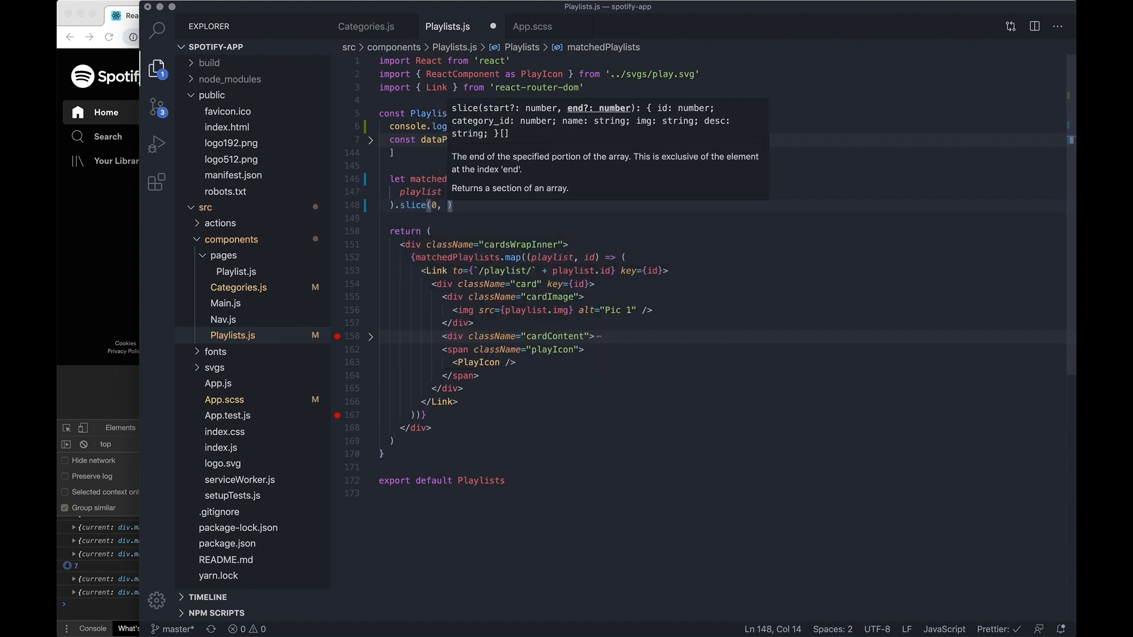
pyautogui.write('propse')
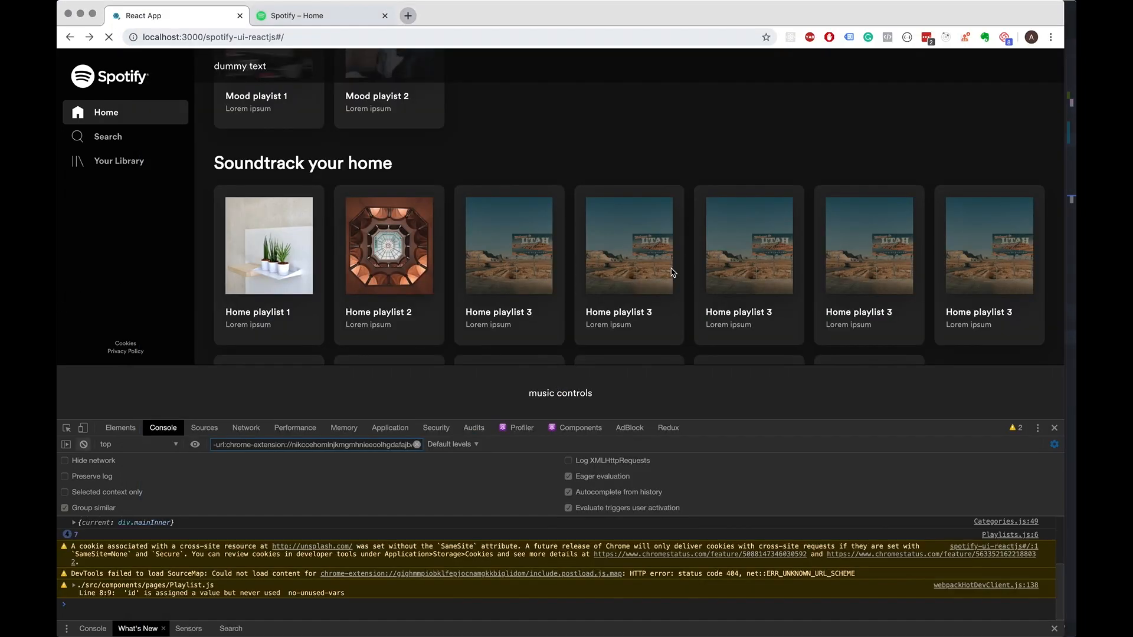
# Scroll the reloaded app to check the Soundtrack your home row's cards
pyautogui.scroll(-3)
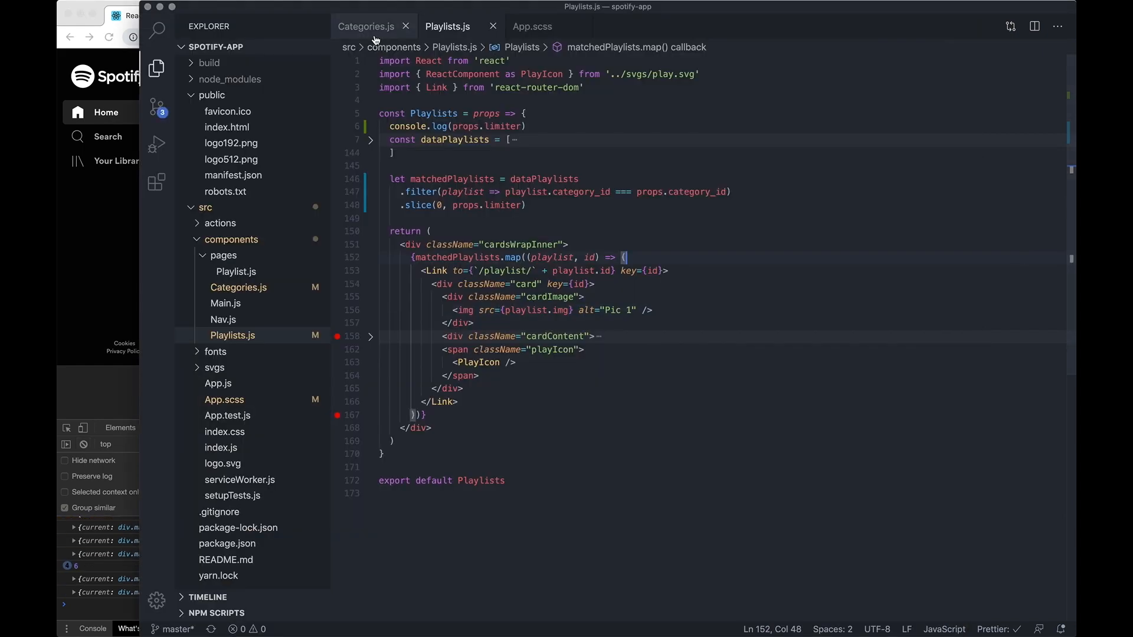
# Switch to Categories.js and inspect the Playlists element receiving limiter
pyautogui.click(366, 25)
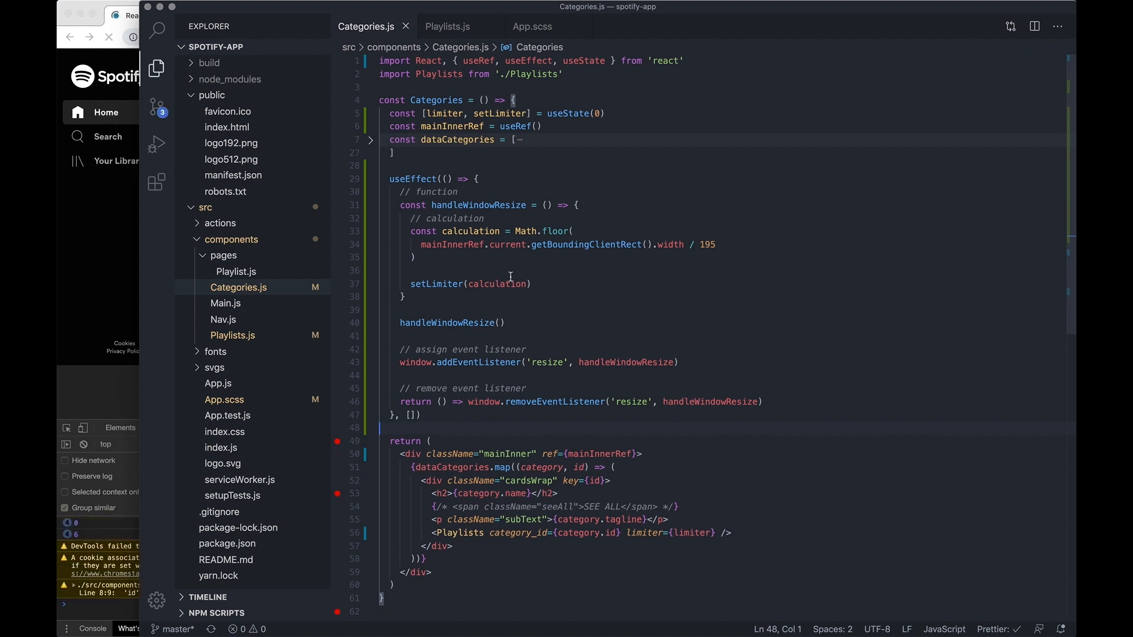
pyautogui.moveTo(703, 524)
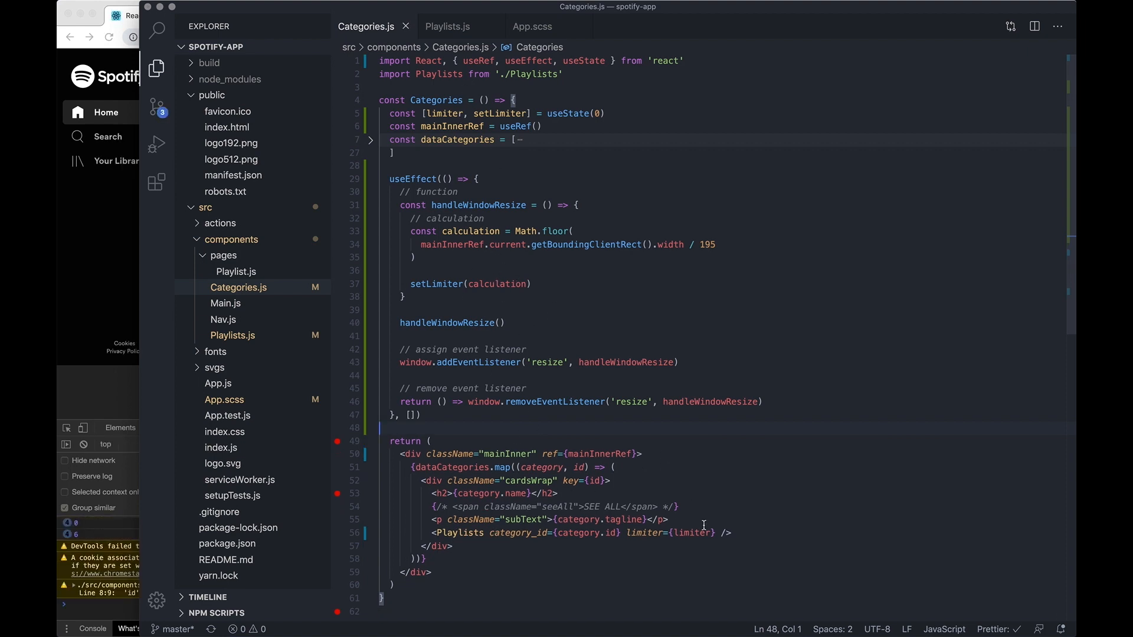
pyautogui.click(728, 532)
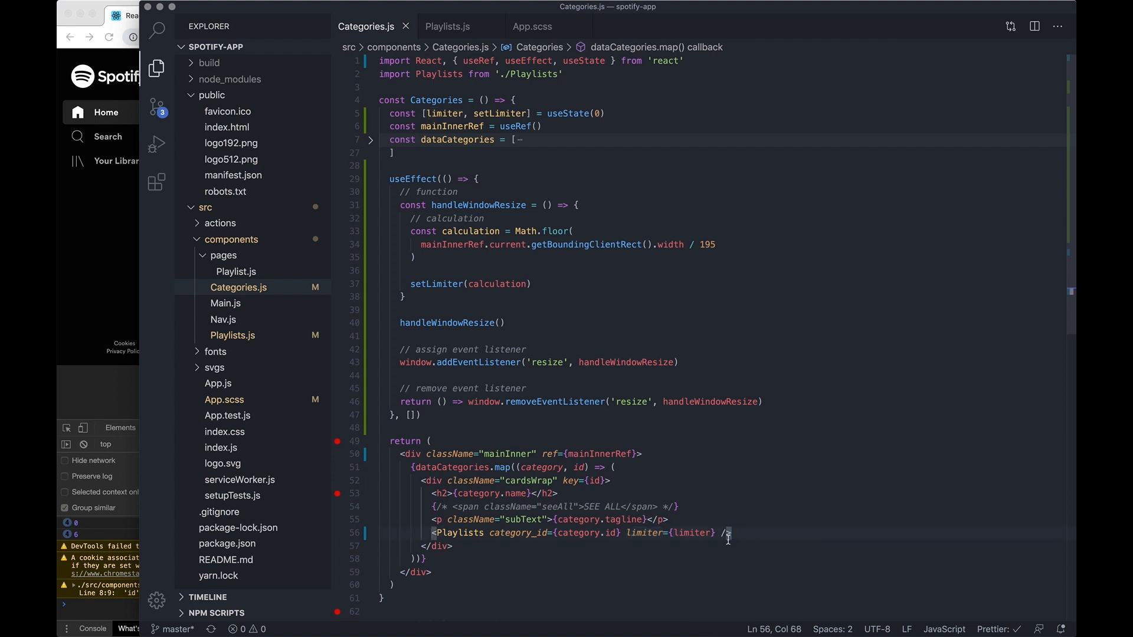
pyautogui.moveTo(718, 495)
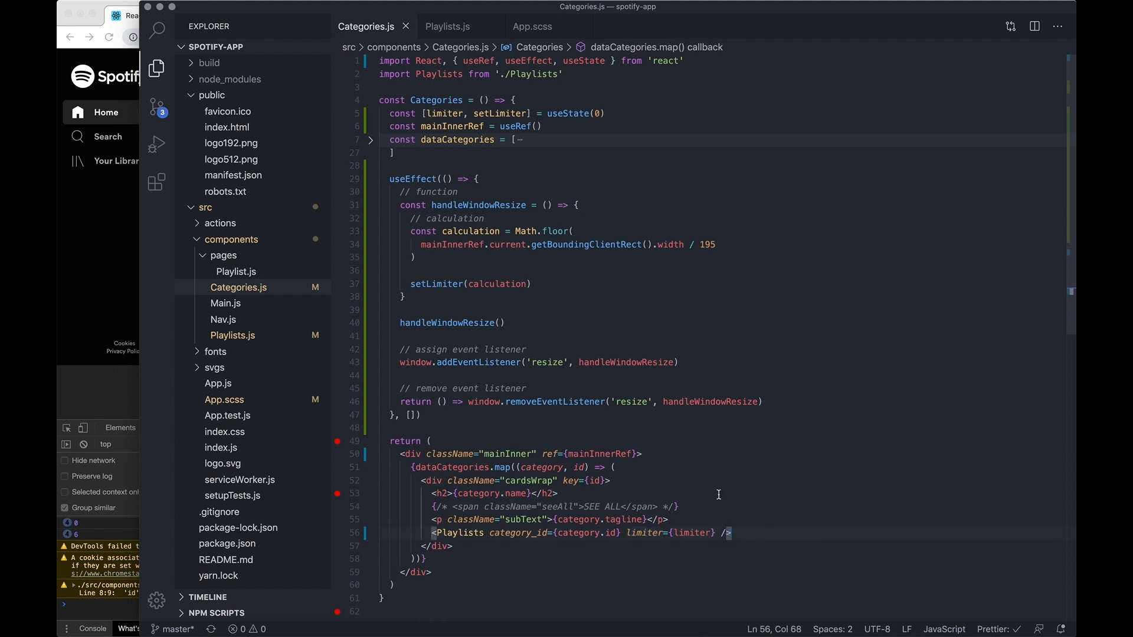
pyautogui.moveTo(722, 361)
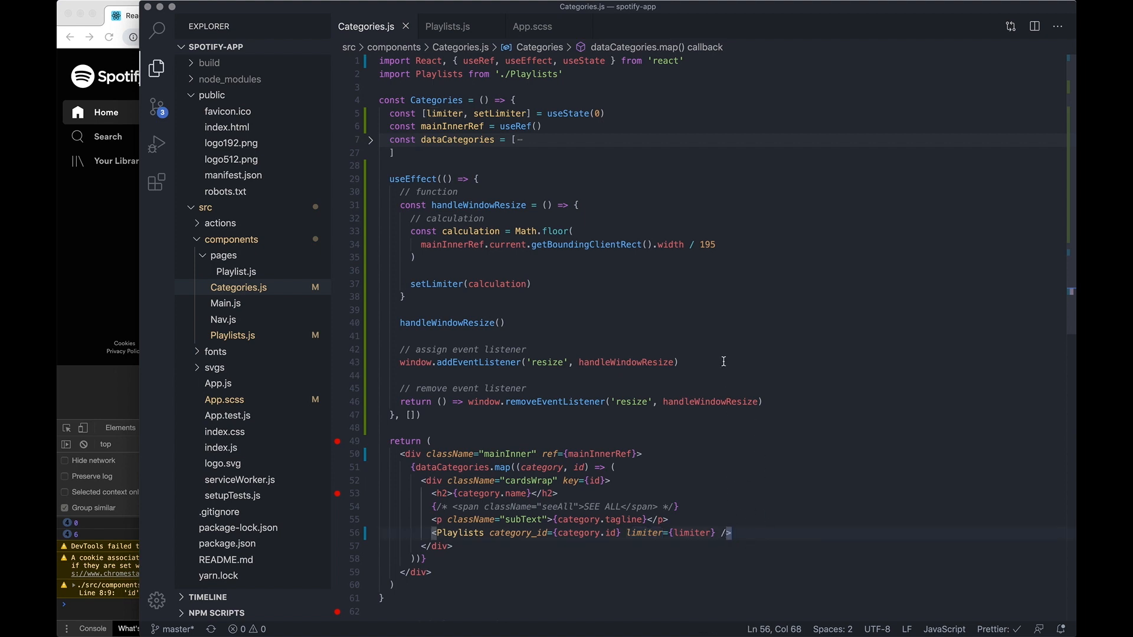
pyautogui.moveTo(621, 426)
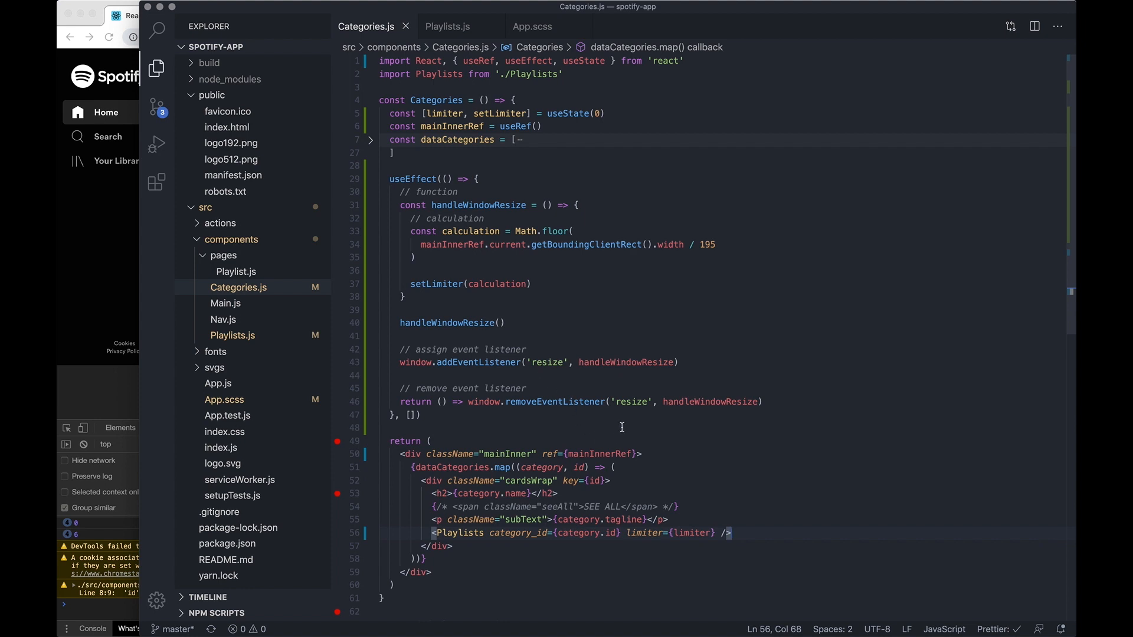
pyautogui.moveTo(565, 387)
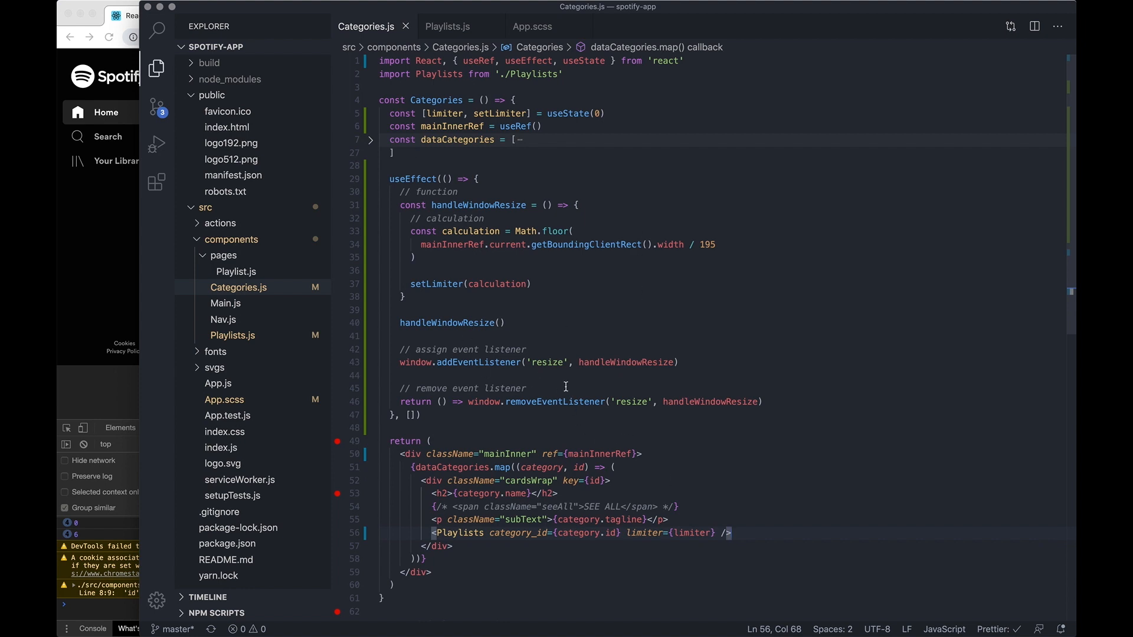